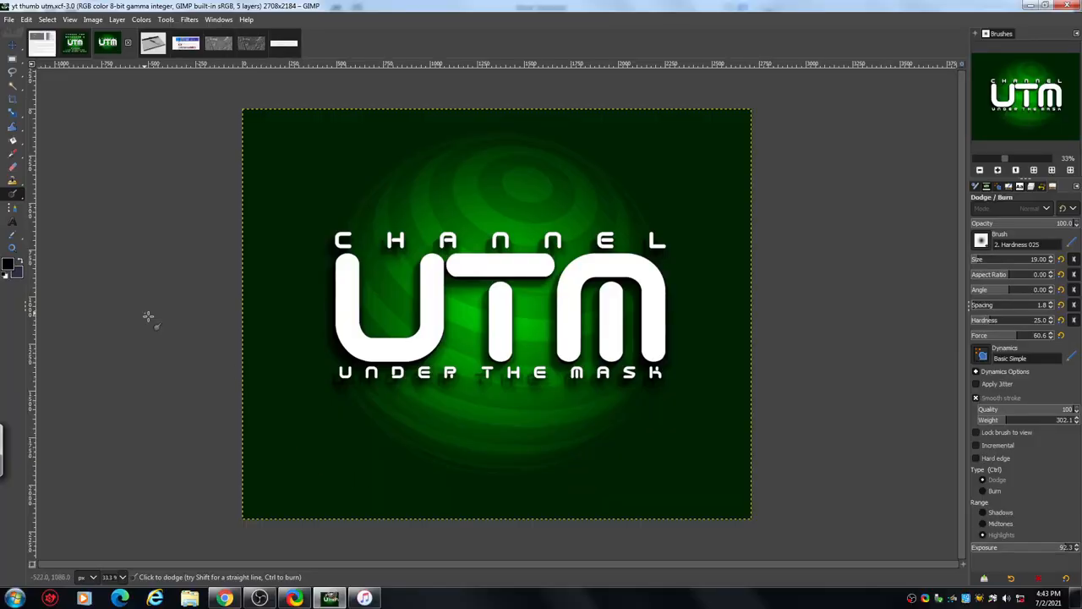
{"action": "mouse_move", "coordinate": [127, 186]}
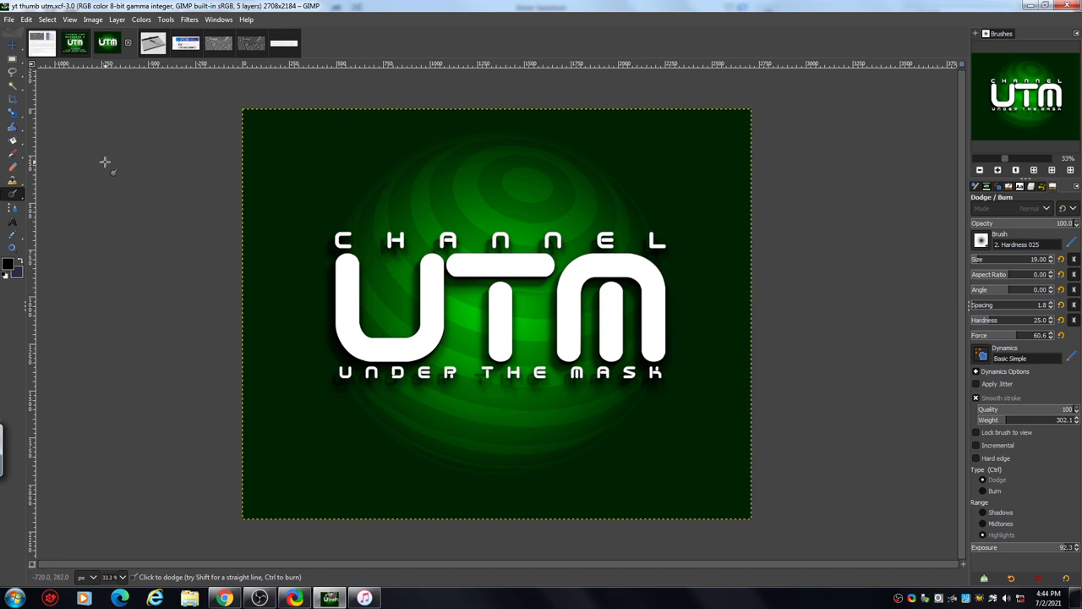
{"action": "mouse_move", "coordinate": [108, 159]}
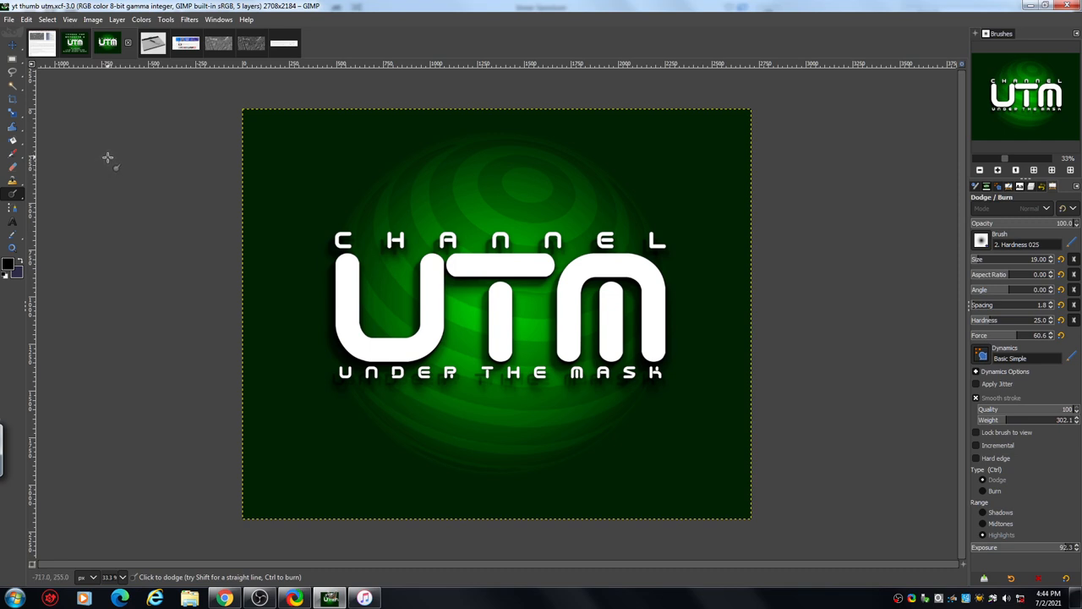
{"action": "mouse_move", "coordinate": [93, 134]}
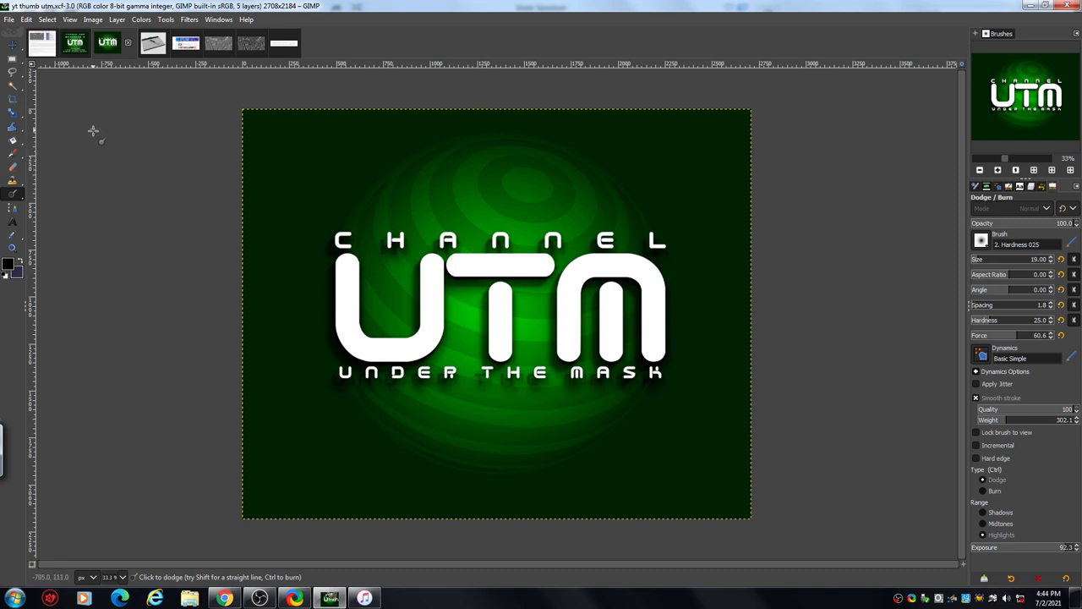
{"action": "mouse_move", "coordinate": [108, 159]}
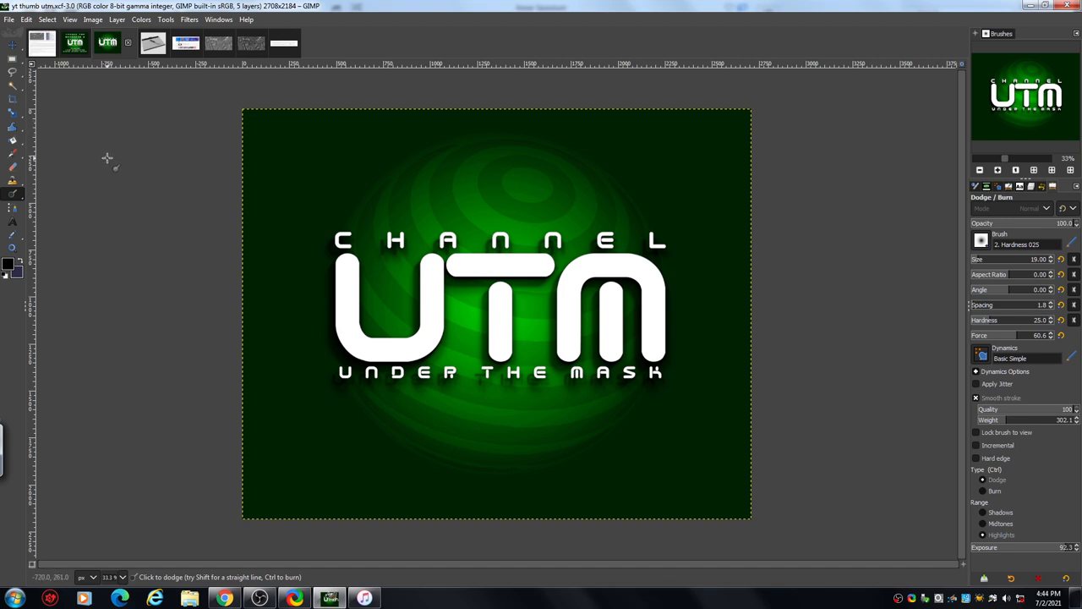
{"action": "mouse_move", "coordinate": [98, 152]}
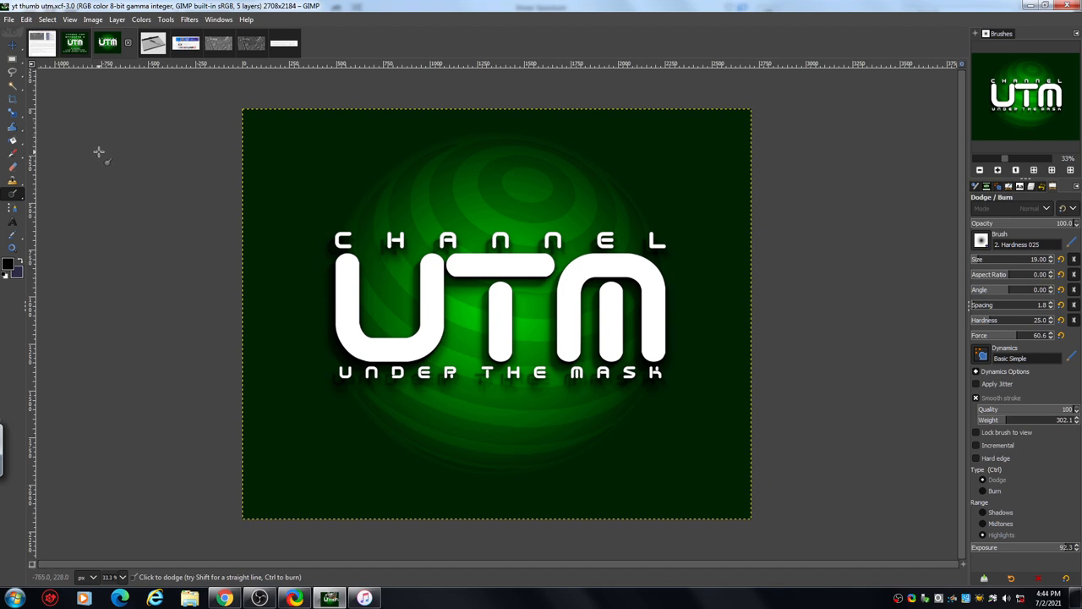
{"action": "mouse_move", "coordinate": [125, 166]}
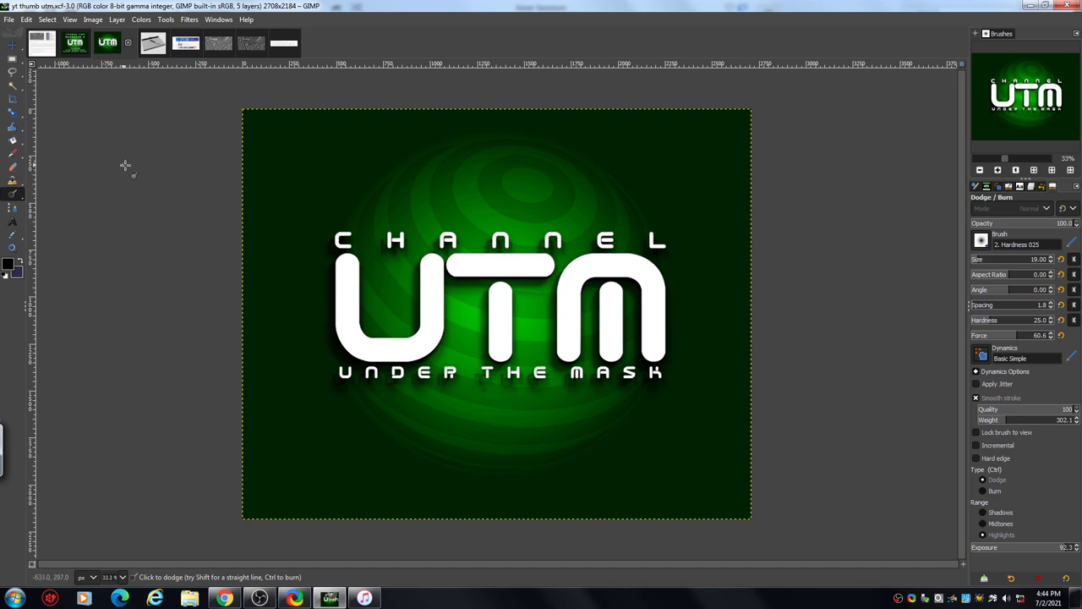
{"action": "mouse_move", "coordinate": [165, 186]}
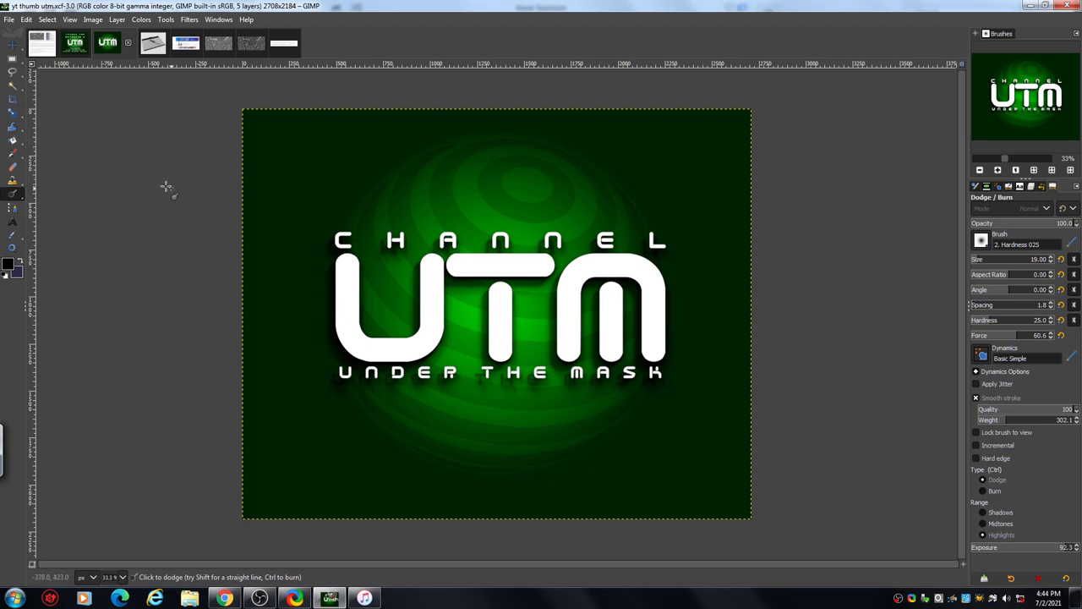
{"action": "mouse_move", "coordinate": [181, 166]}
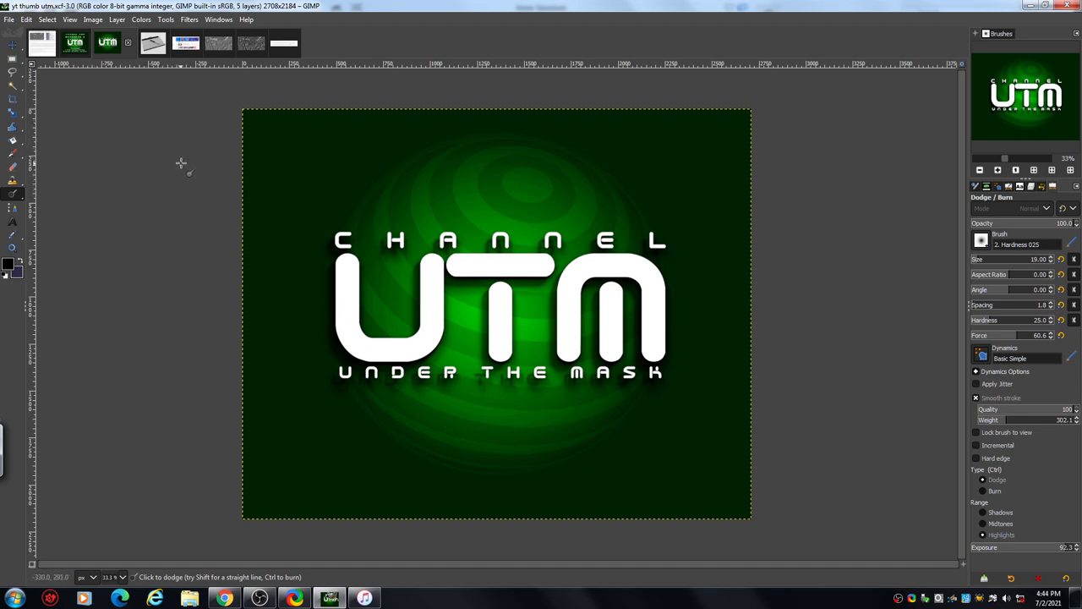
{"action": "mouse_move", "coordinate": [178, 174]}
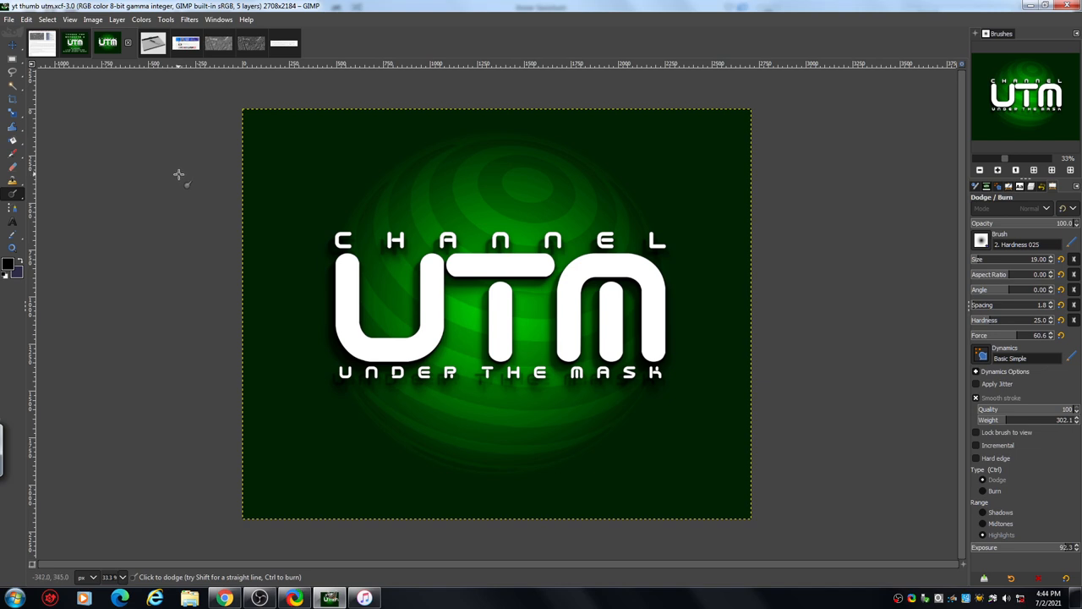
{"action": "mouse_move", "coordinate": [169, 169]}
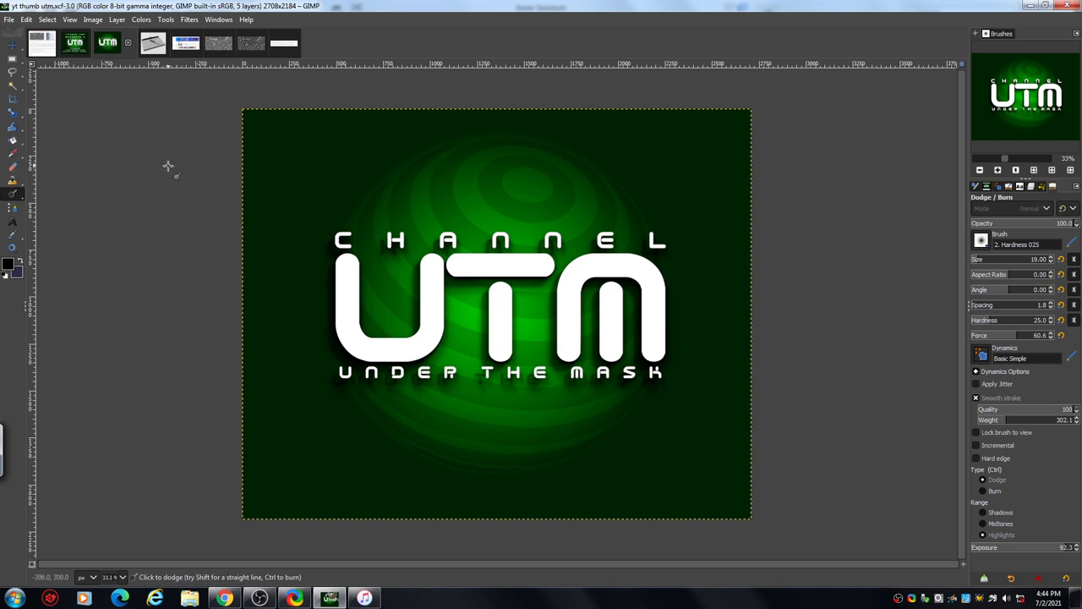
{"action": "mouse_move", "coordinate": [169, 159]}
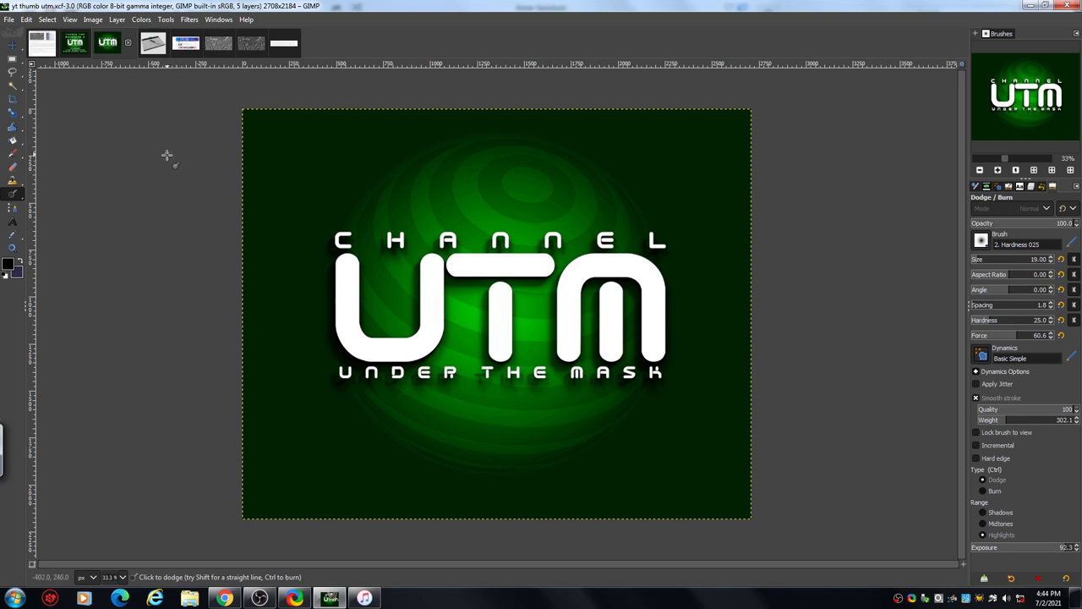
{"action": "mouse_move", "coordinate": [193, 125]}
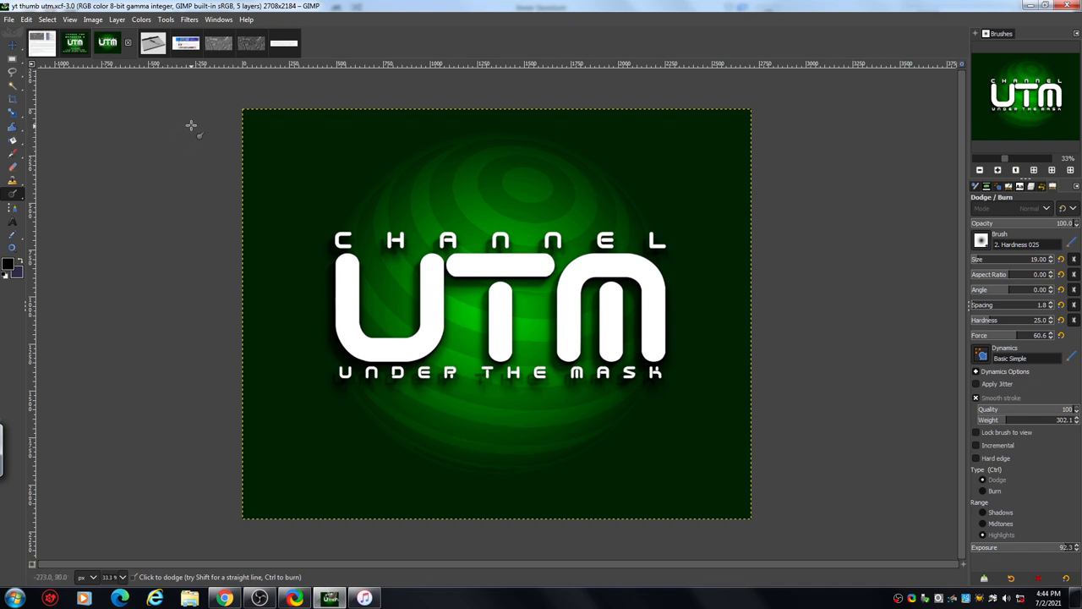
{"action": "mouse_move", "coordinate": [269, 88]}
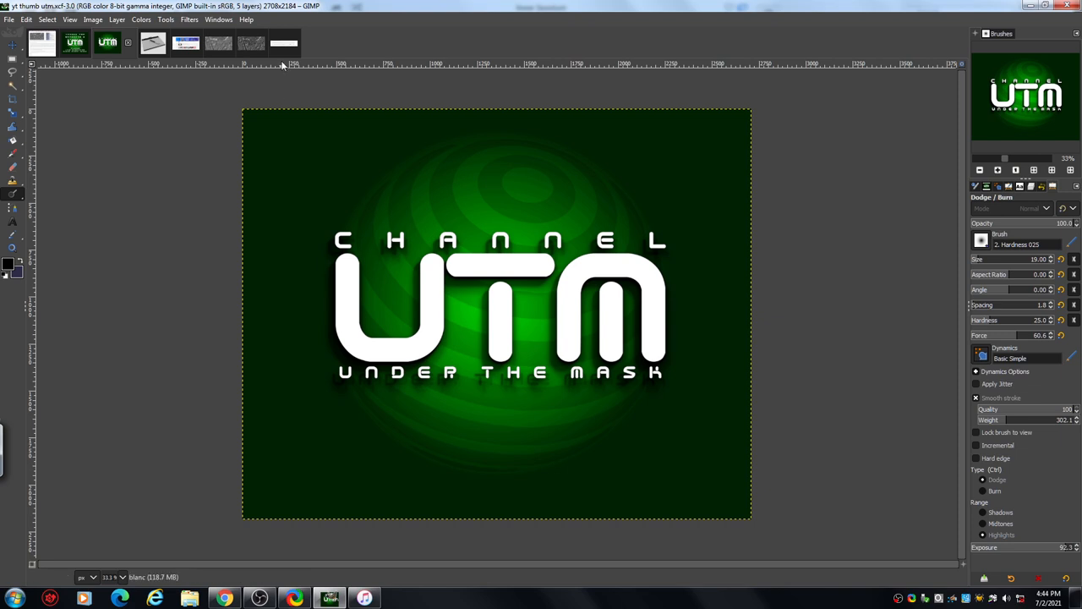
{"action": "mouse_move", "coordinate": [284, 51]}
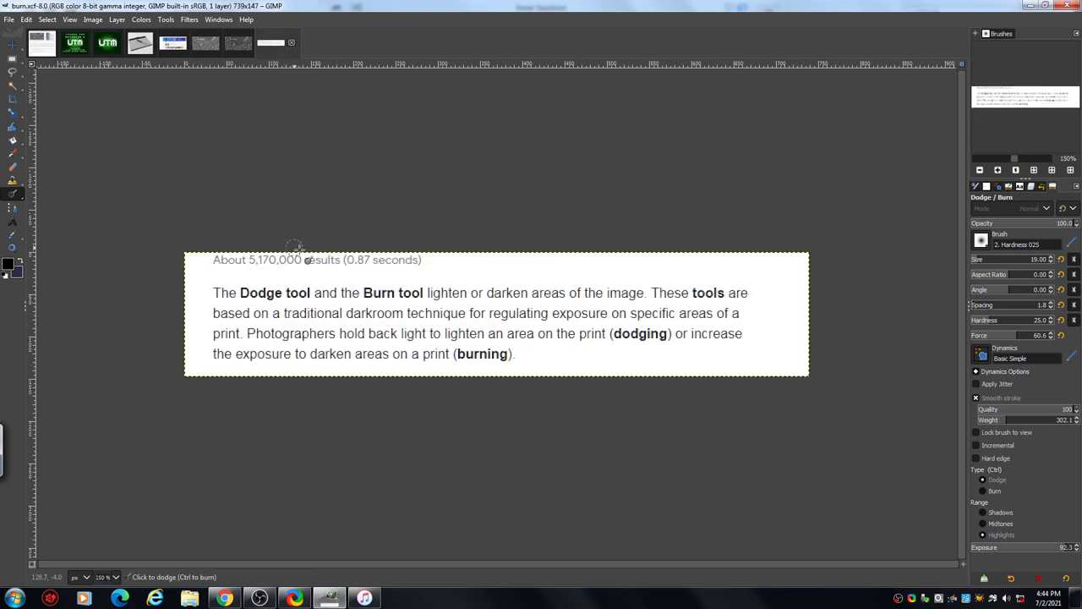
{"action": "mouse_move", "coordinate": [339, 320]}
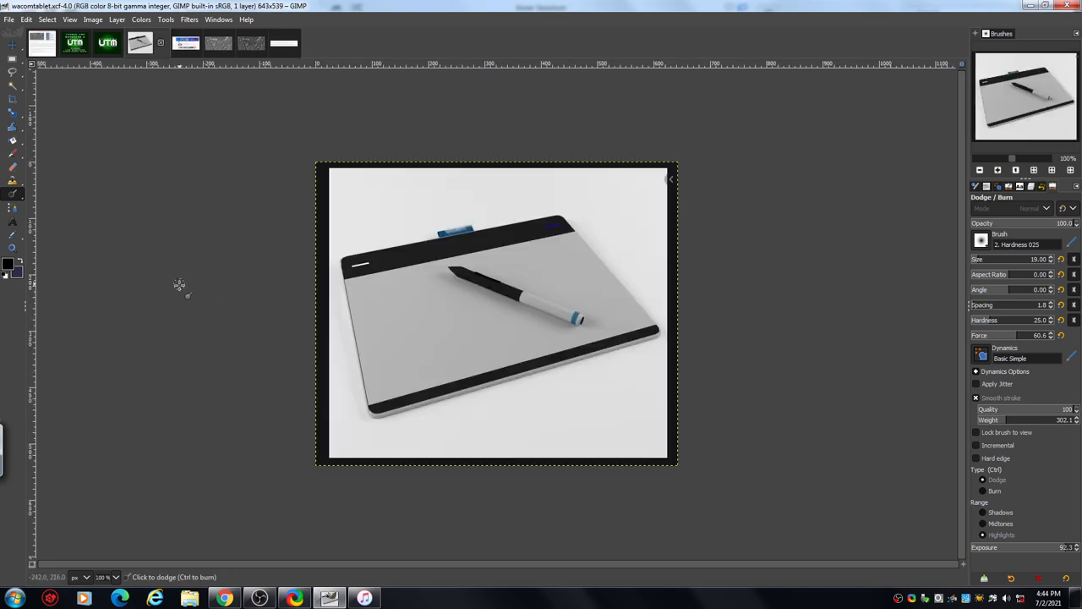
{"action": "mouse_move", "coordinate": [162, 245]}
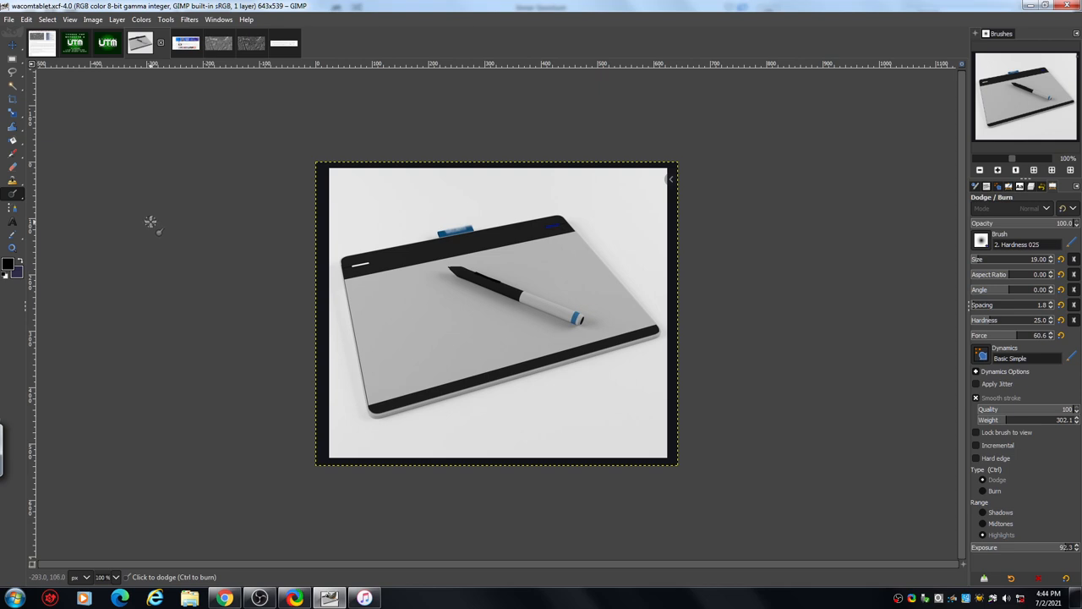
{"action": "mouse_move", "coordinate": [83, 115]}
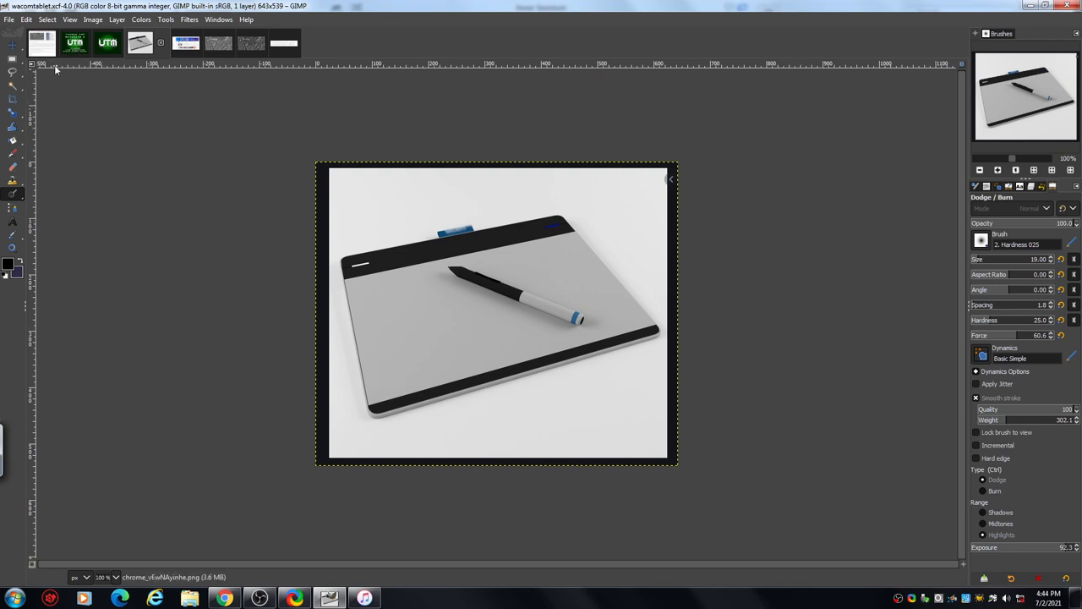
{"action": "mouse_move", "coordinate": [51, 88]}
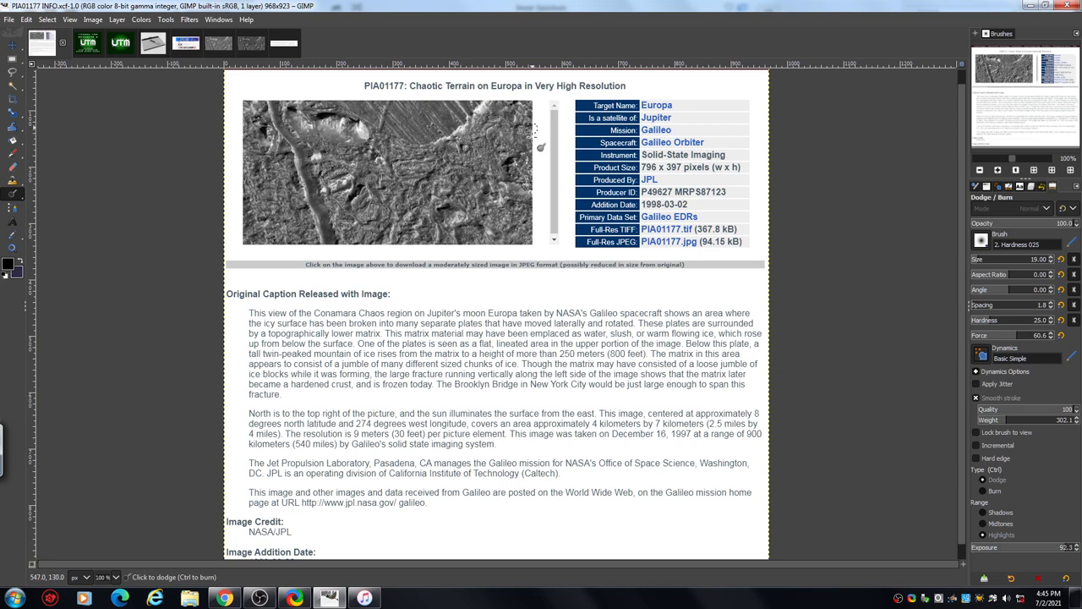
{"action": "mouse_move", "coordinate": [609, 96]}
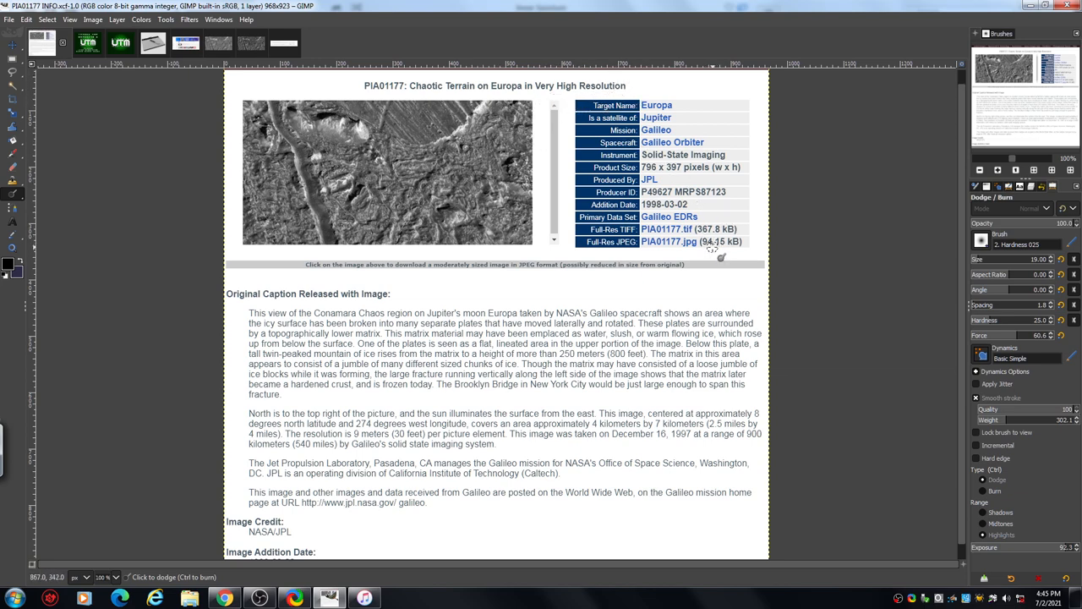
{"action": "mouse_move", "coordinate": [725, 245]}
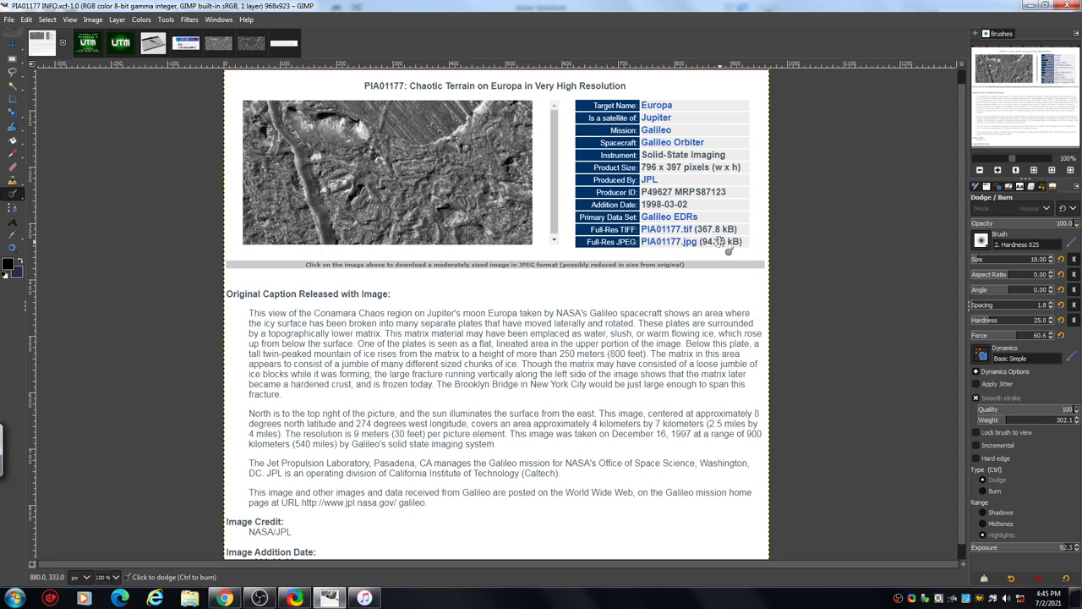
{"action": "mouse_move", "coordinate": [657, 280]}
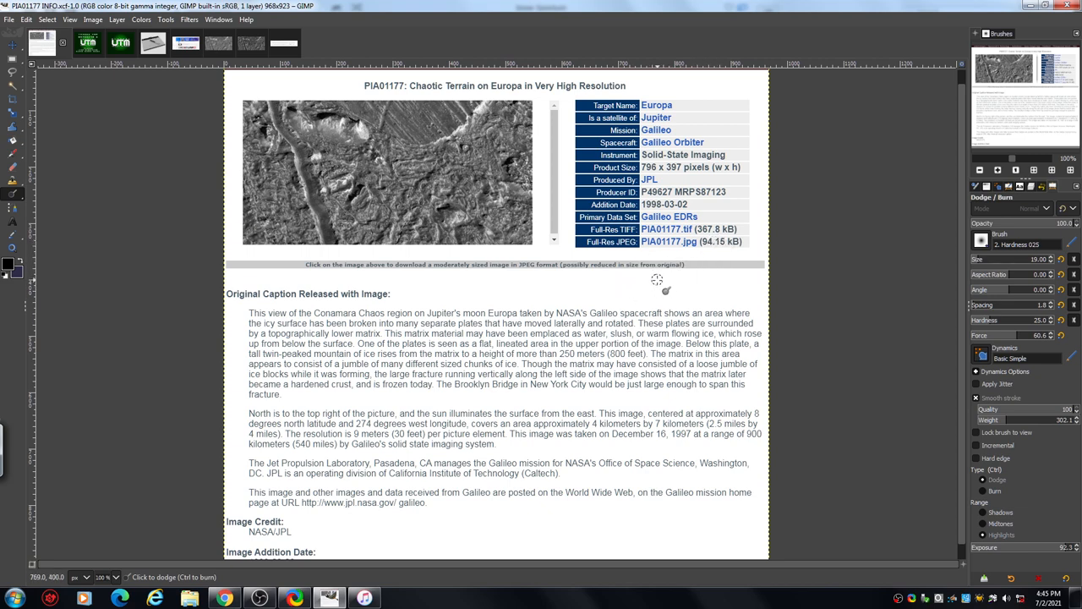
{"action": "mouse_move", "coordinate": [660, 279]}
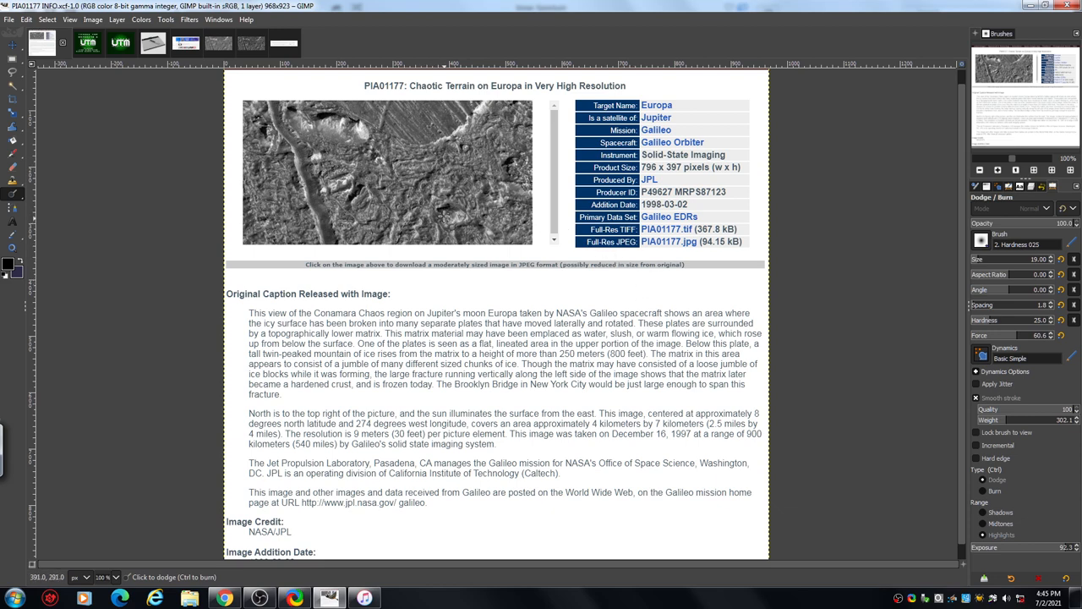
{"action": "mouse_move", "coordinate": [222, 301]}
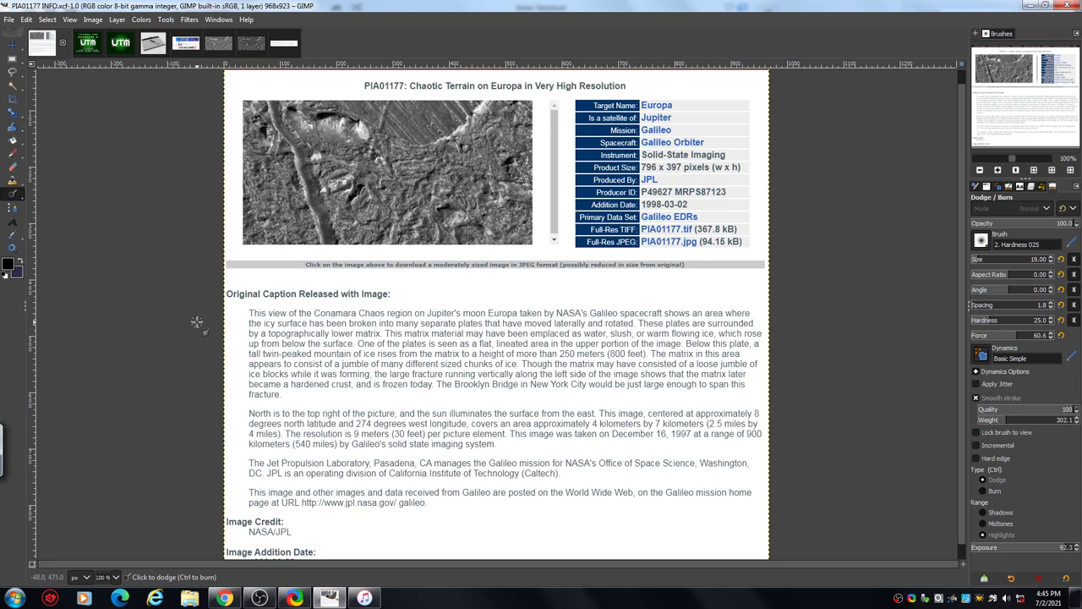
{"action": "mouse_move", "coordinate": [196, 313]}
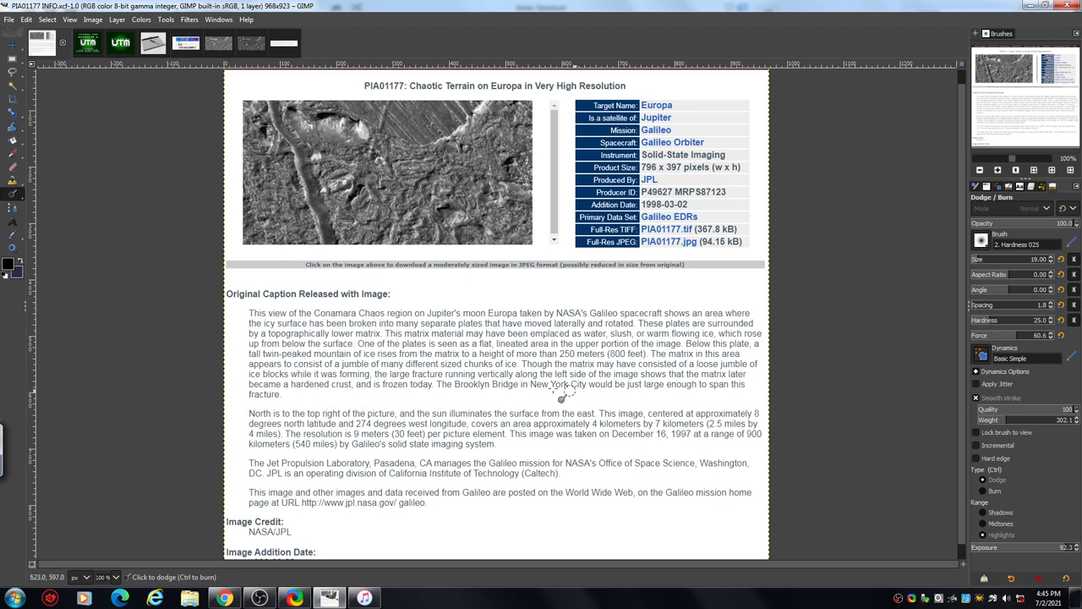
{"action": "mouse_move", "coordinate": [76, 203]}
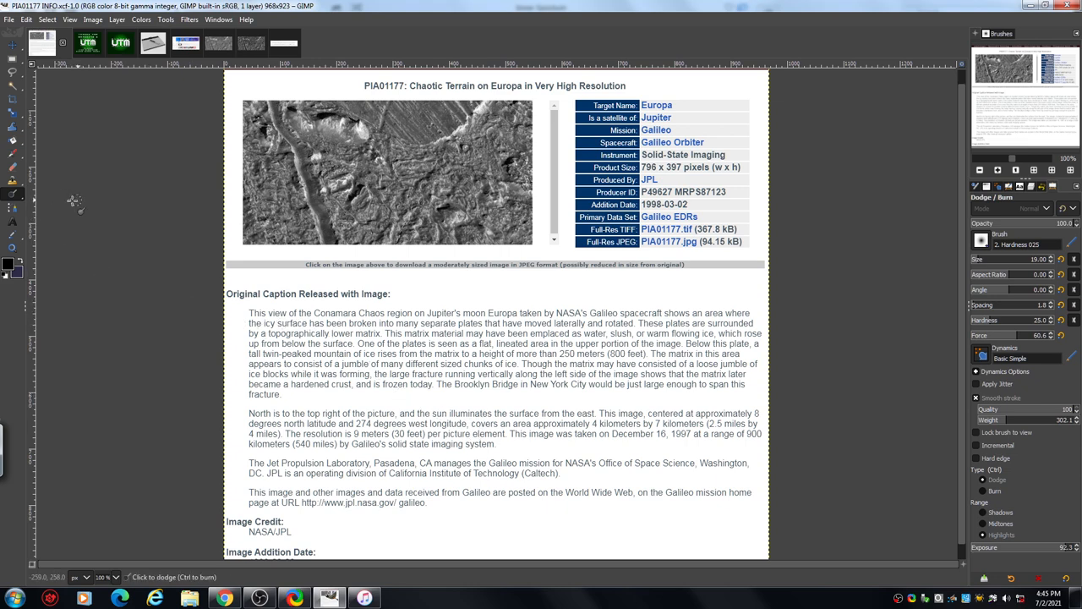
{"action": "mouse_move", "coordinate": [95, 149]}
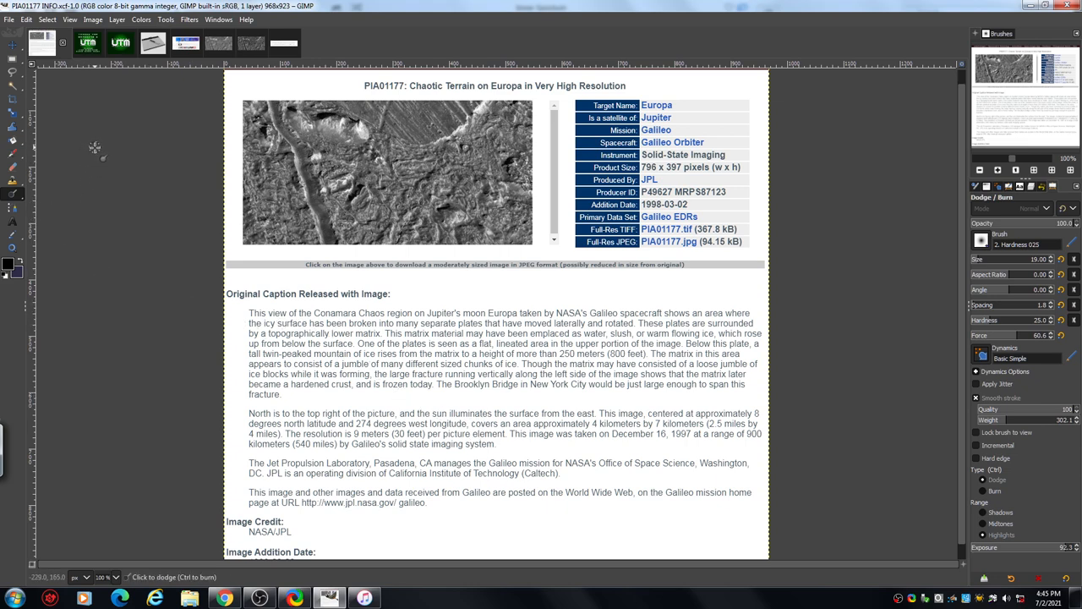
{"action": "mouse_move", "coordinate": [91, 116]}
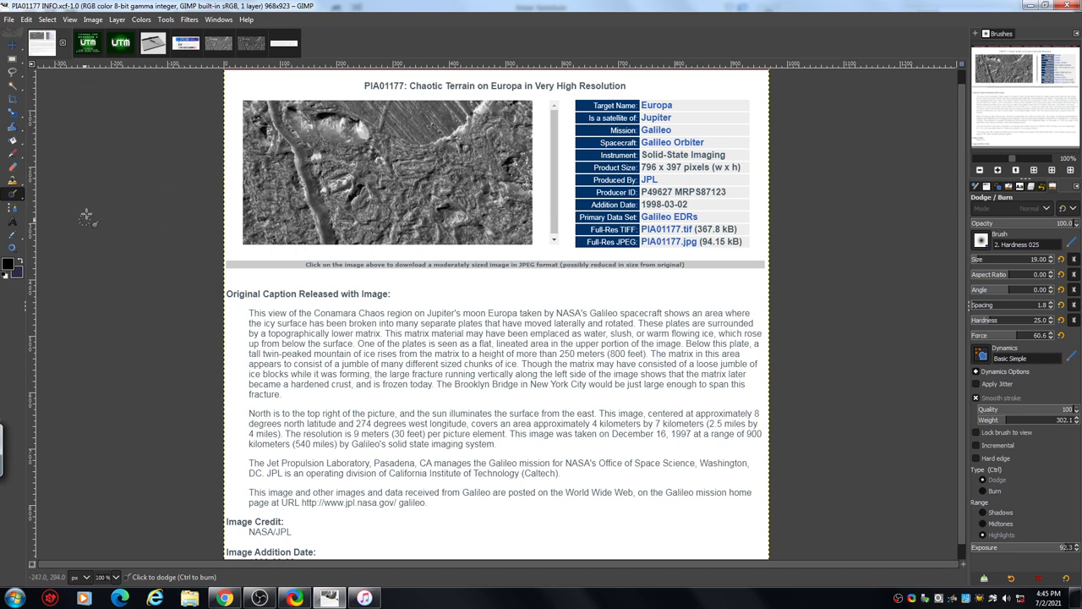
{"action": "mouse_move", "coordinate": [92, 380]}
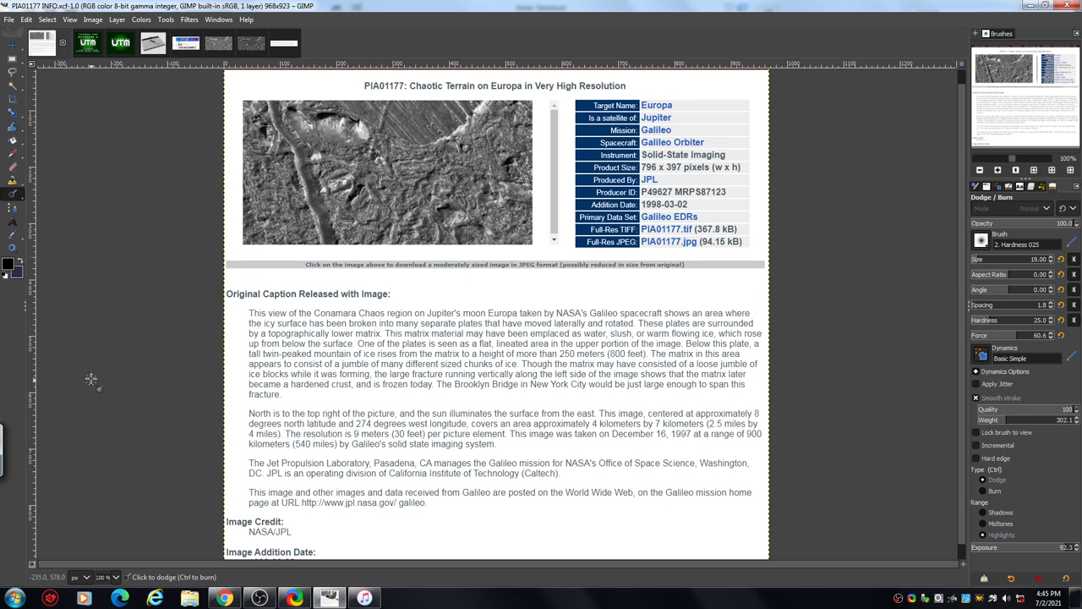
{"action": "mouse_move", "coordinate": [100, 305]}
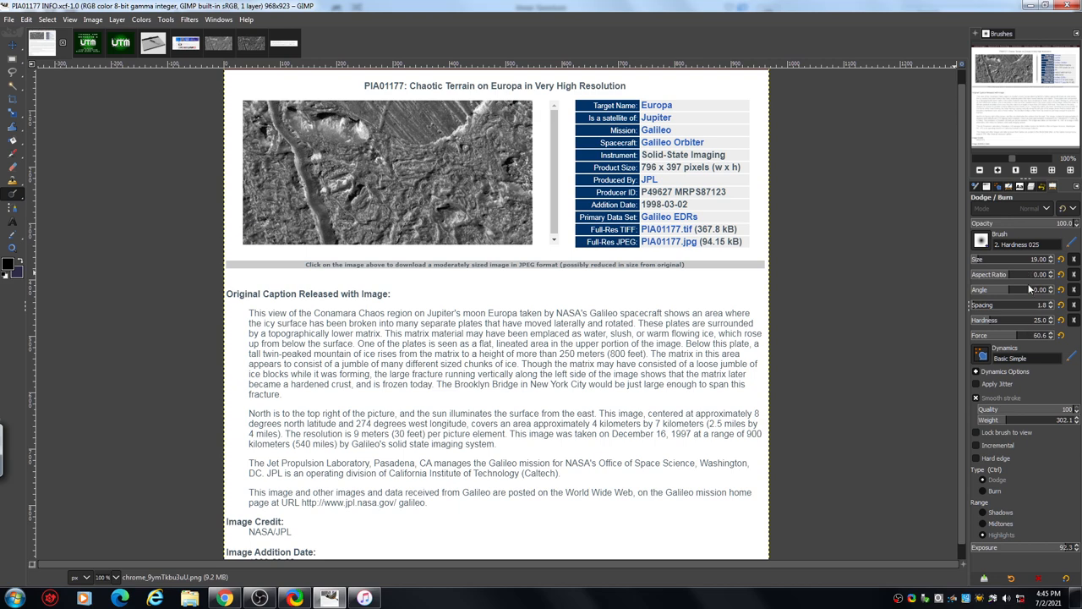
{"action": "mouse_move", "coordinate": [863, 392]}
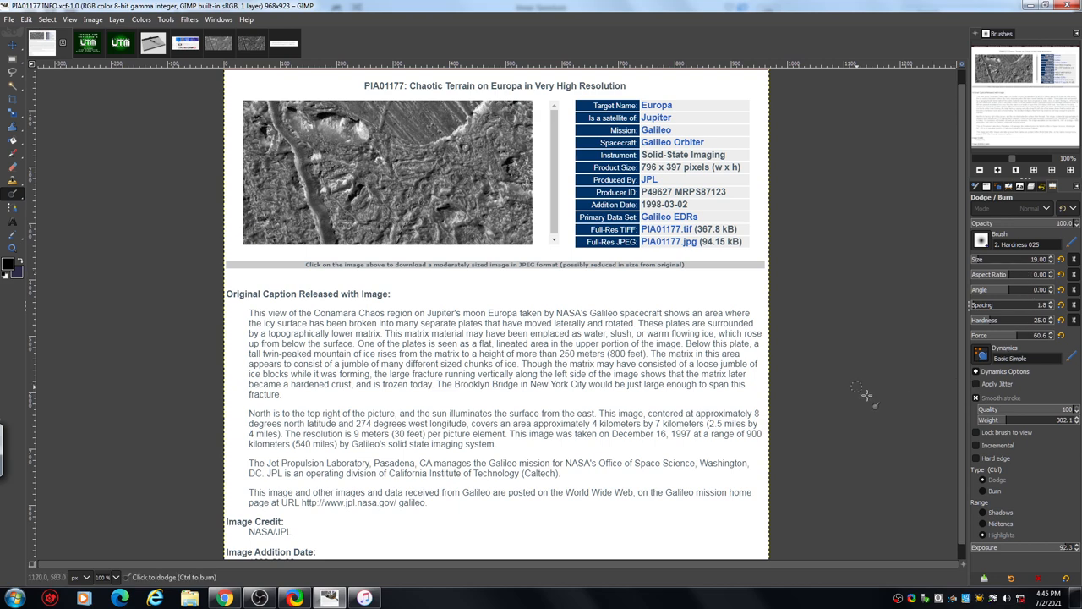
{"action": "mouse_move", "coordinate": [803, 178]}
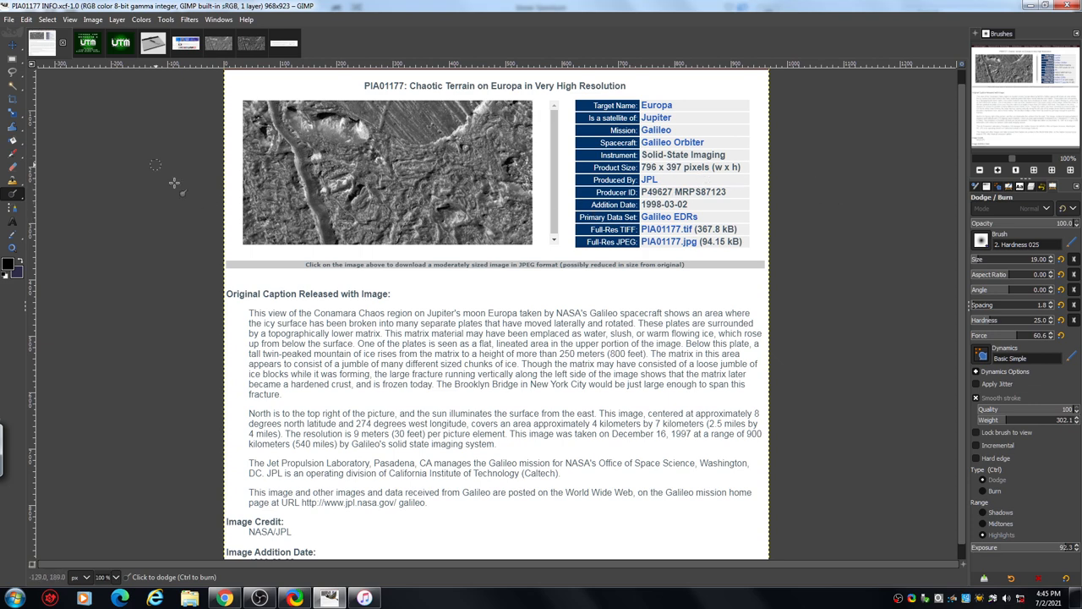
{"action": "mouse_move", "coordinate": [172, 159]}
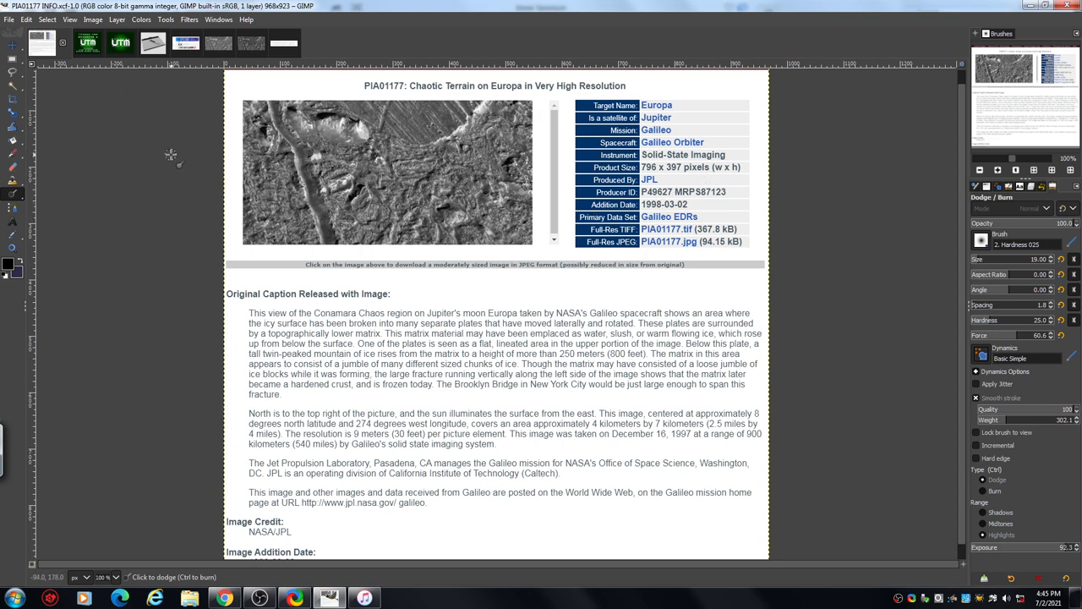
{"action": "mouse_move", "coordinate": [172, 109]}
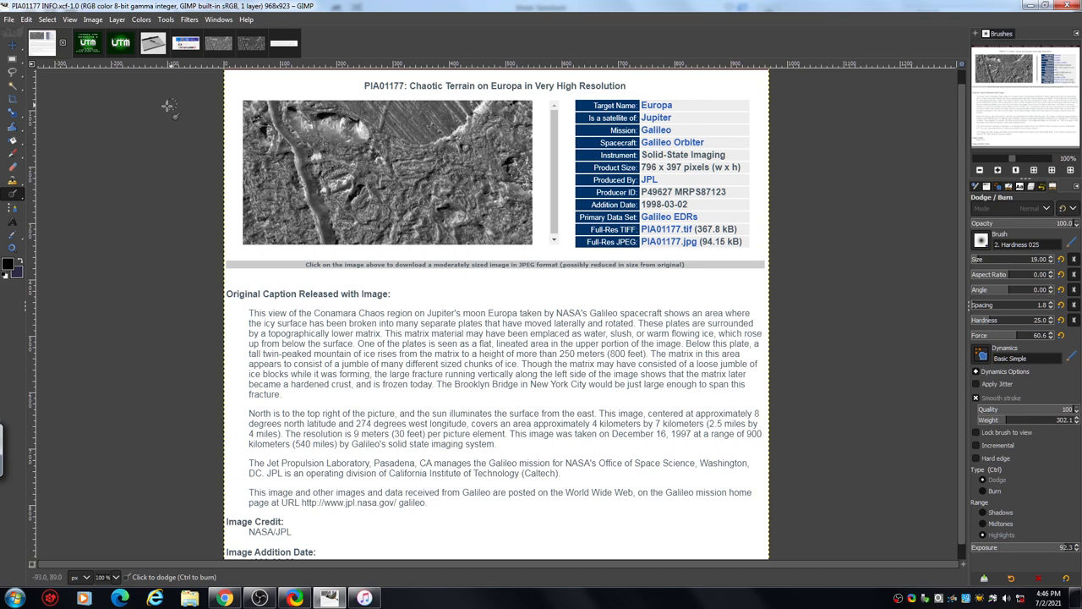
{"action": "mouse_move", "coordinate": [206, 82]}
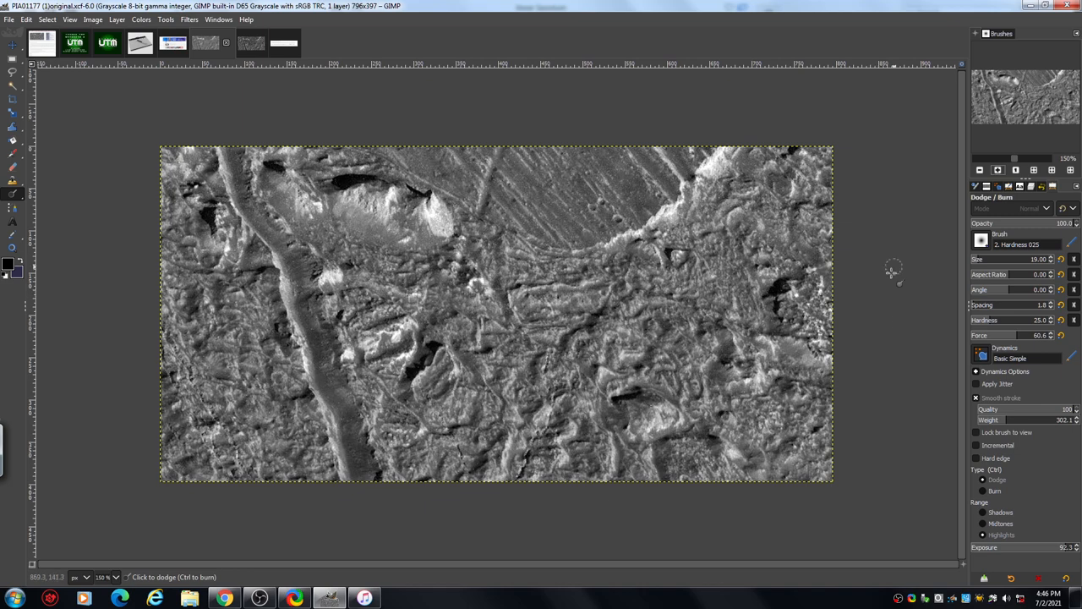
{"action": "mouse_move", "coordinate": [907, 247]}
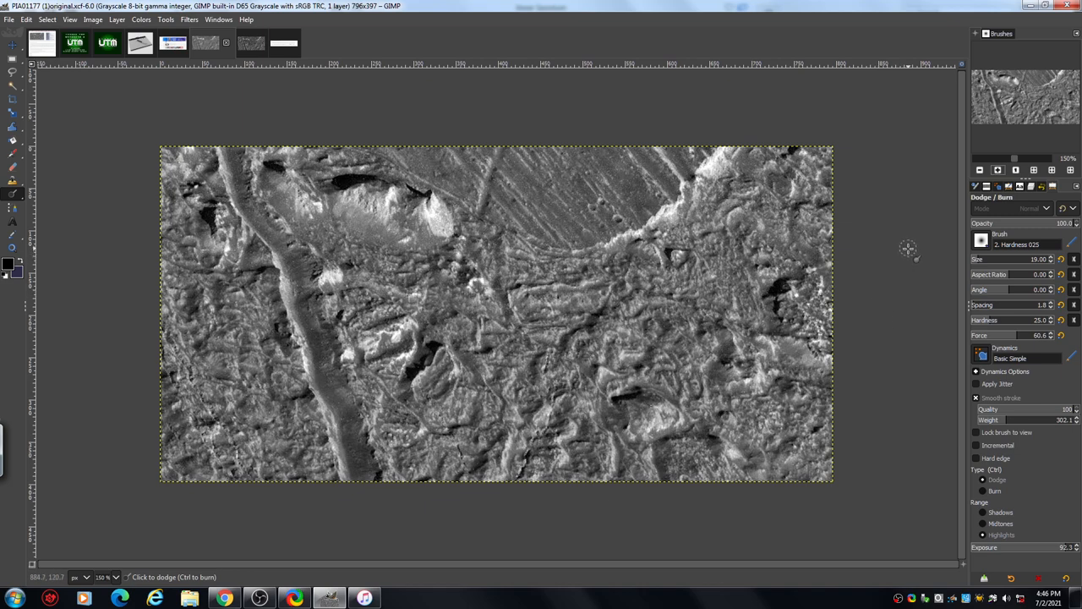
- Zoom in on the grayscale Europa terrain image to inspect surface detail
{"action": "left_click", "coordinate": [998, 169]}
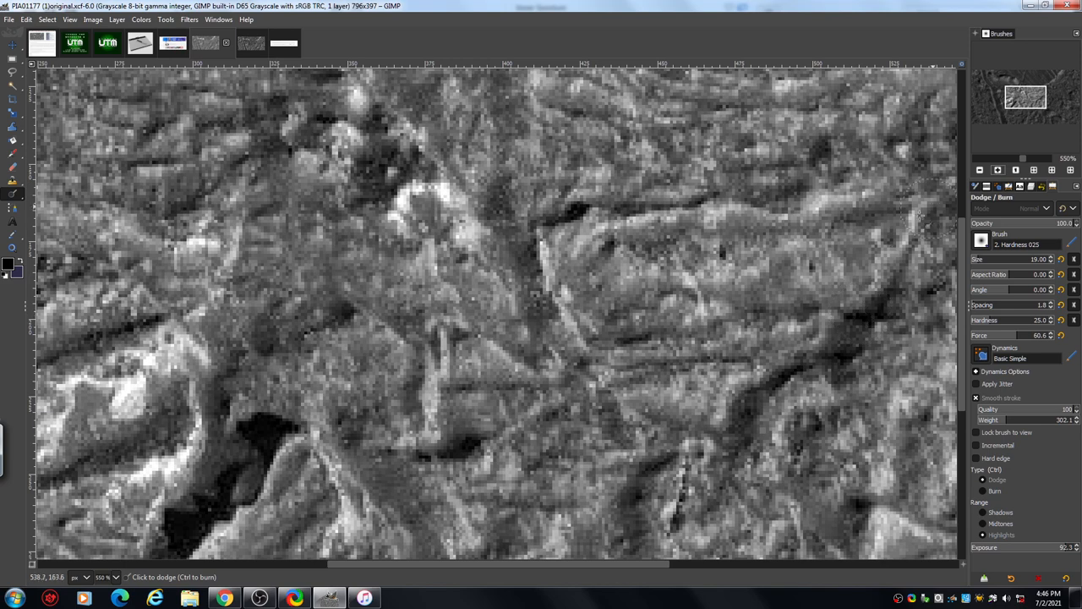
{"action": "mouse_move", "coordinate": [927, 203]}
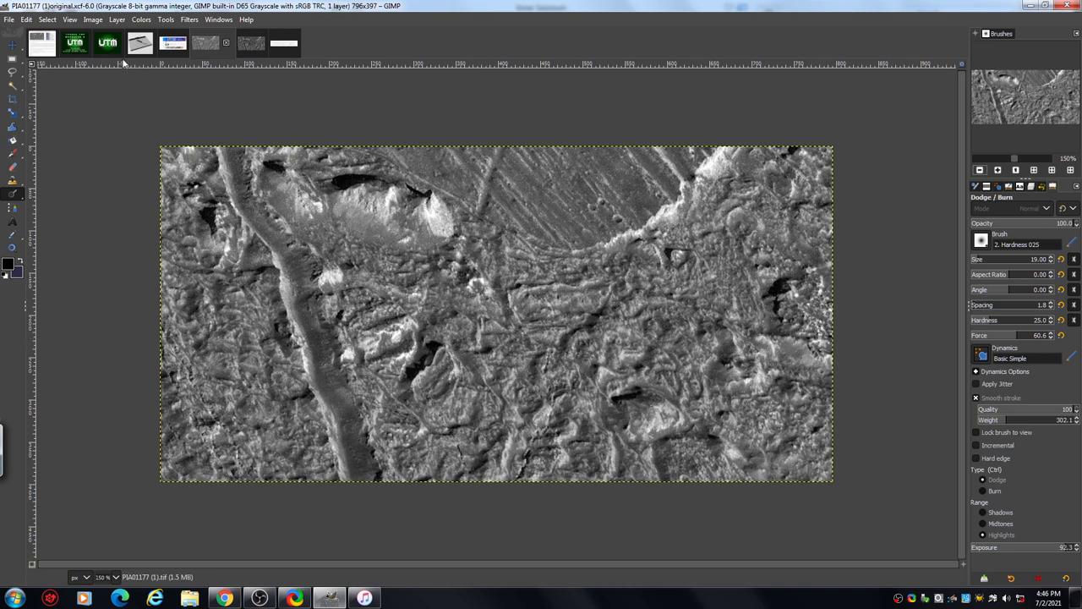
{"action": "mouse_move", "coordinate": [142, 27]}
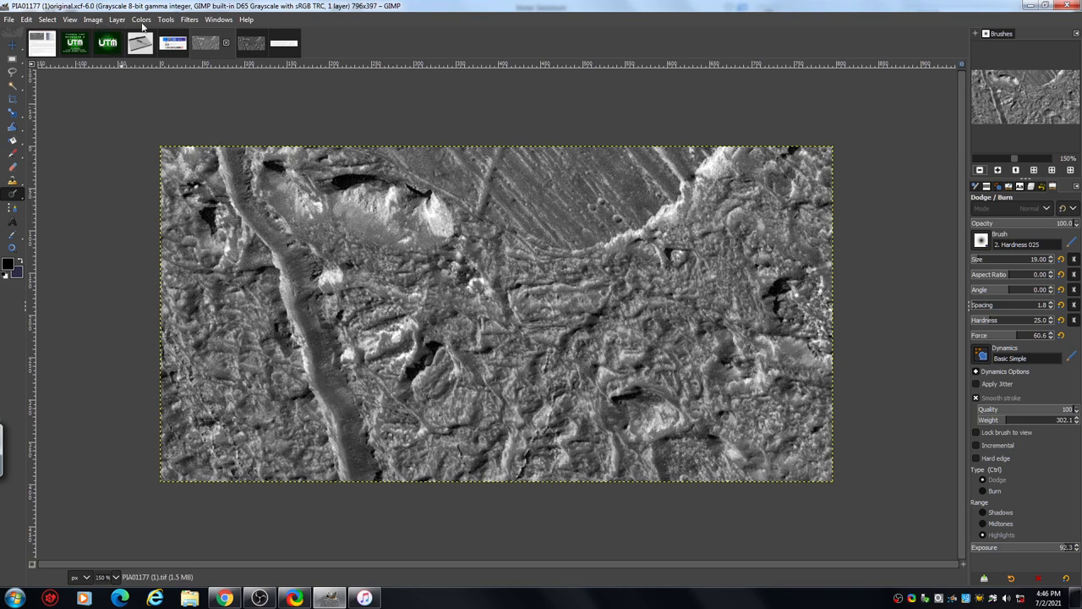
{"action": "left_click", "coordinate": [142, 21]}
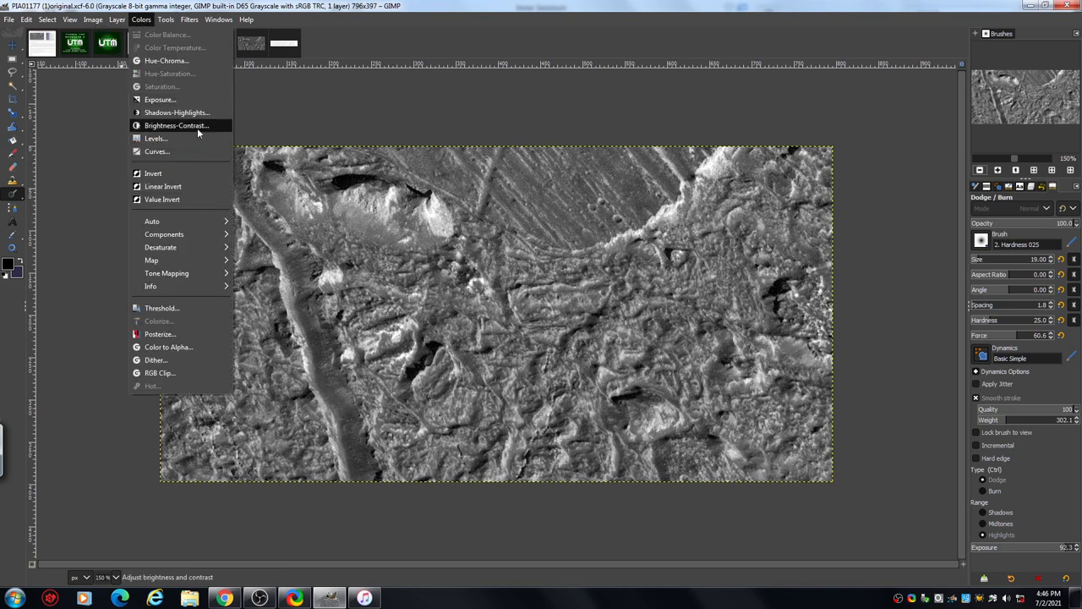
{"action": "left_click", "coordinate": [176, 126]}
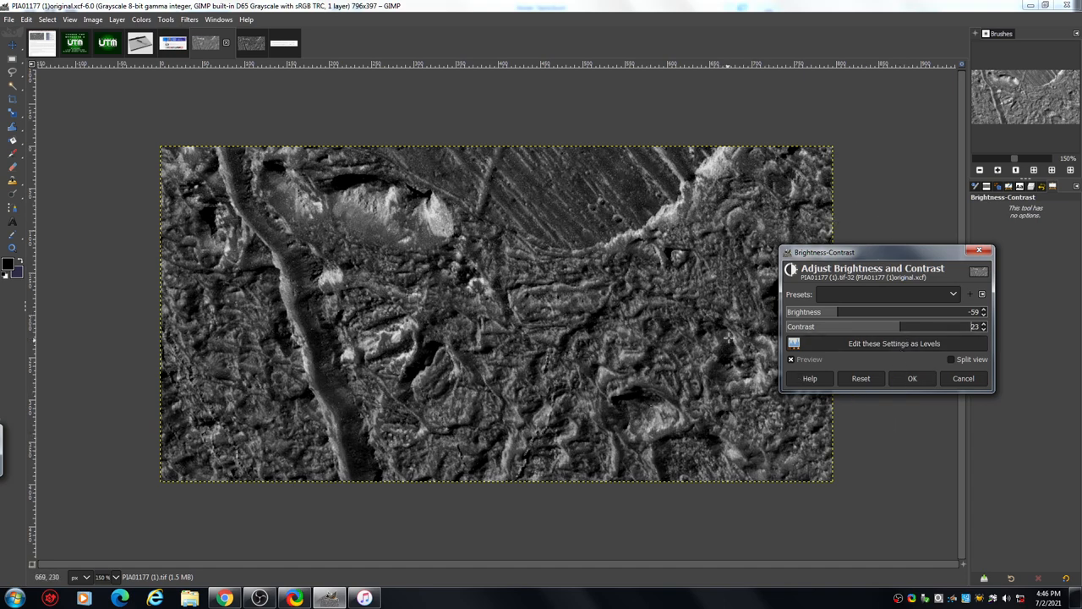
{"action": "mouse_move", "coordinate": [463, 383]}
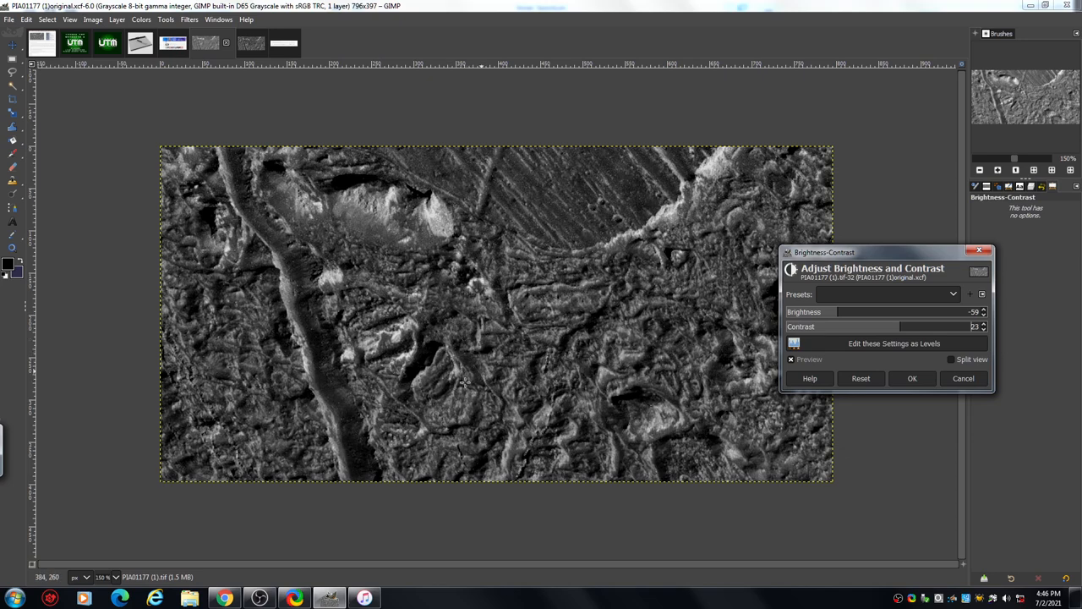
{"action": "mouse_move", "coordinate": [383, 340]}
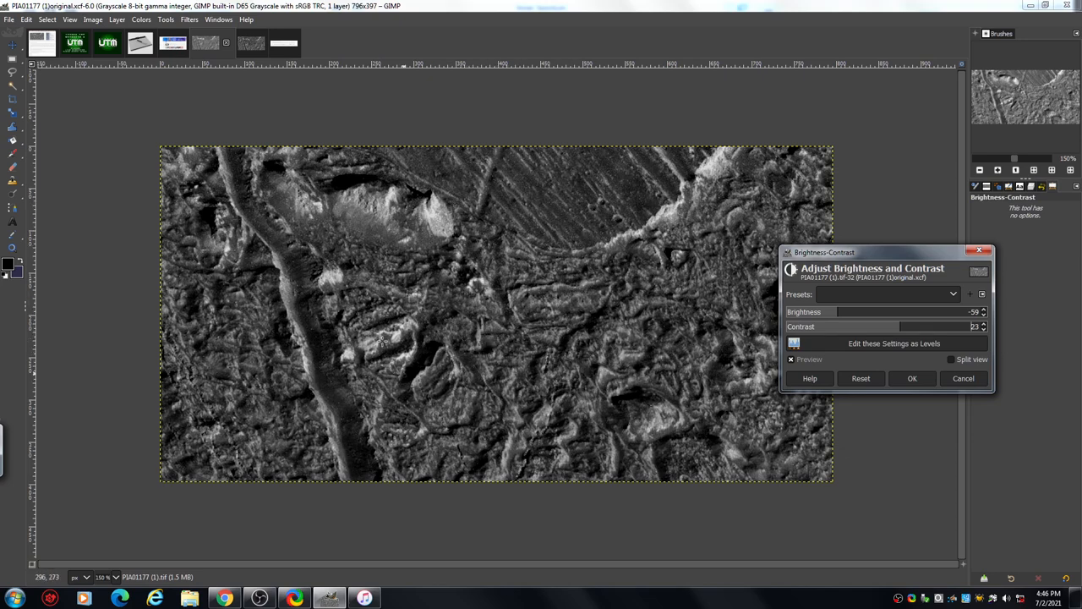
{"action": "mouse_move", "coordinate": [528, 414]}
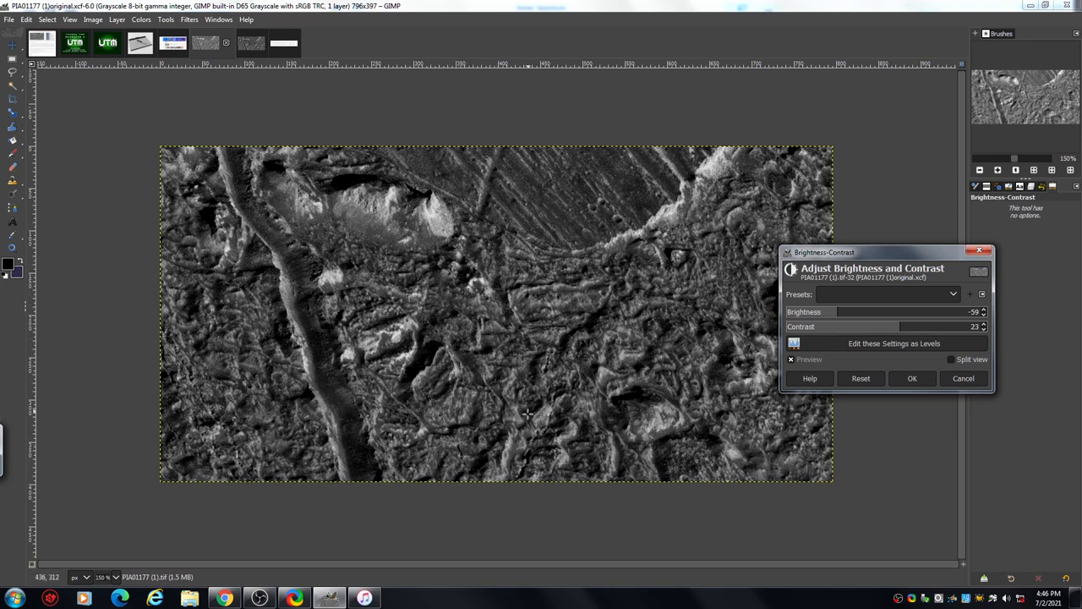
{"action": "mouse_move", "coordinate": [559, 207]}
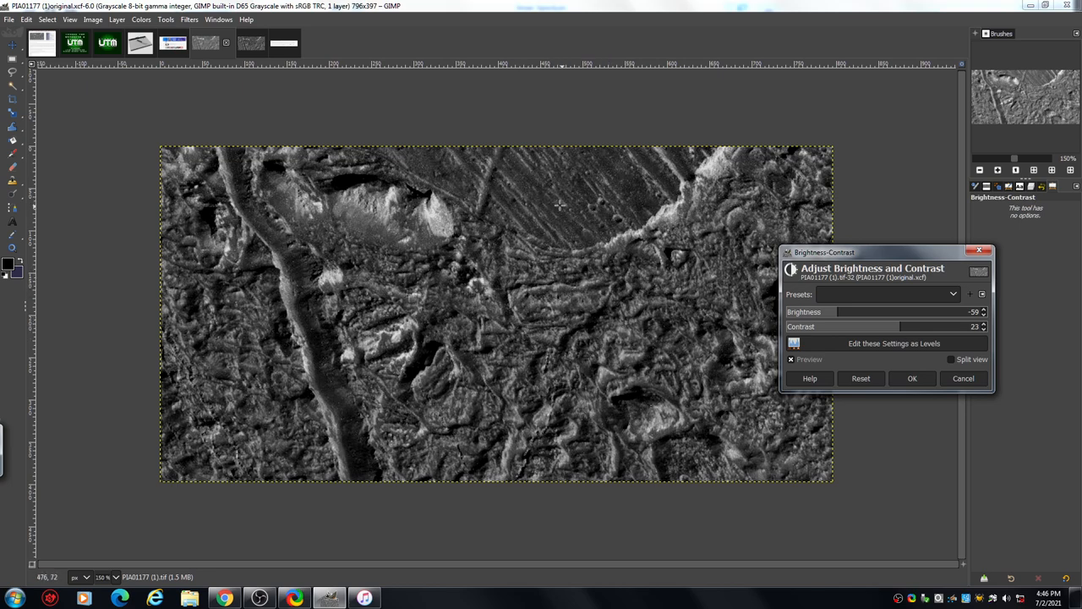
{"action": "mouse_move", "coordinate": [579, 215]}
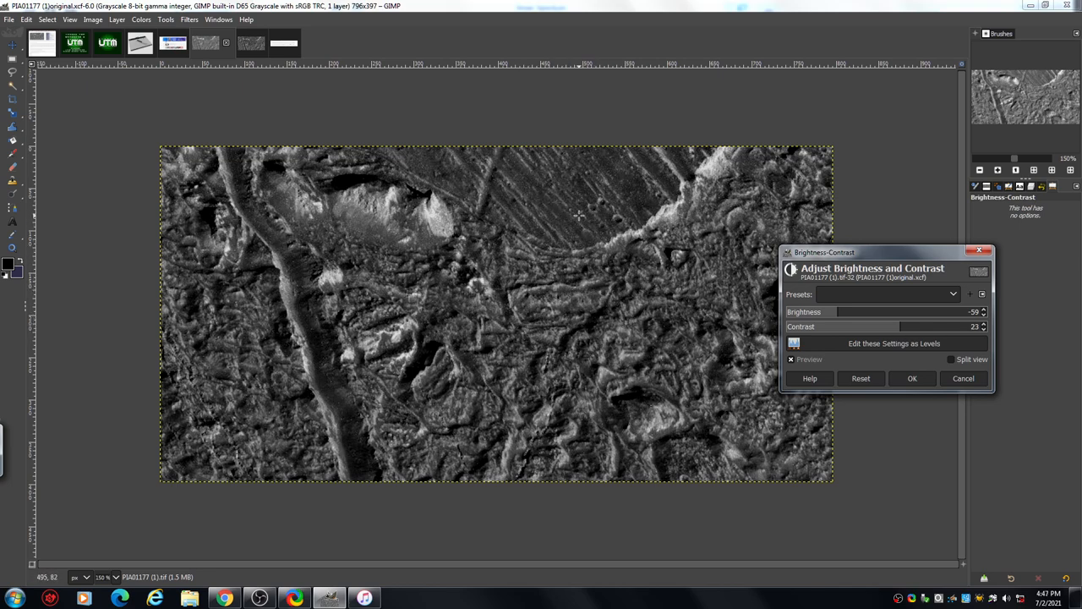
{"action": "mouse_move", "coordinate": [575, 252]}
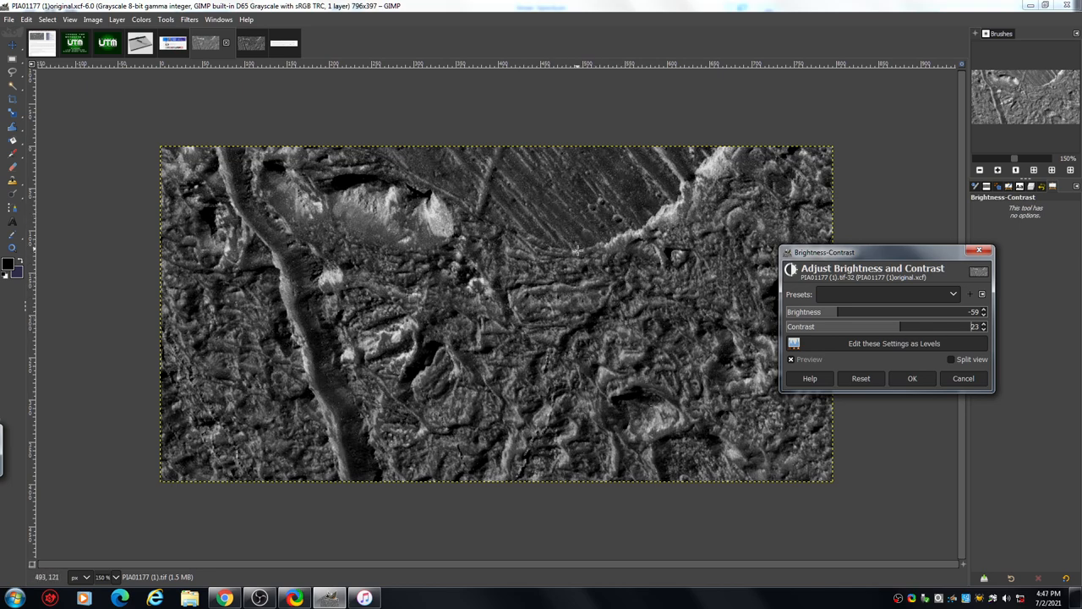
{"action": "mouse_move", "coordinate": [585, 311]}
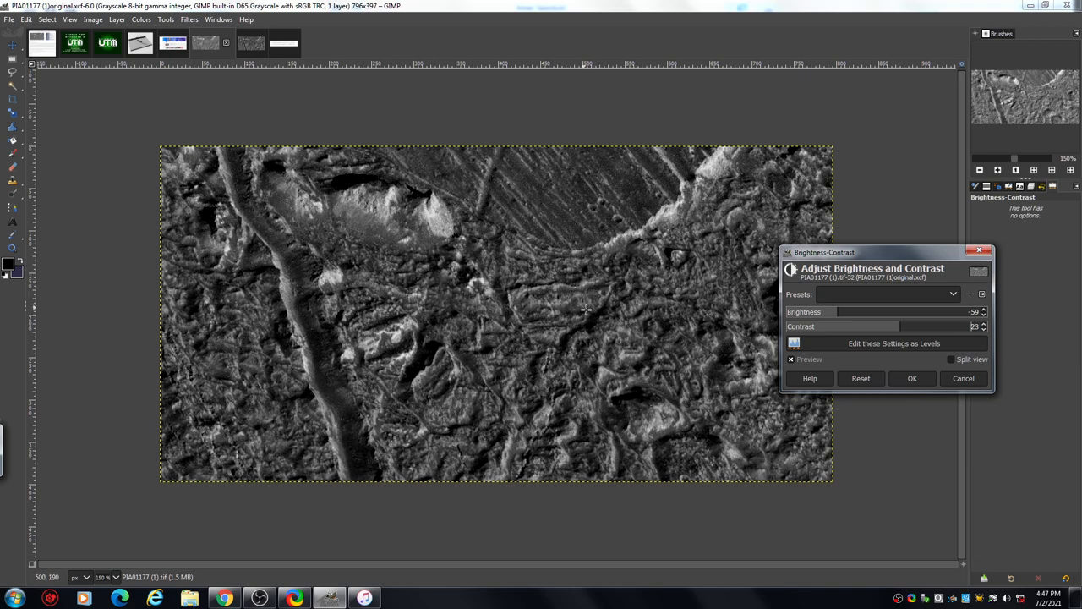
{"action": "mouse_move", "coordinate": [699, 321]}
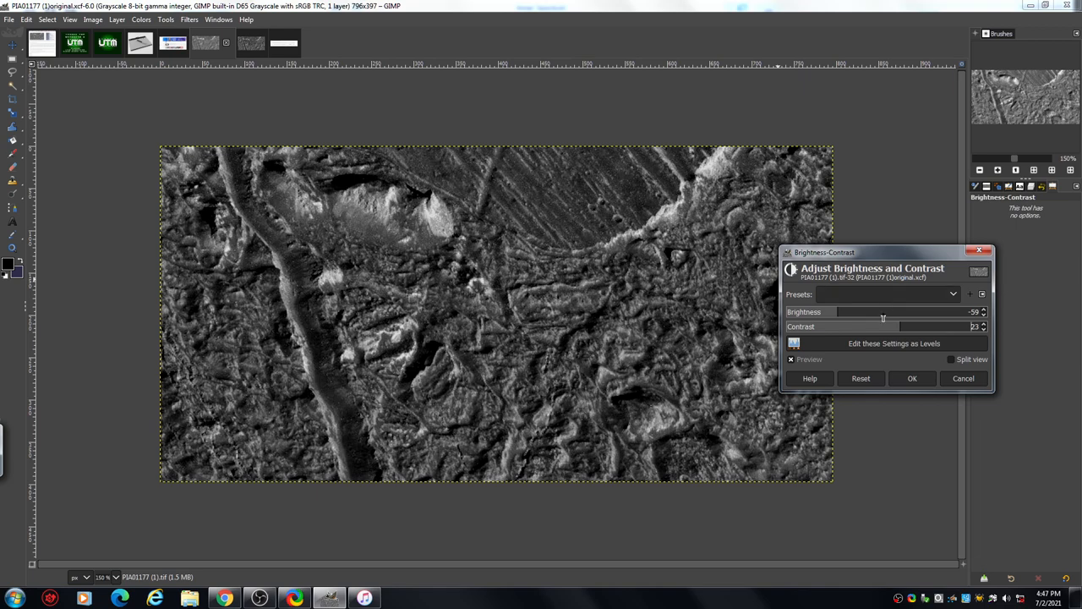
{"action": "left_click", "coordinate": [914, 379]}
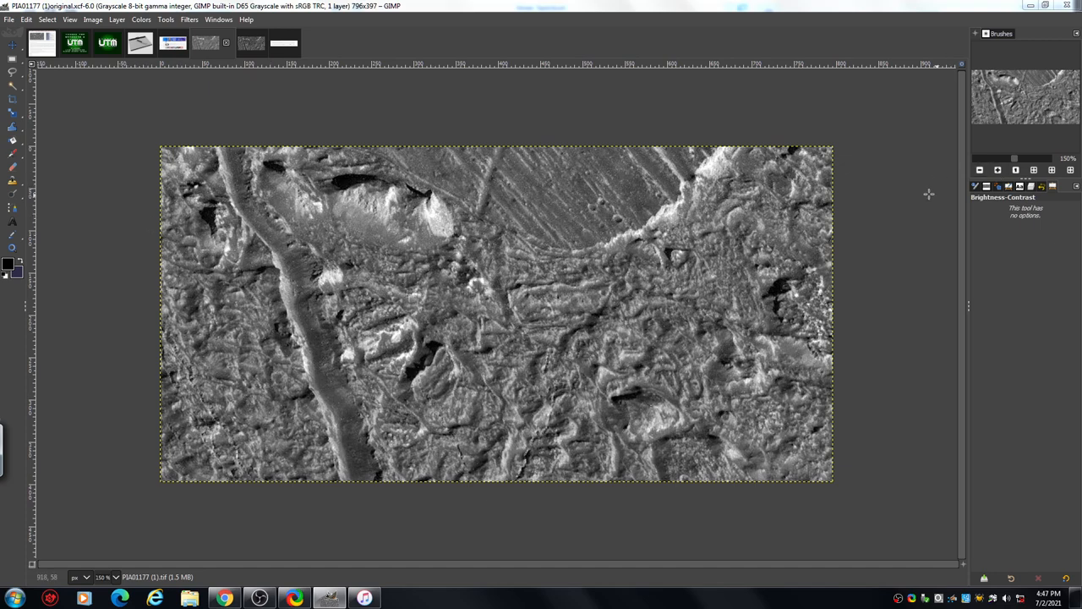
{"action": "mouse_move", "coordinate": [899, 230]}
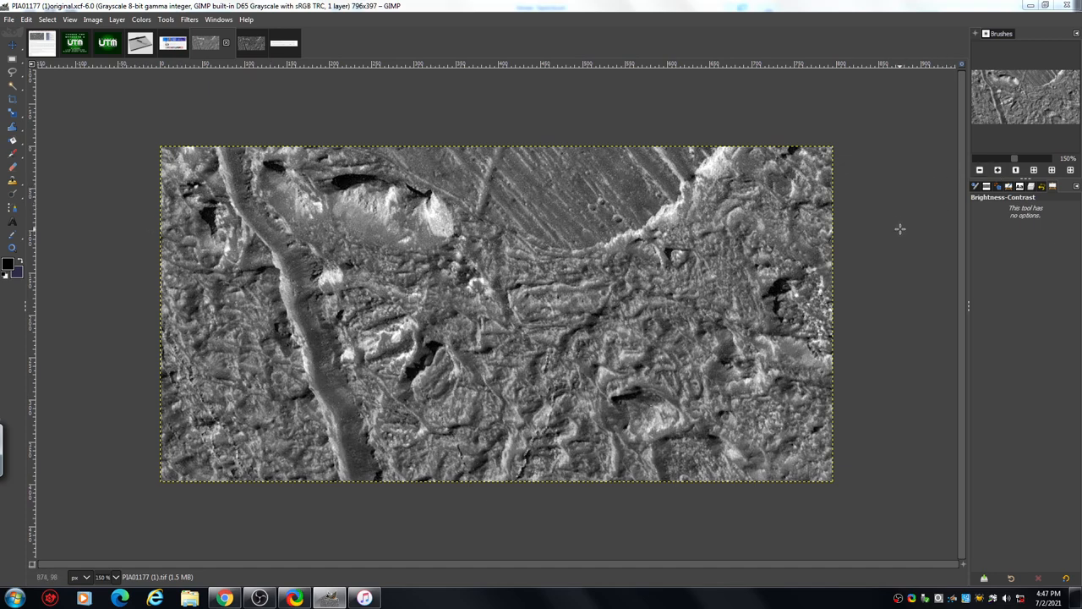
{"action": "mouse_move", "coordinate": [799, 446]}
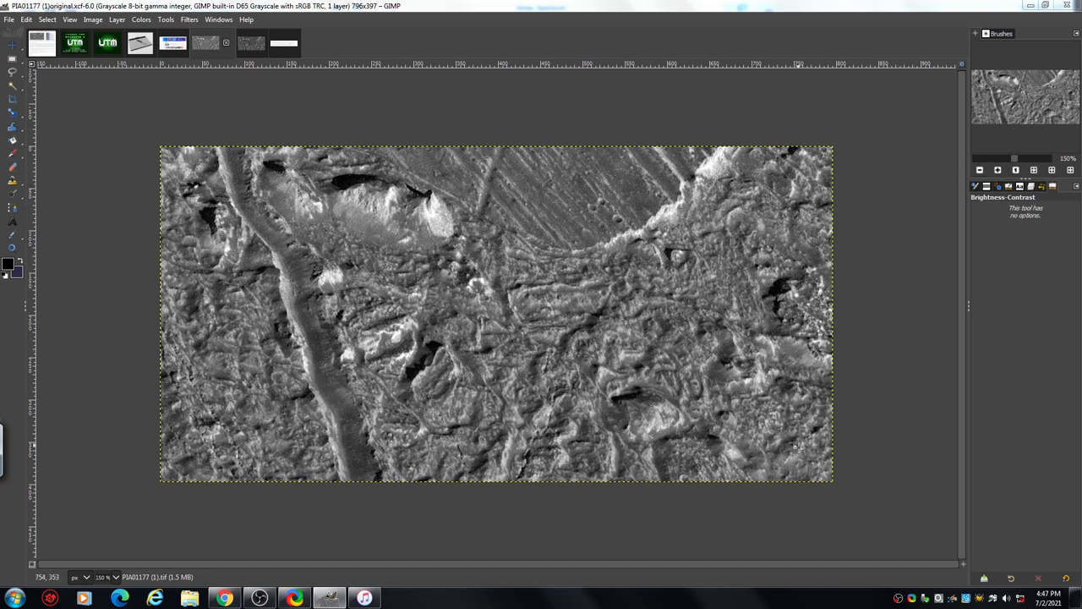
{"action": "mouse_move", "coordinate": [578, 375]}
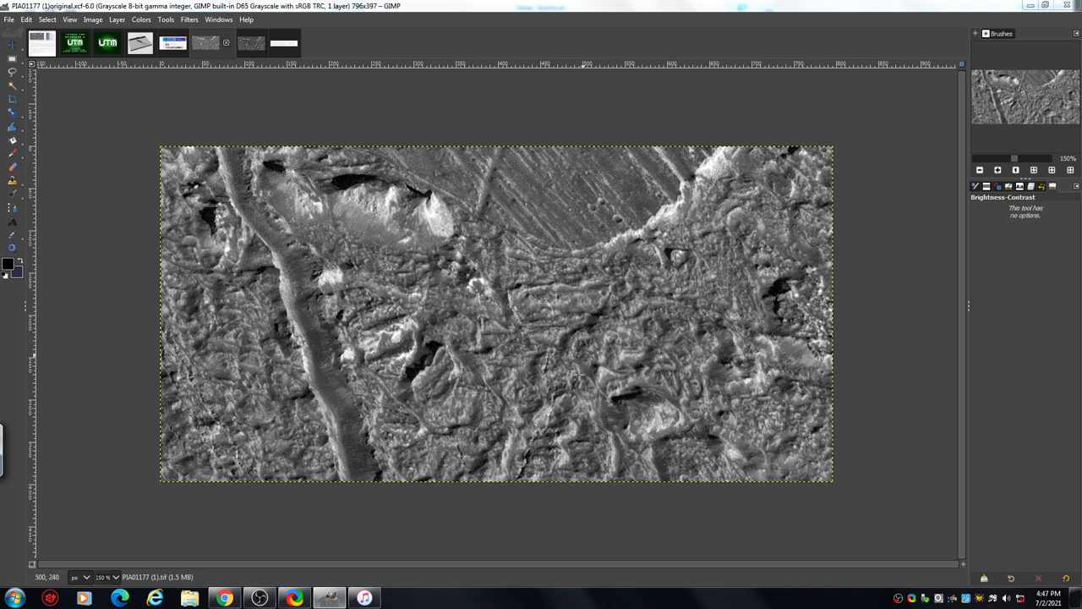
{"action": "left_click", "coordinate": [27, 20]}
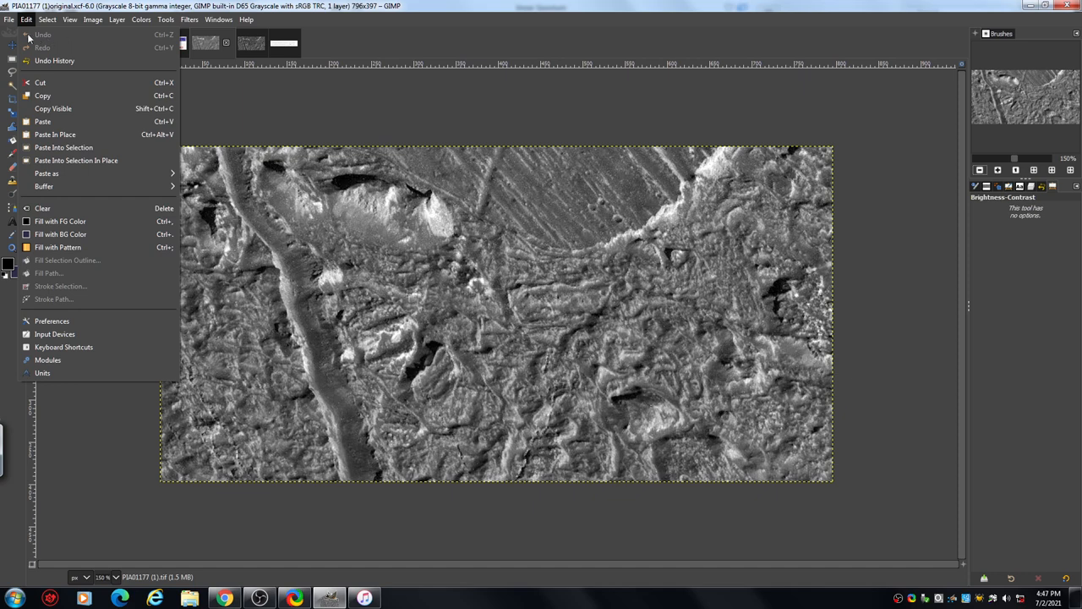
{"action": "mouse_move", "coordinate": [837, 150]}
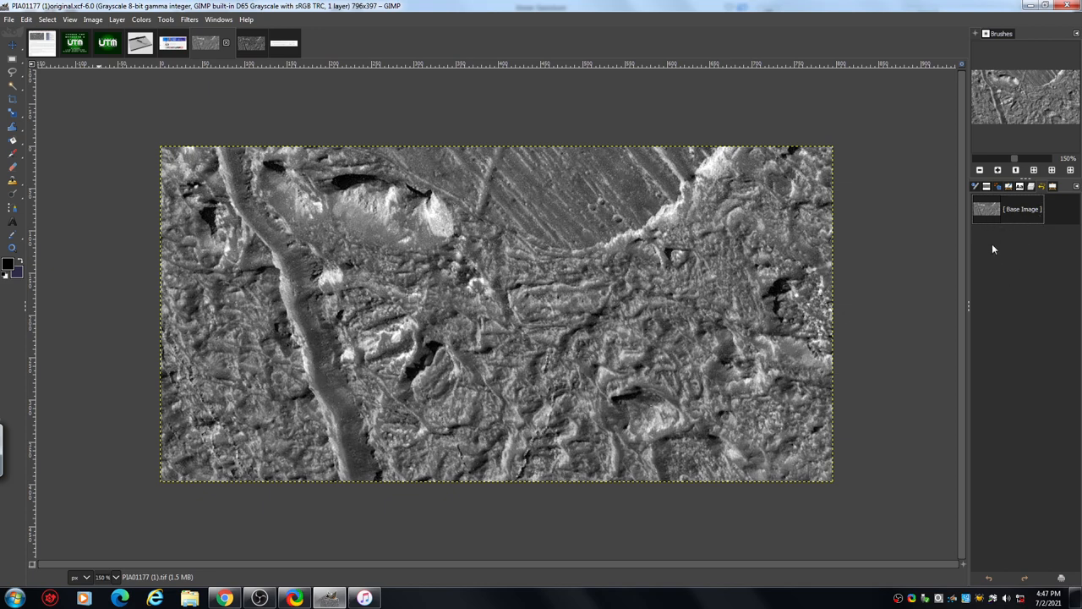
{"action": "mouse_move", "coordinate": [1008, 555]}
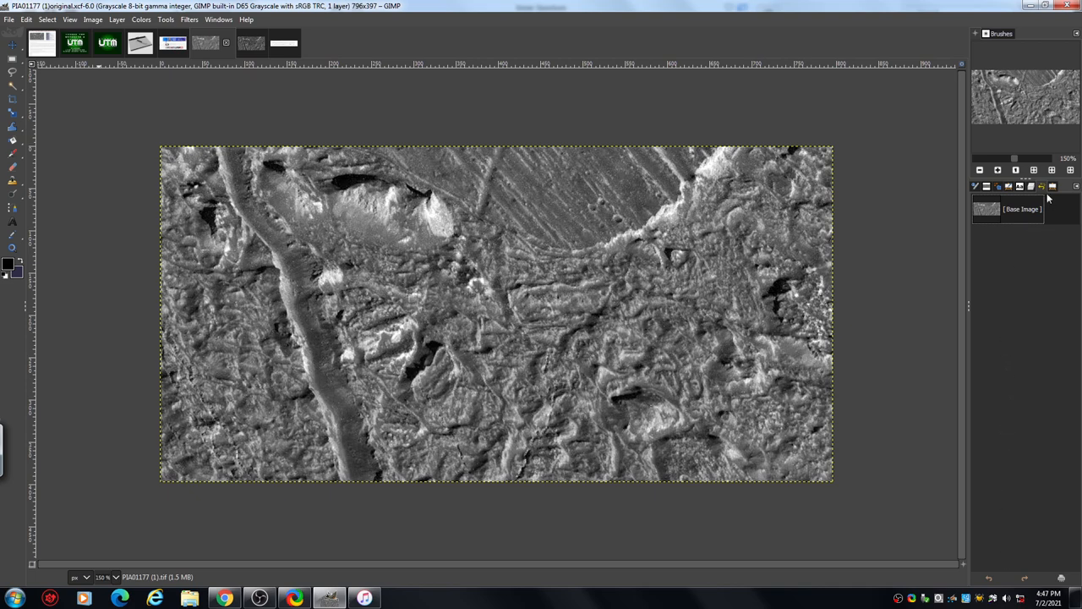
{"action": "mouse_move", "coordinate": [1045, 195]}
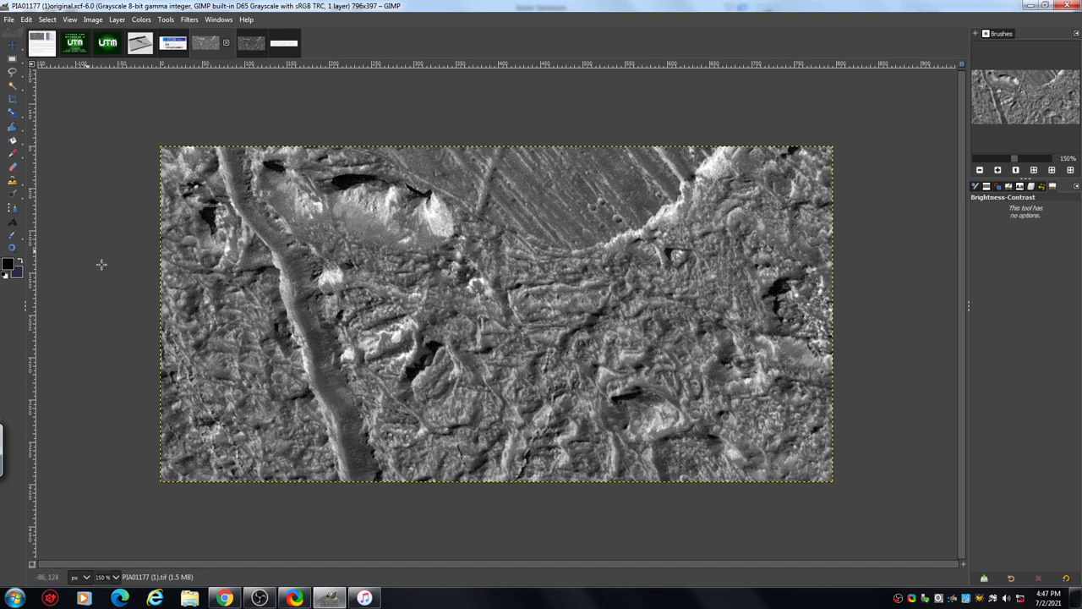
- Select the Dodge/Burn tool from the retouching tool group
{"action": "left_click", "coordinate": [14, 195]}
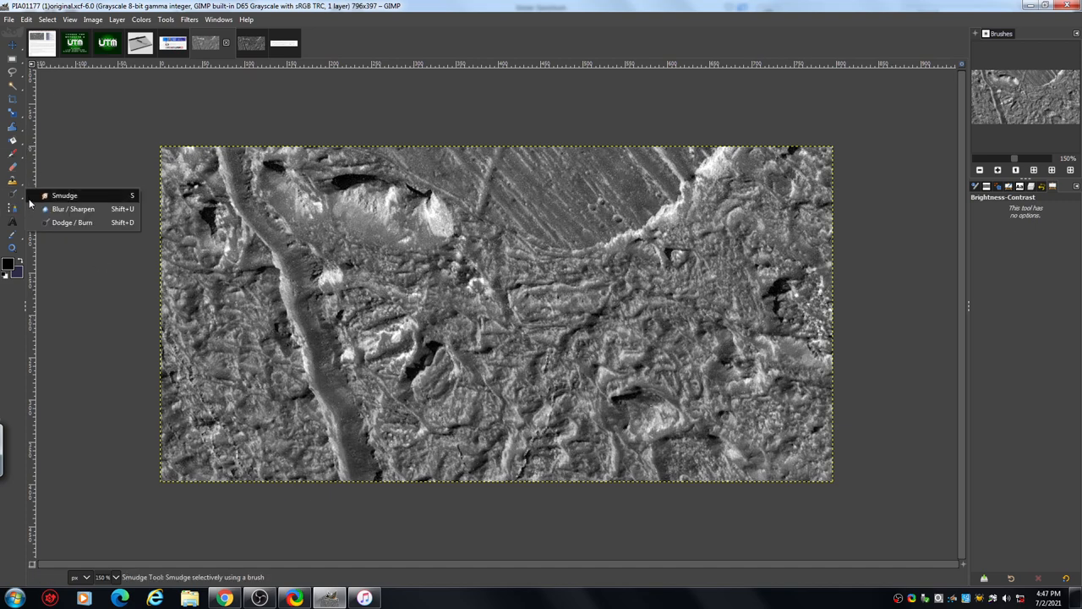
{"action": "left_click", "coordinate": [71, 222]}
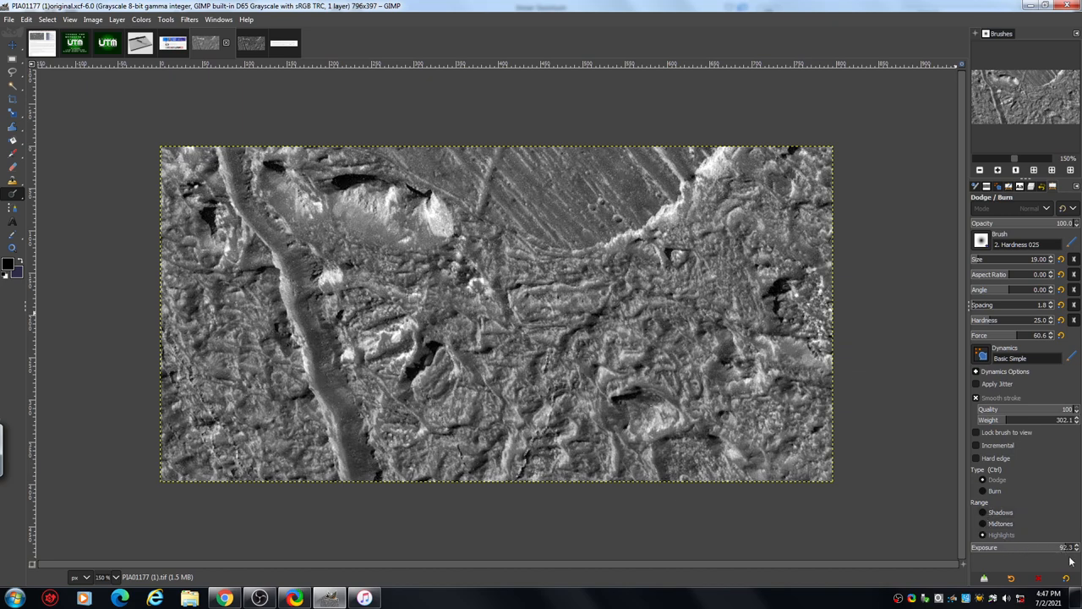
{"action": "mouse_move", "coordinate": [883, 402]}
{"action": "type", "text": "105"}
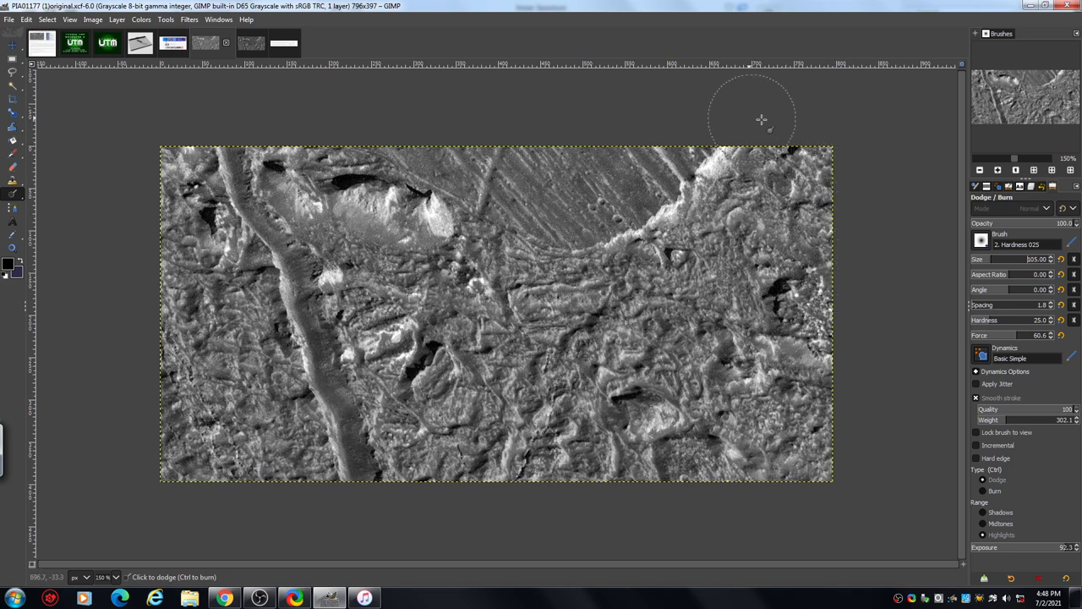
{"action": "mouse_move", "coordinate": [947, 398]}
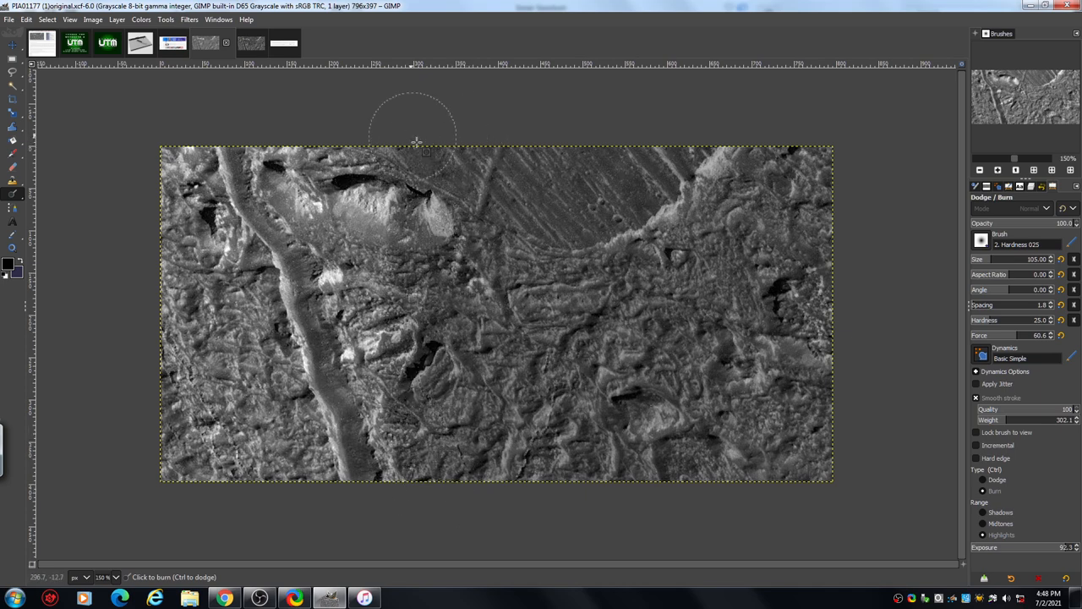
- Darken the terrain with two burn strokes from the top down through the middle
{"action": "left_click_drag", "start_coordinate": [416, 142], "coordinate": [335, 244]}
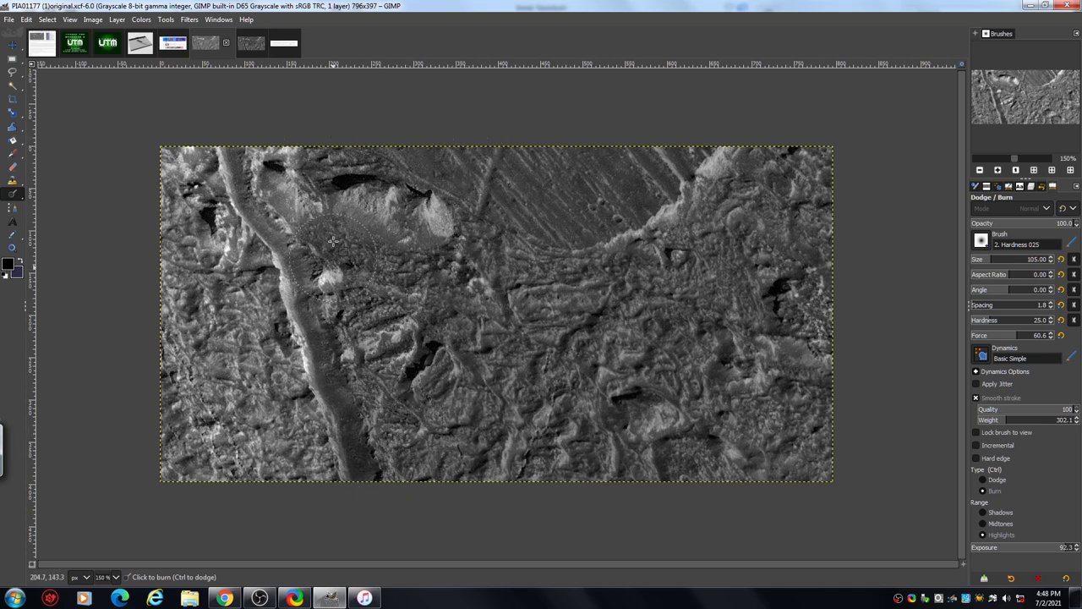
{"action": "left_click_drag", "start_coordinate": [335, 240], "coordinate": [274, 453]}
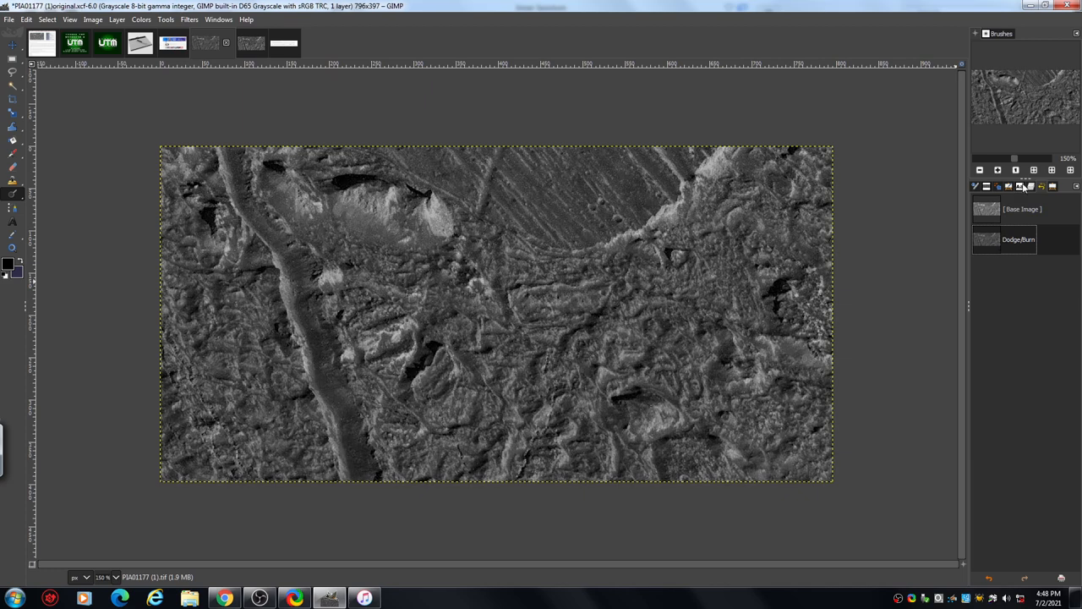
{"action": "mouse_move", "coordinate": [873, 271]}
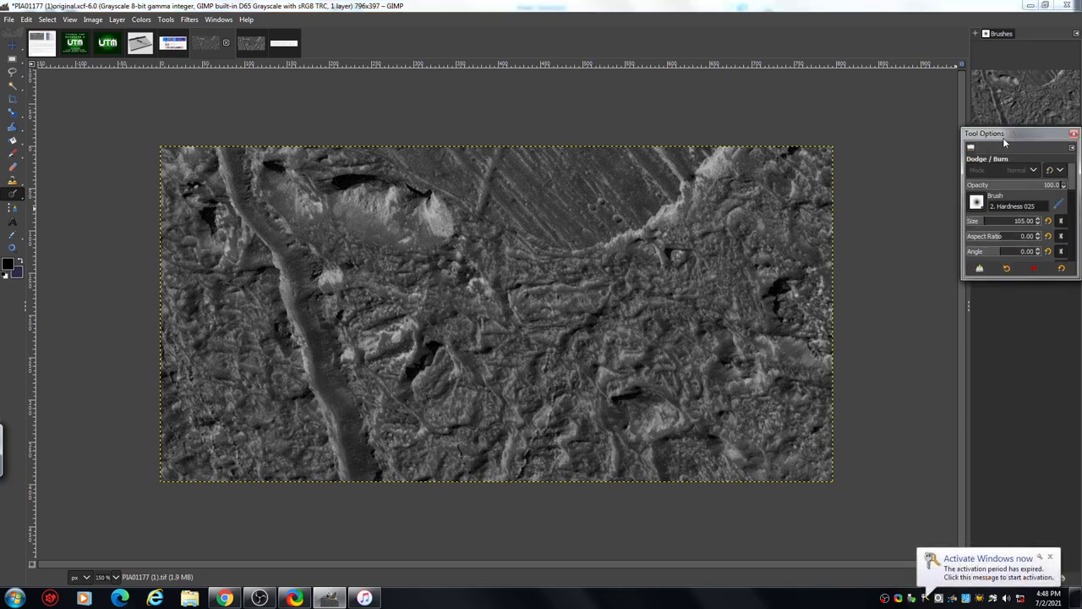
{"action": "mouse_move", "coordinate": [971, 147]}
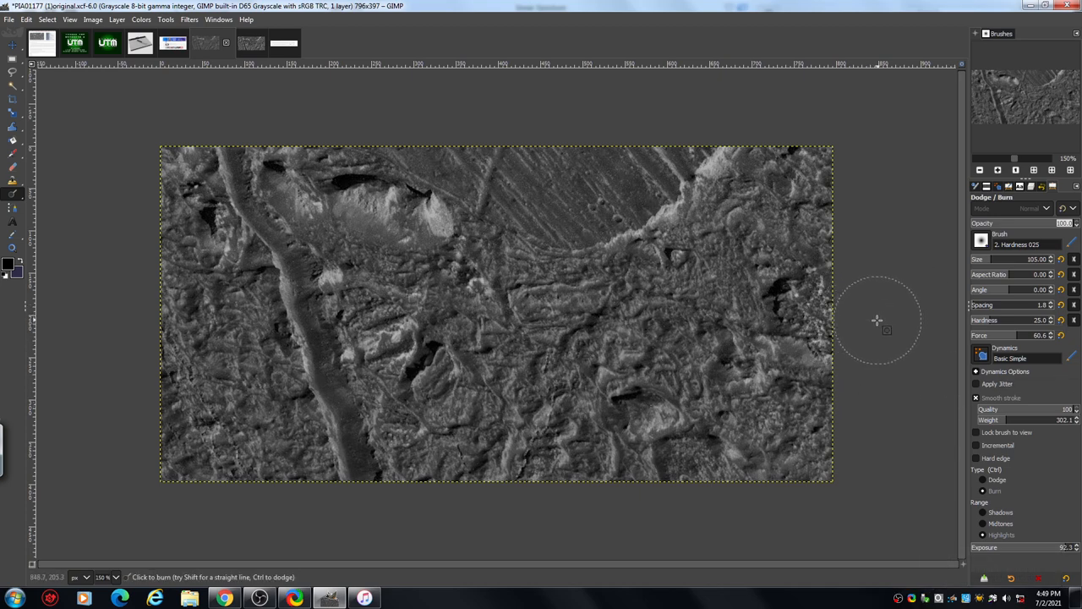
{"action": "mouse_move", "coordinate": [890, 278]}
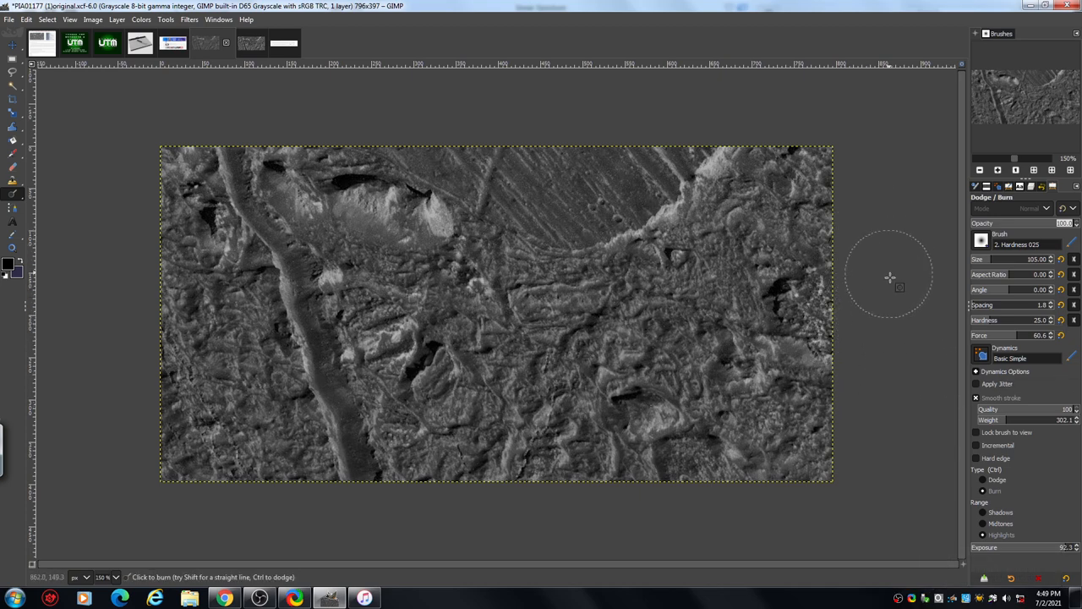
{"action": "mouse_move", "coordinate": [876, 127]}
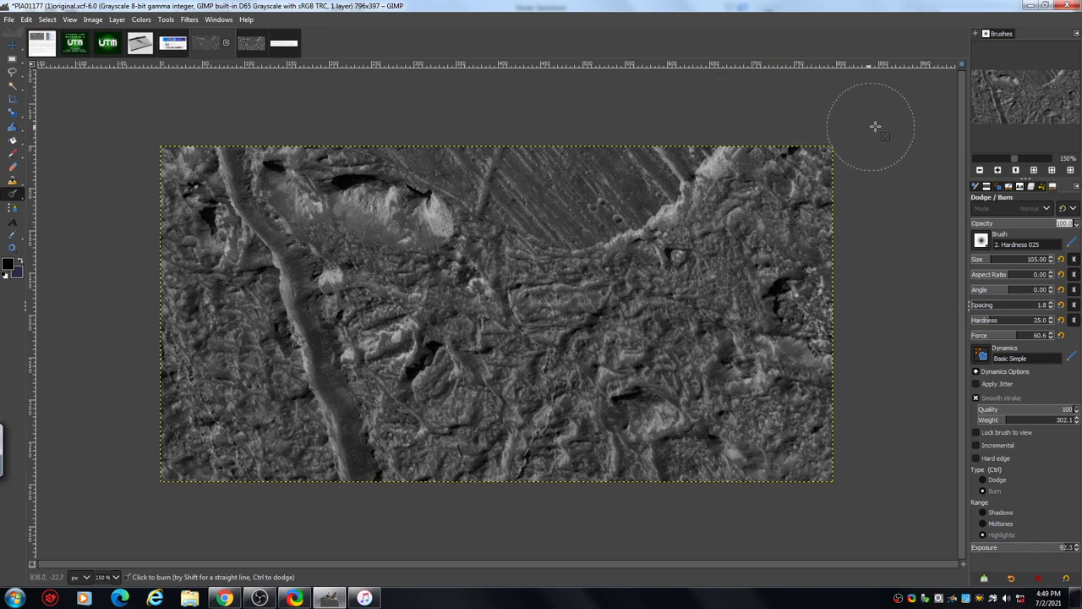
{"action": "mouse_move", "coordinate": [831, 136]}
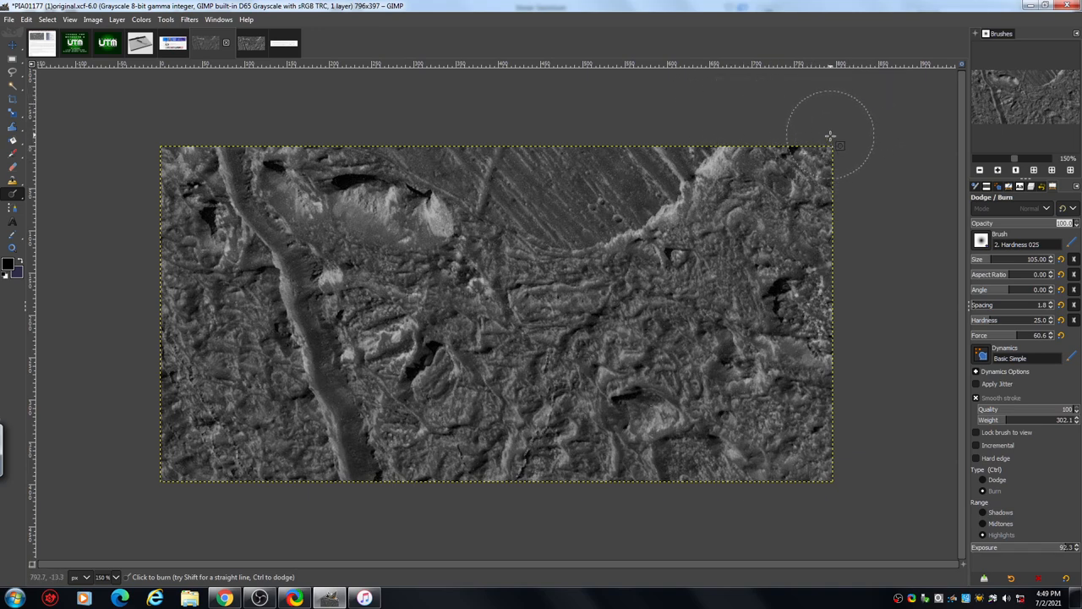
{"action": "mouse_move", "coordinate": [825, 134]}
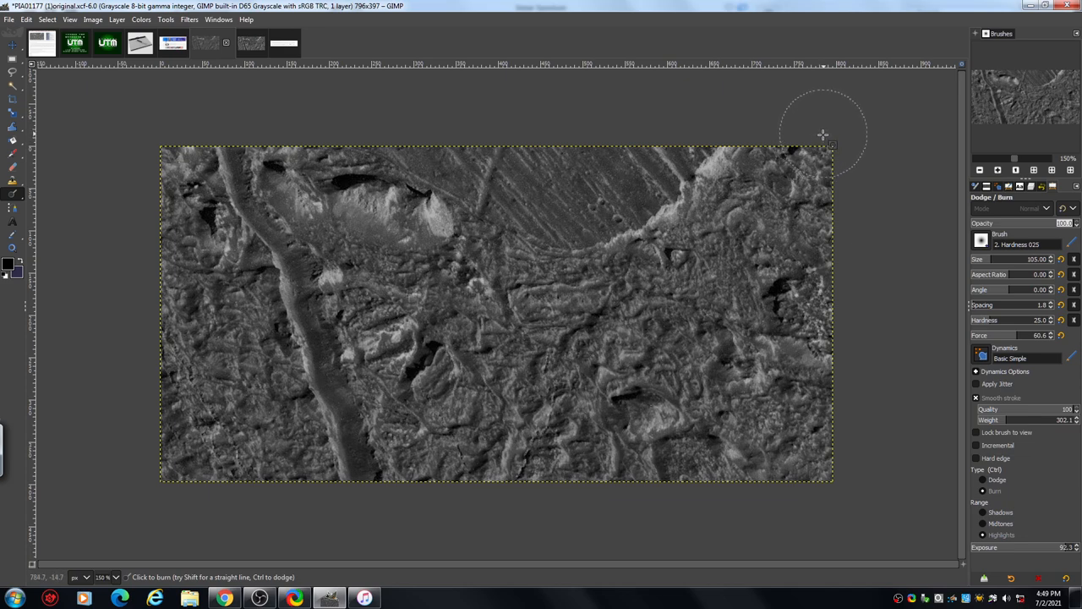
{"action": "mouse_move", "coordinate": [825, 126]}
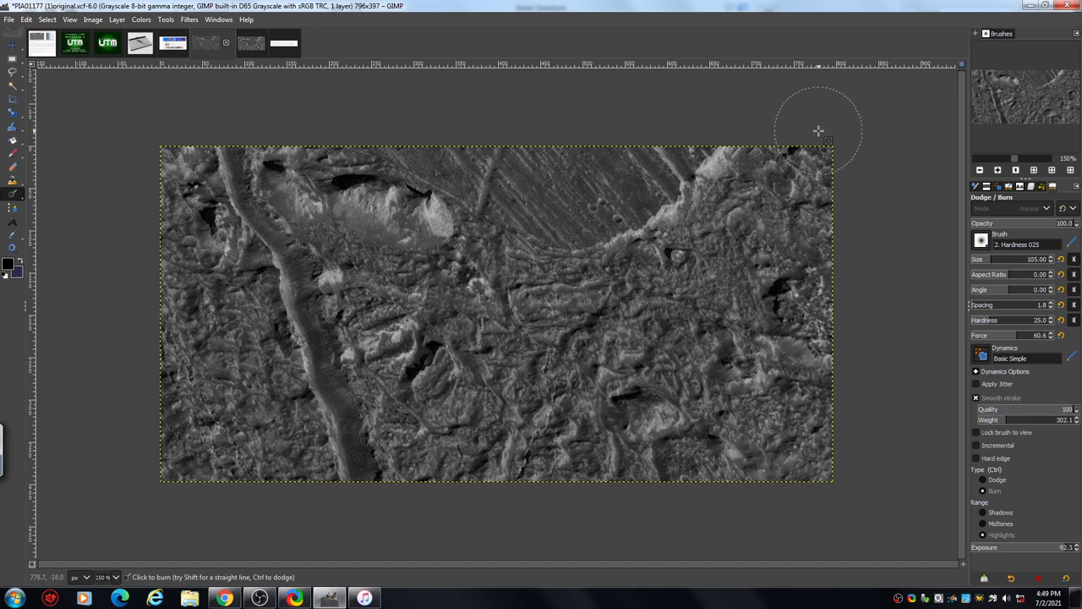
{"action": "mouse_move", "coordinate": [954, 430]}
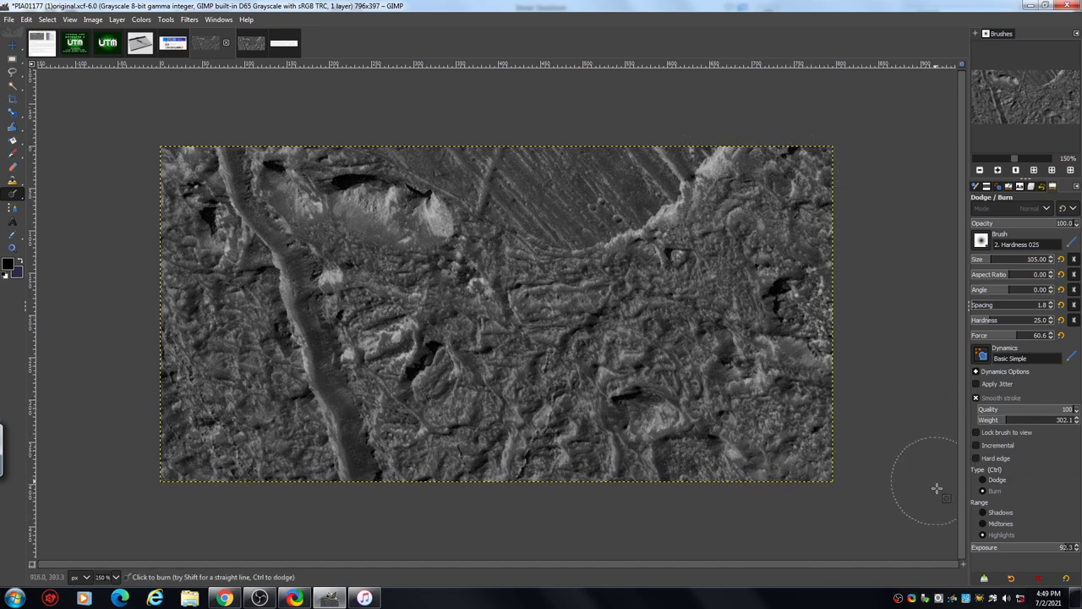
- Change the Range option and burn several strokes over the right and top-right terrain
{"action": "left_click", "coordinate": [982, 491]}
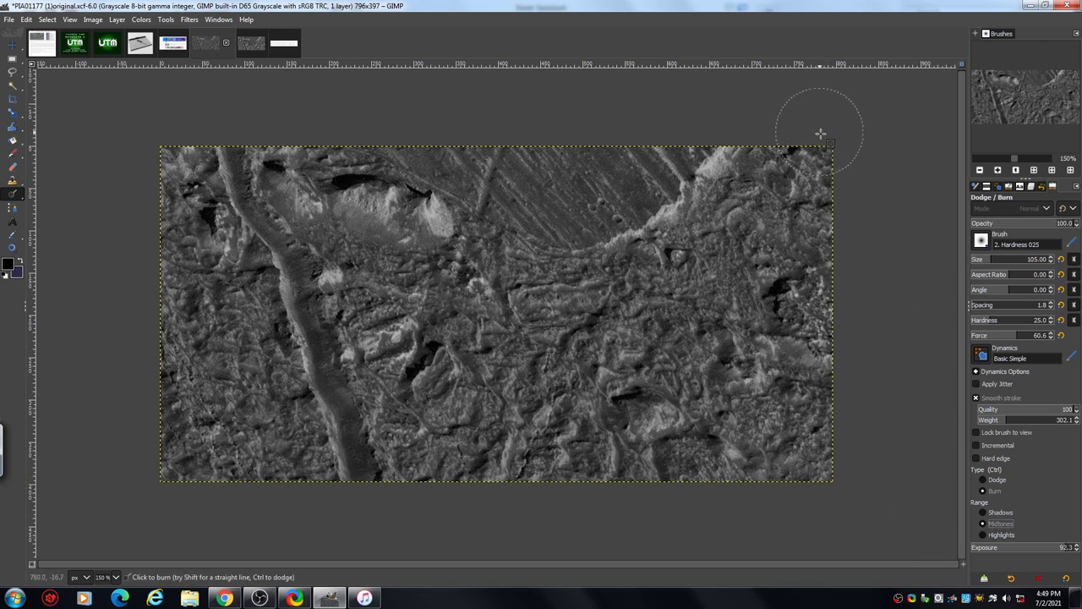
{"action": "left_click_drag", "start_coordinate": [821, 132], "coordinate": [809, 504]}
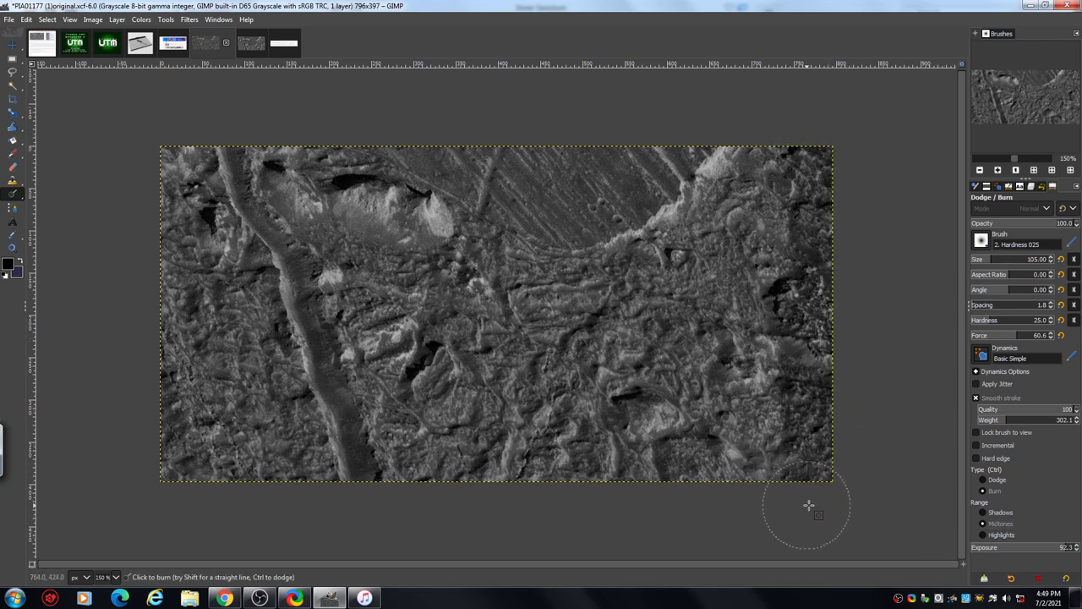
{"action": "left_click_drag", "start_coordinate": [809, 505], "coordinate": [748, 125]}
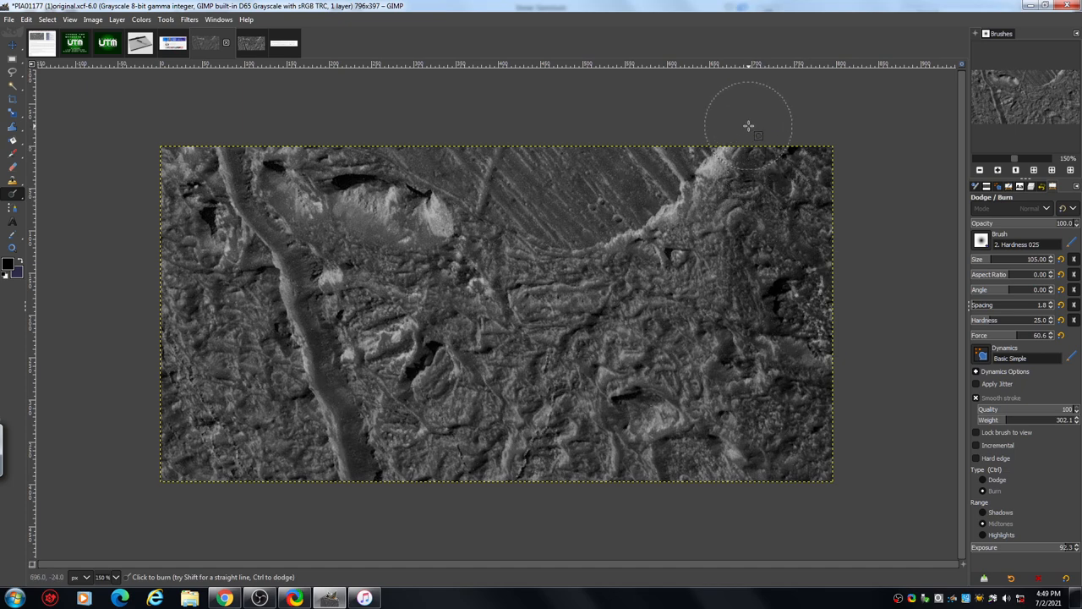
{"action": "mouse_move", "coordinate": [748, 131]}
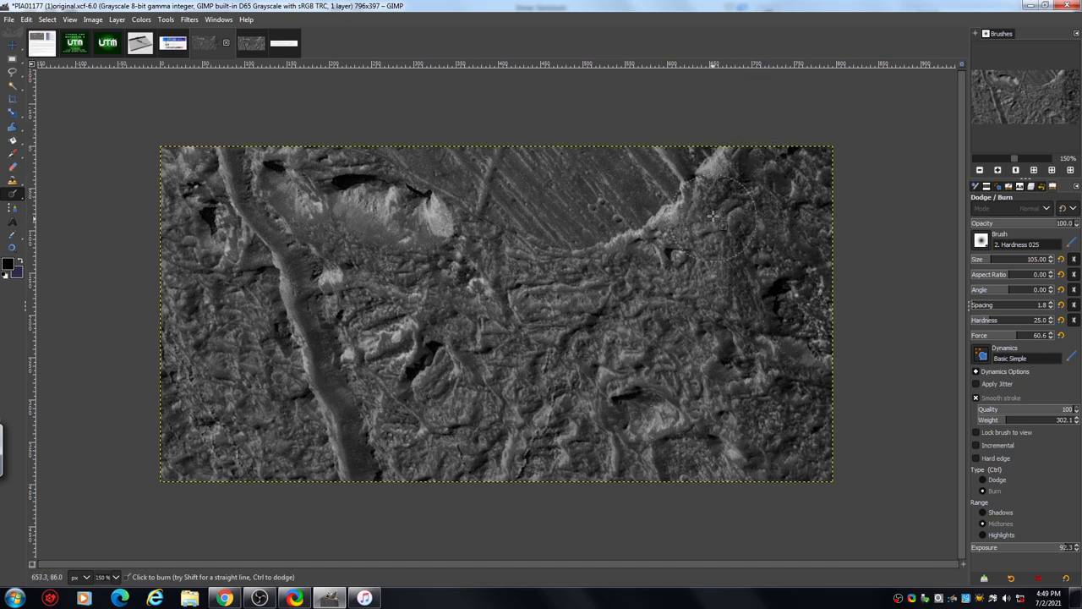
{"action": "left_click_drag", "start_coordinate": [714, 216], "coordinate": [718, 497]}
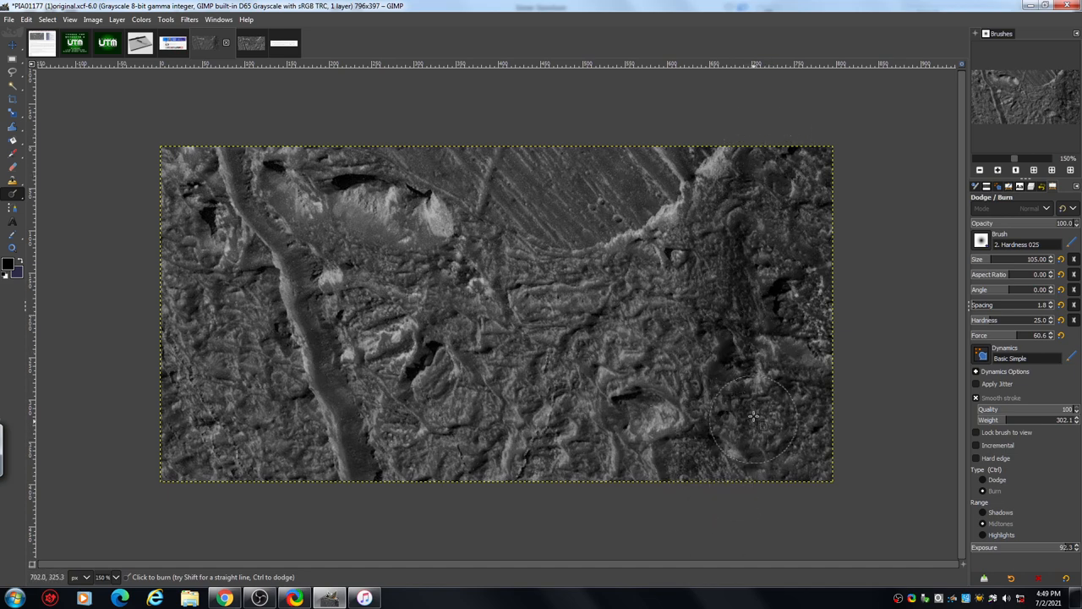
{"action": "mouse_move", "coordinate": [694, 260]}
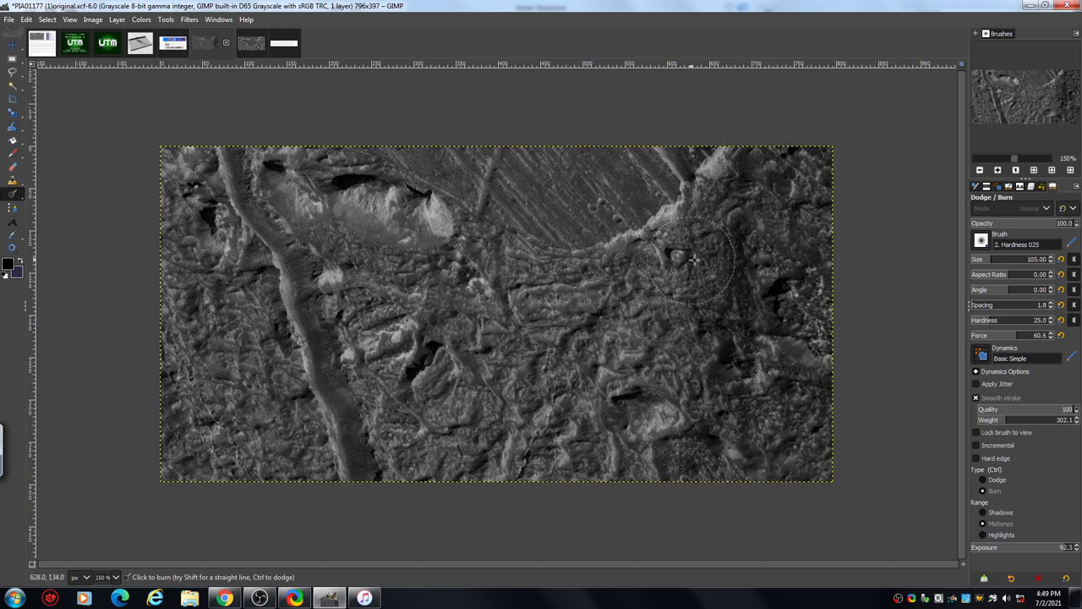
{"action": "left_click_drag", "start_coordinate": [694, 261], "coordinate": [656, 338]}
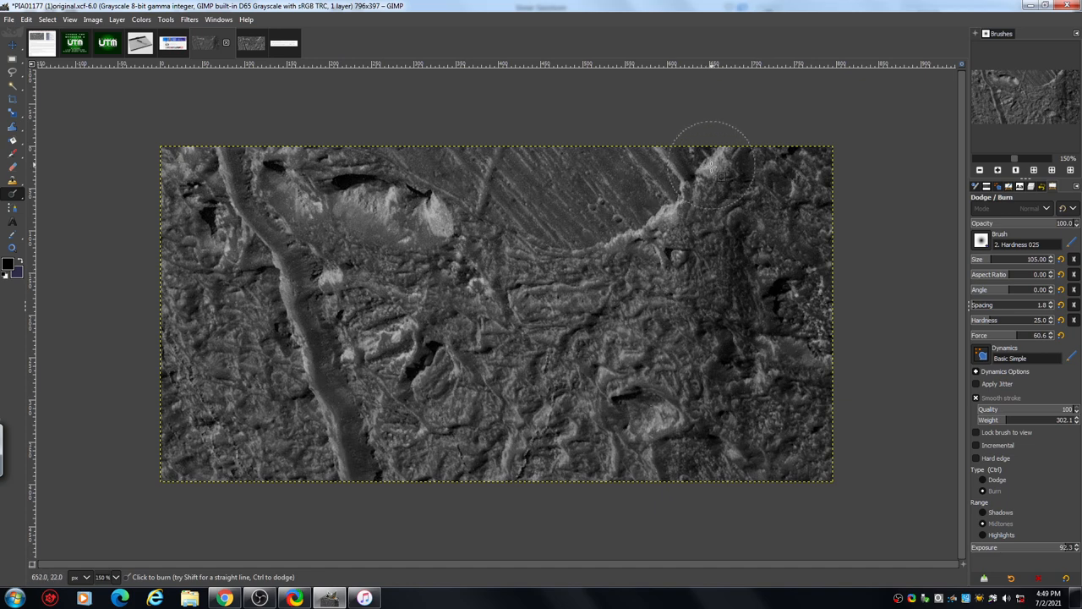
{"action": "mouse_move", "coordinate": [752, 245]}
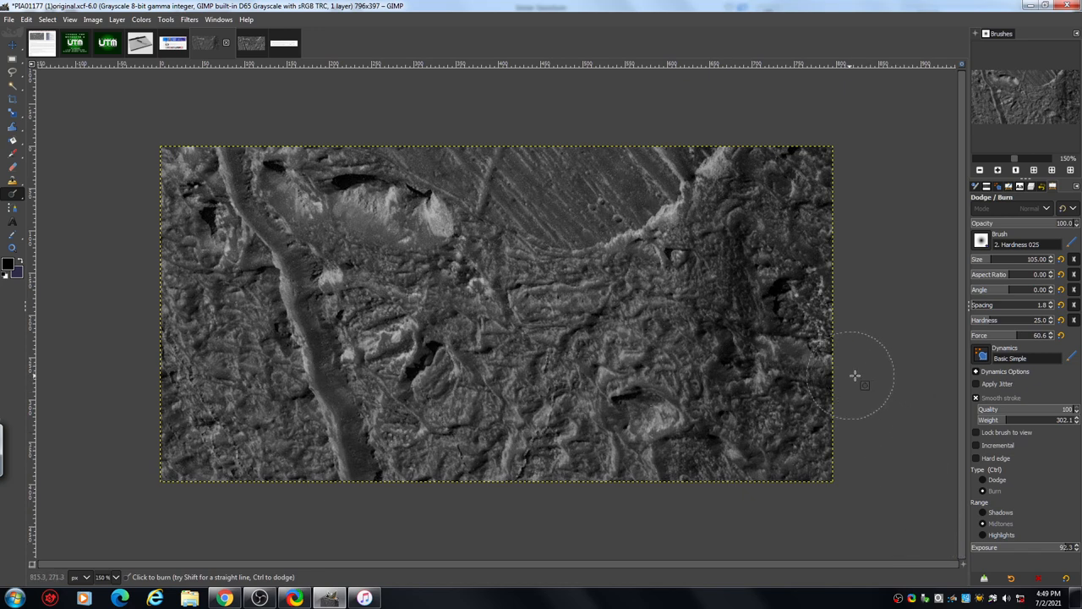
{"action": "mouse_move", "coordinate": [873, 206]}
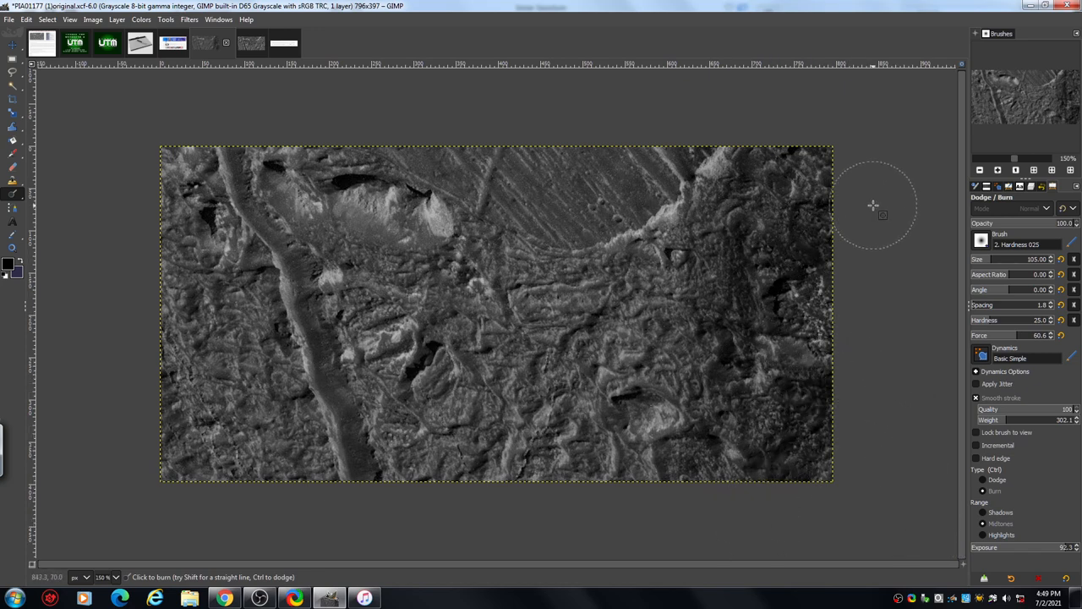
{"action": "left_click_drag", "start_coordinate": [873, 205], "coordinate": [782, 254]}
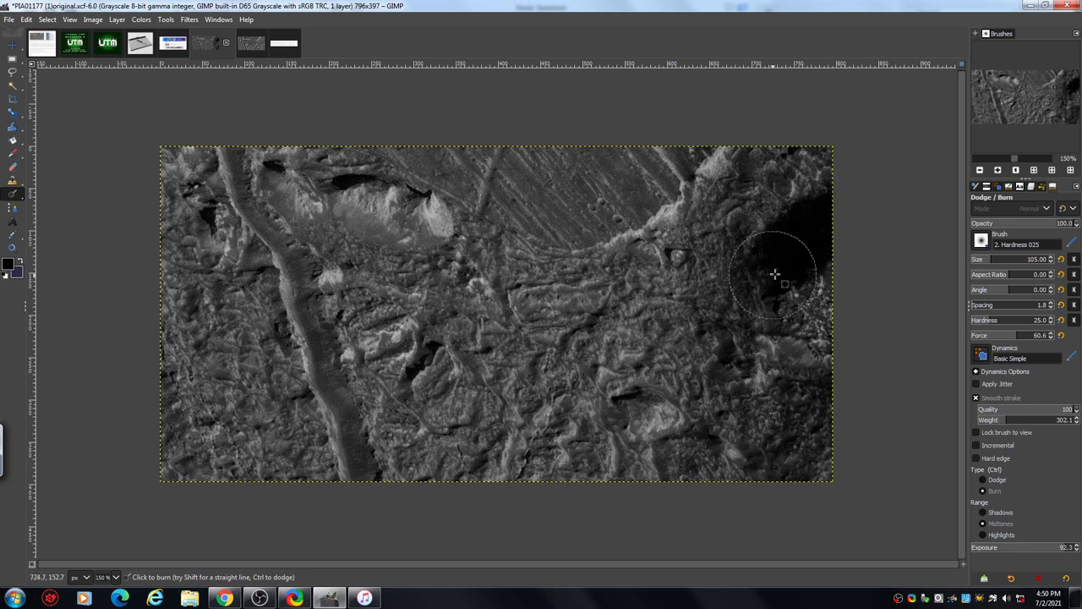
- Revert to an earlier Dodge/Burn entry in Undo History, removing the dark right-edge patch
{"action": "left_click", "coordinate": [774, 274]}
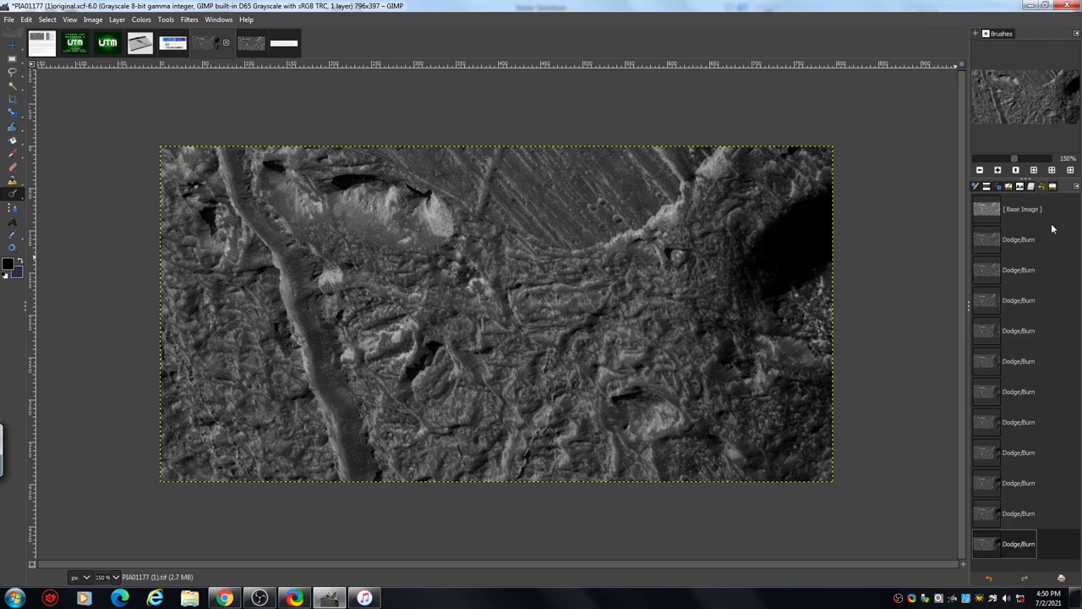
{"action": "left_click", "coordinate": [1015, 453]}
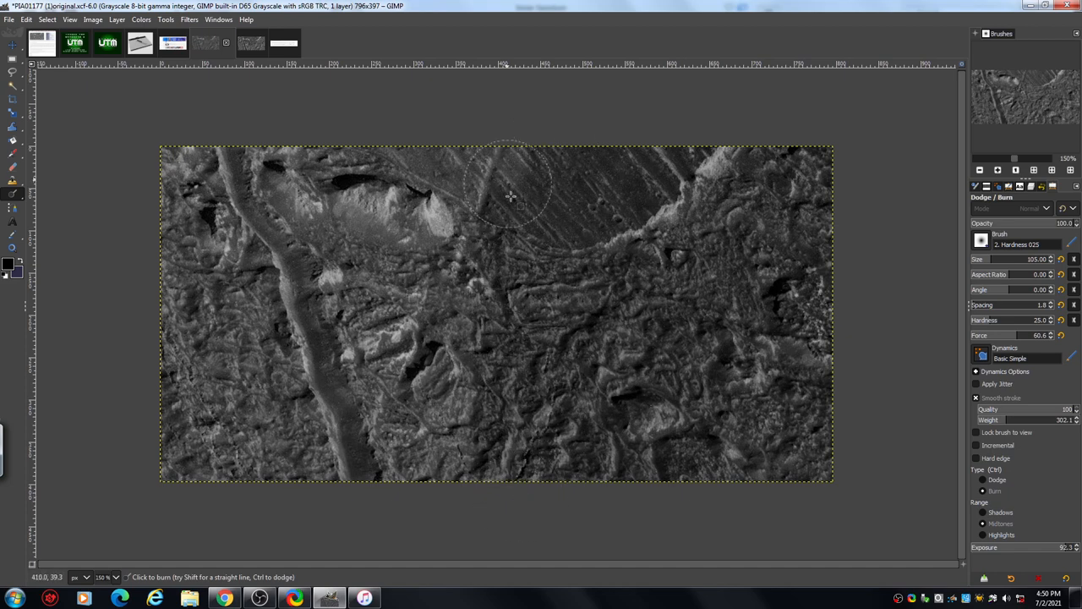
- Burn strokes across the upper centre, middle, lower left and right edge, then zoom in to inspect
{"action": "left_click_drag", "start_coordinate": [511, 196], "coordinate": [410, 321]}
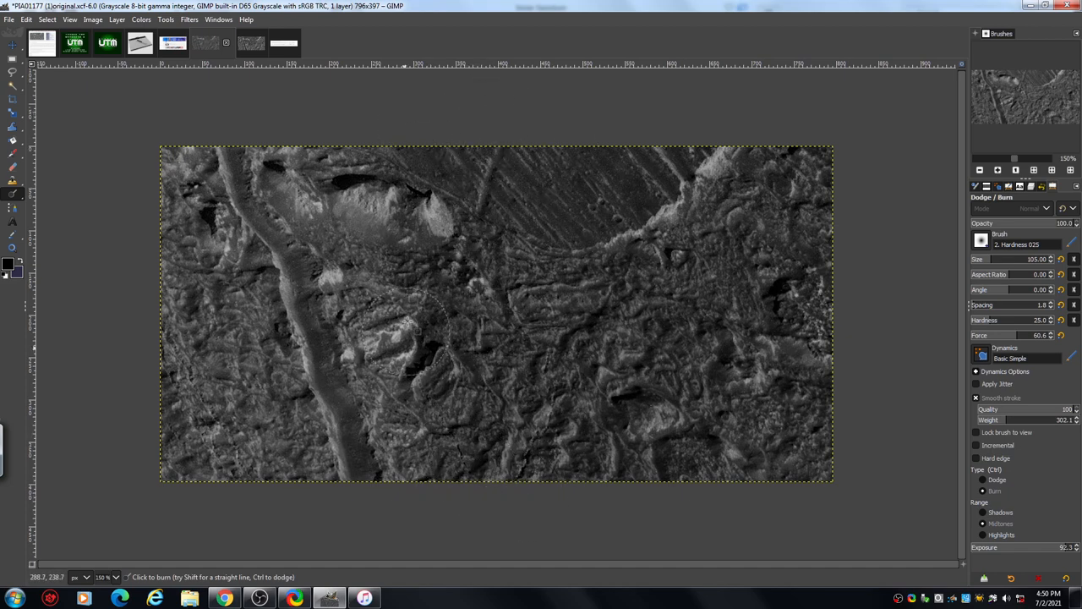
{"action": "left_click_drag", "start_coordinate": [409, 321], "coordinate": [347, 499]}
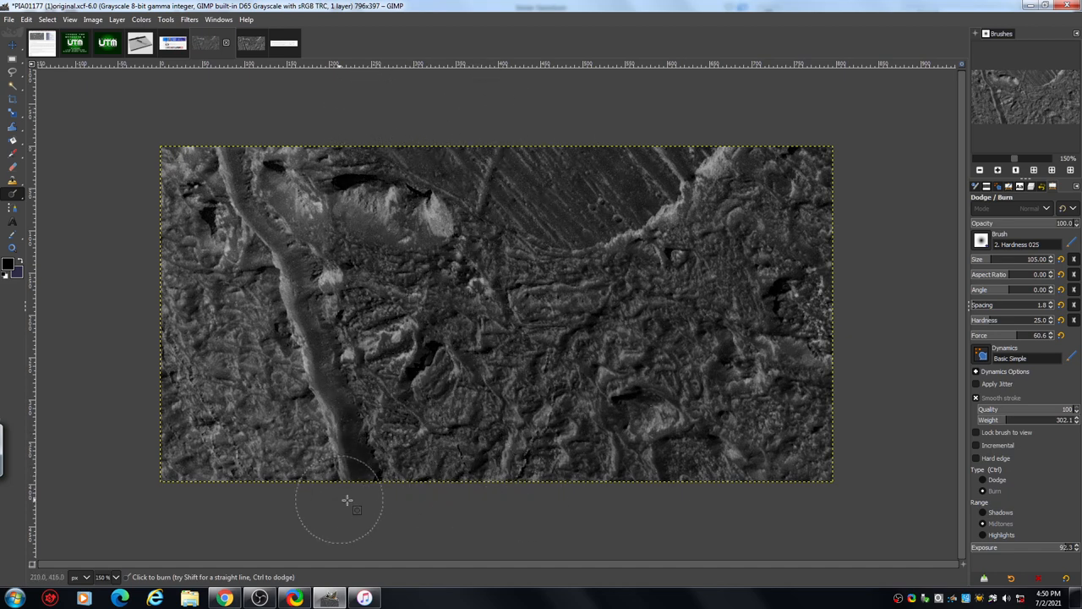
{"action": "left_click_drag", "start_coordinate": [347, 499], "coordinate": [291, 121]}
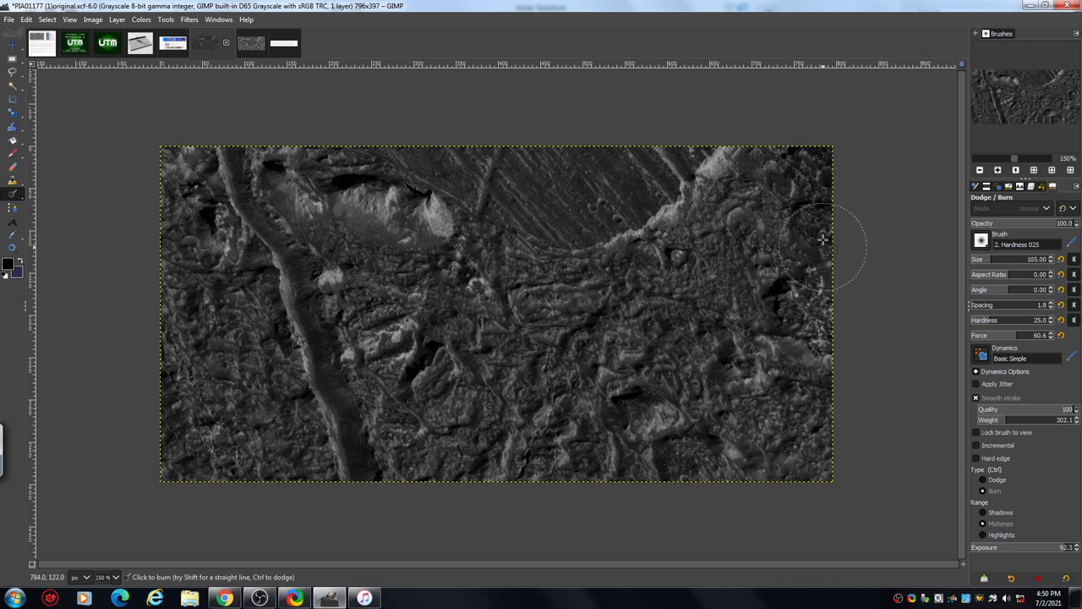
{"action": "left_click_drag", "start_coordinate": [822, 240], "coordinate": [751, 350]}
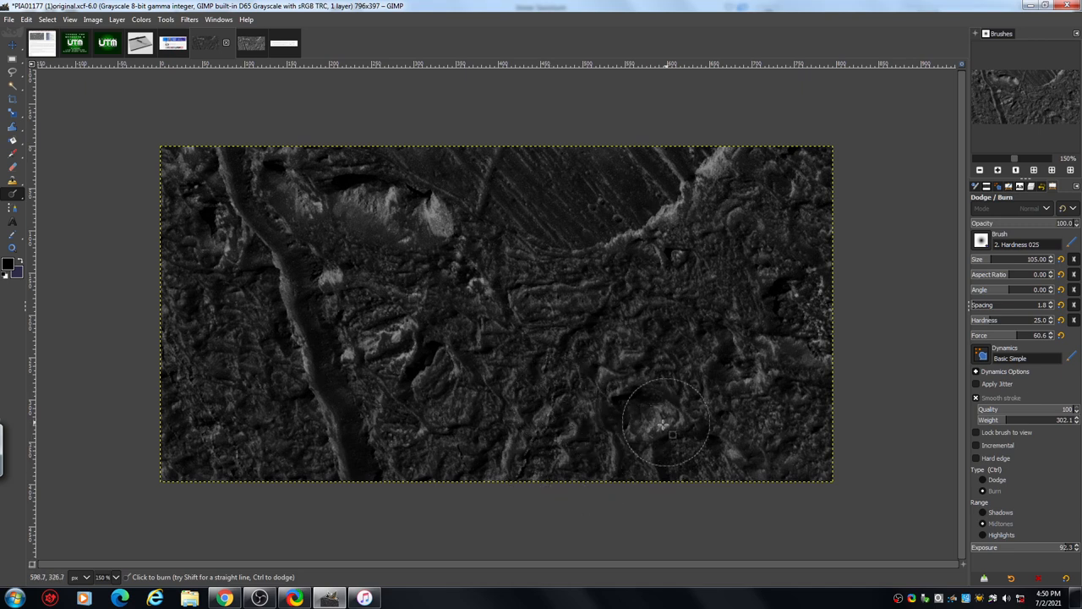
{"action": "mouse_move", "coordinate": [917, 393]}
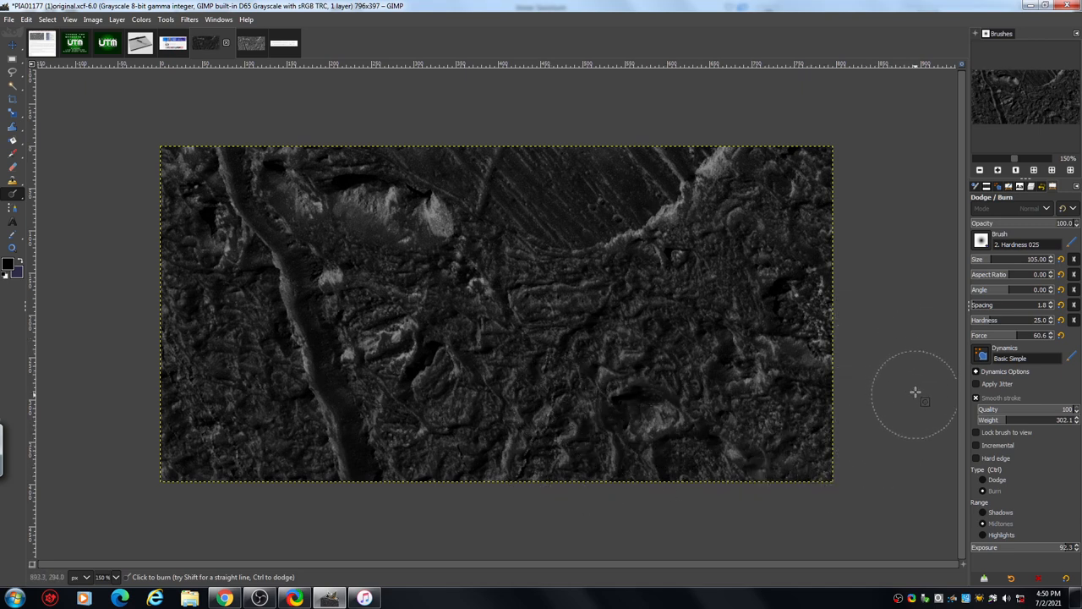
{"action": "mouse_move", "coordinate": [936, 484]}
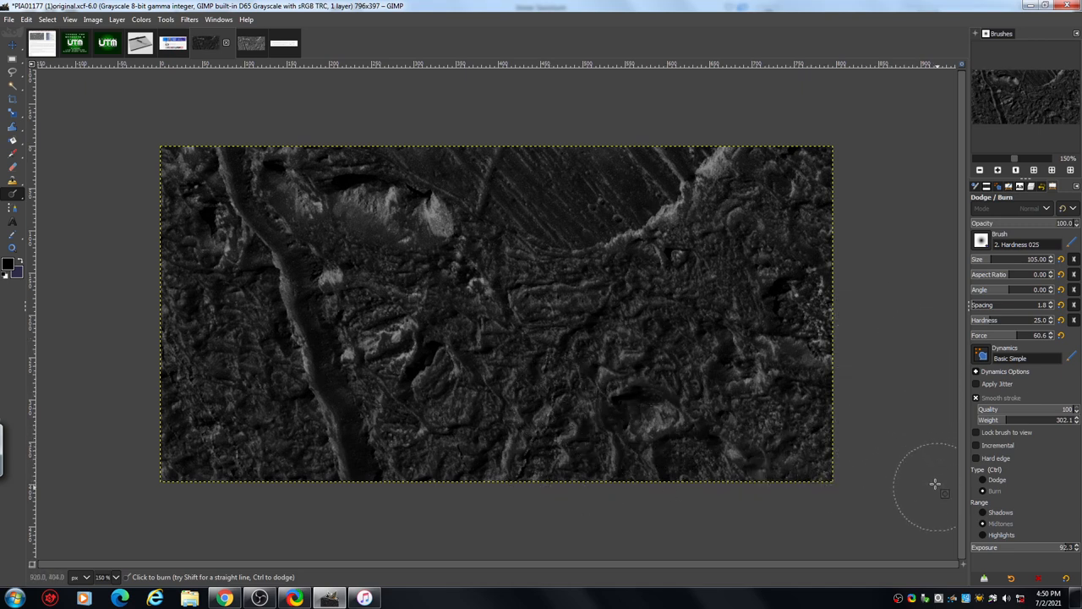
{"action": "mouse_move", "coordinate": [882, 356]}
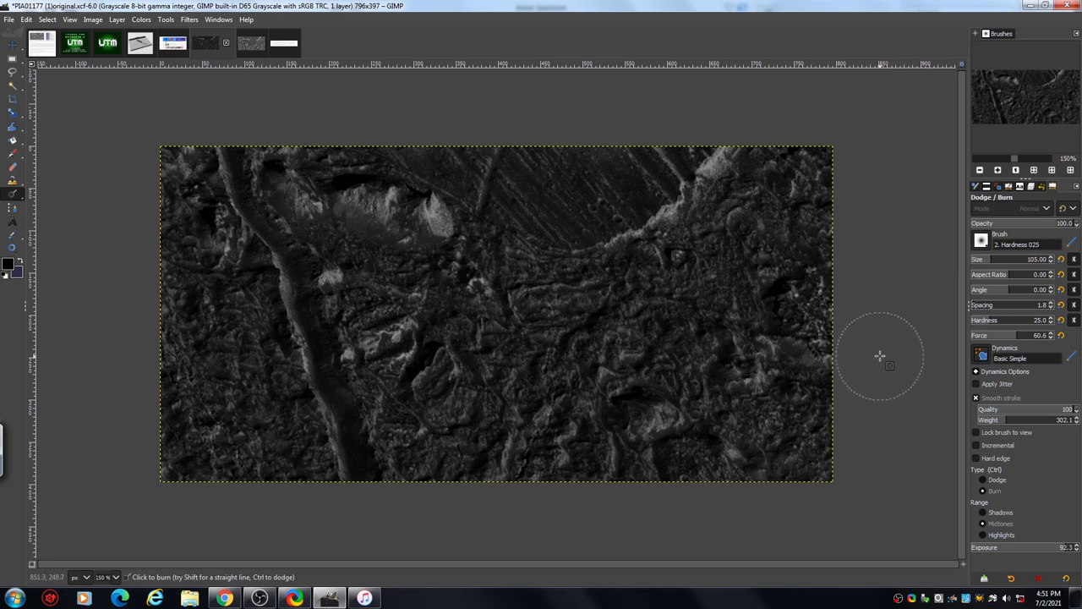
{"action": "mouse_move", "coordinate": [866, 341]}
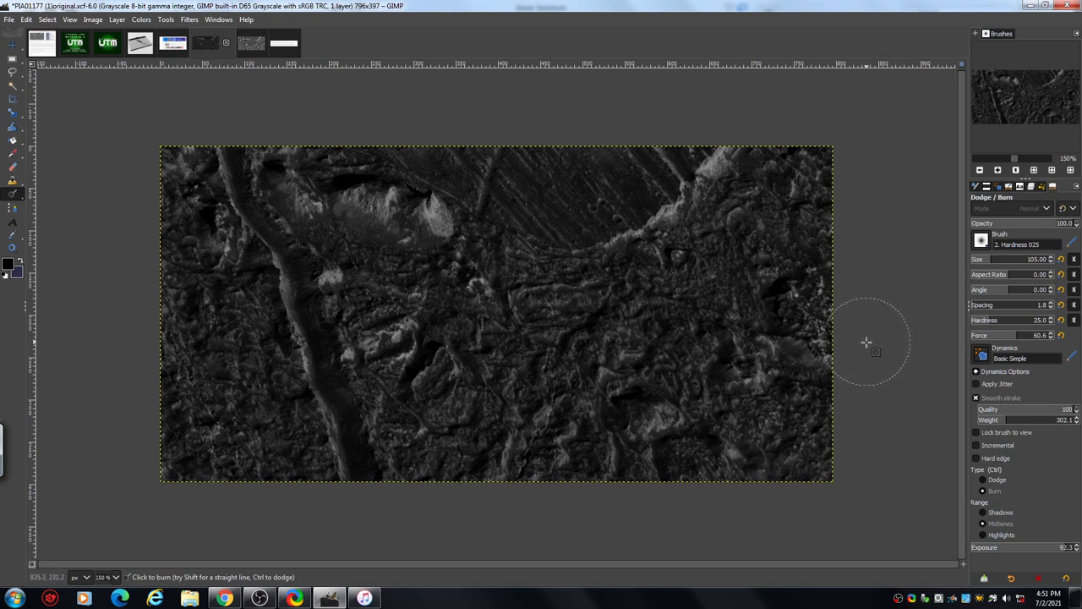
{"action": "mouse_move", "coordinate": [827, 301]}
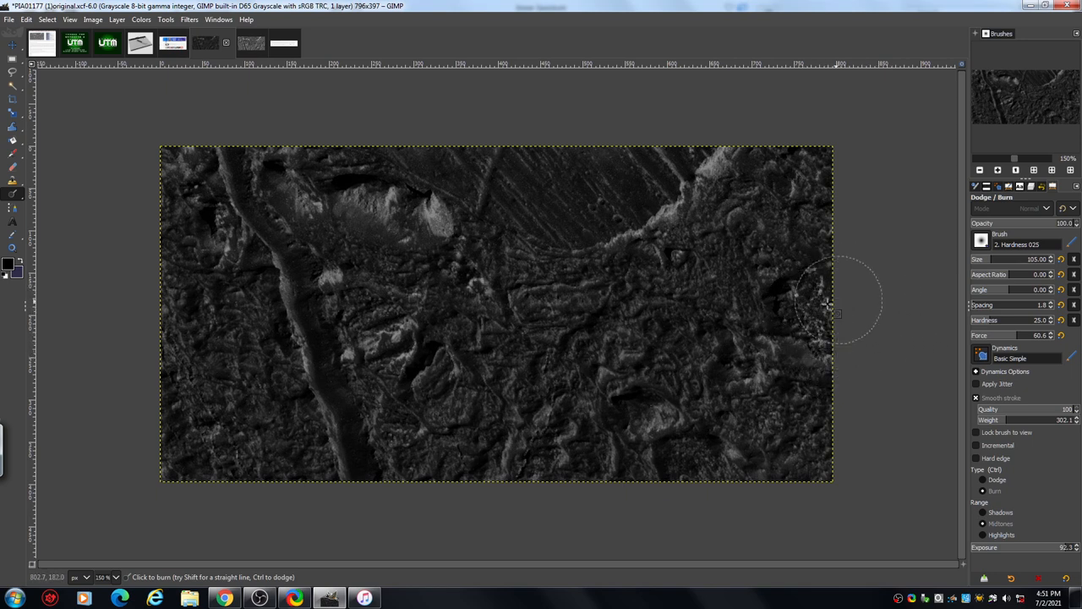
{"action": "mouse_move", "coordinate": [853, 185]}
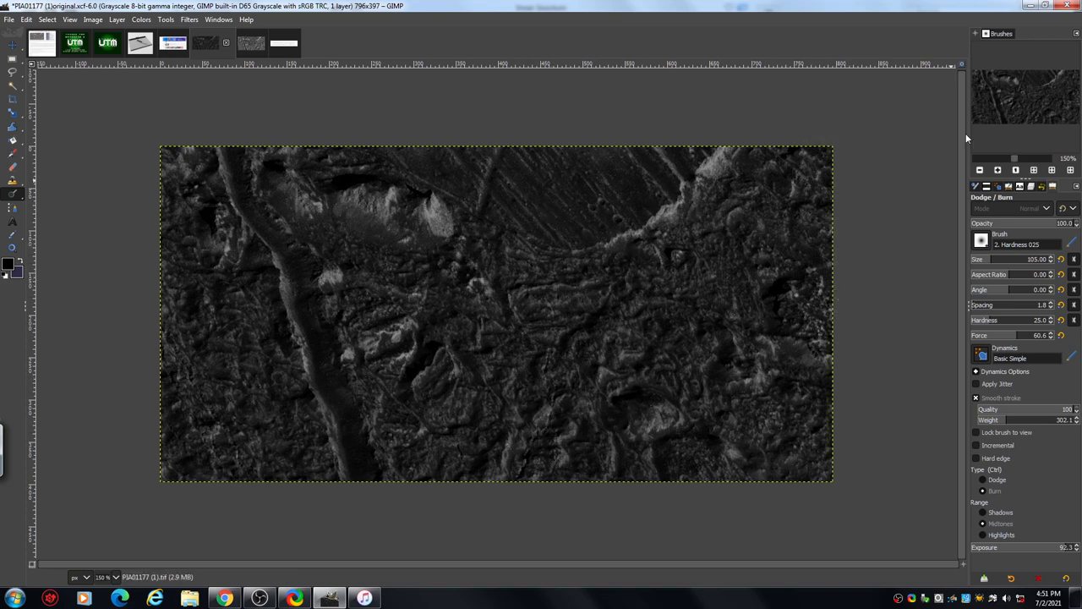
{"action": "left_click", "coordinate": [998, 170]}
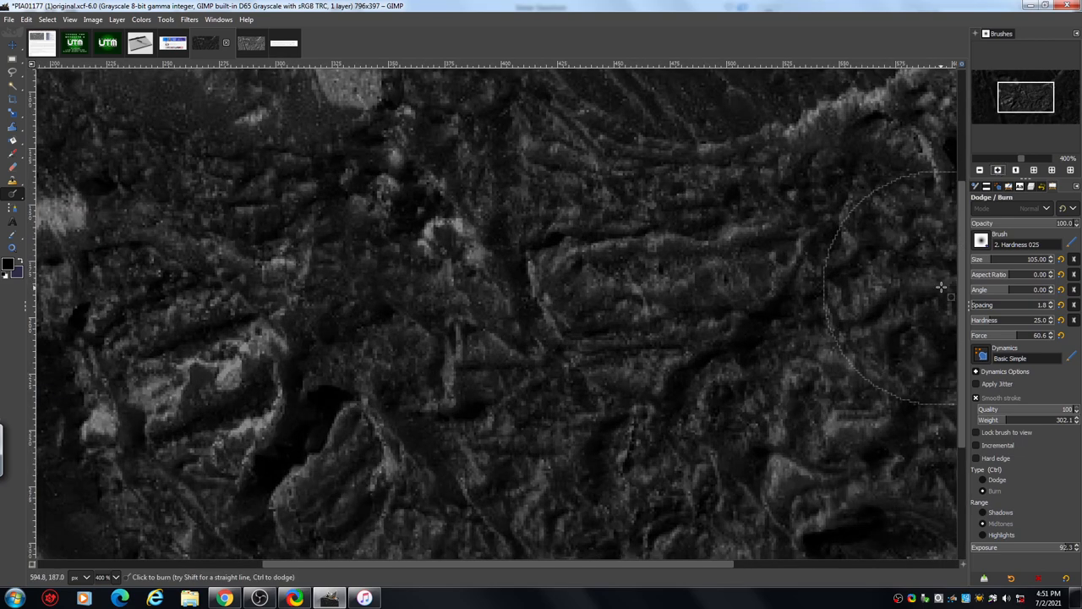
{"action": "mouse_move", "coordinate": [651, 519]}
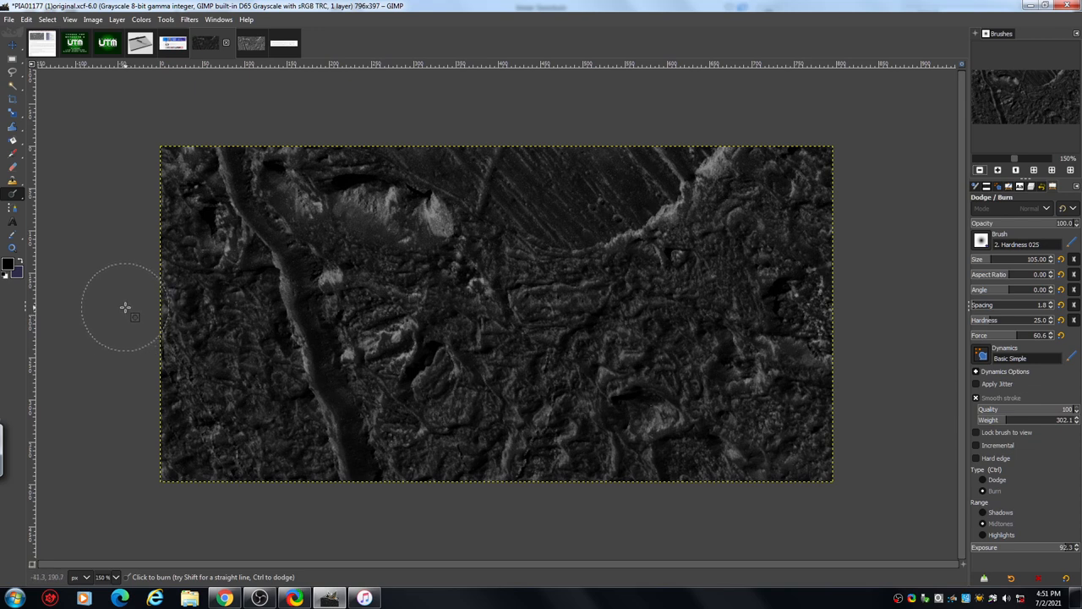
{"action": "mouse_move", "coordinate": [128, 305]}
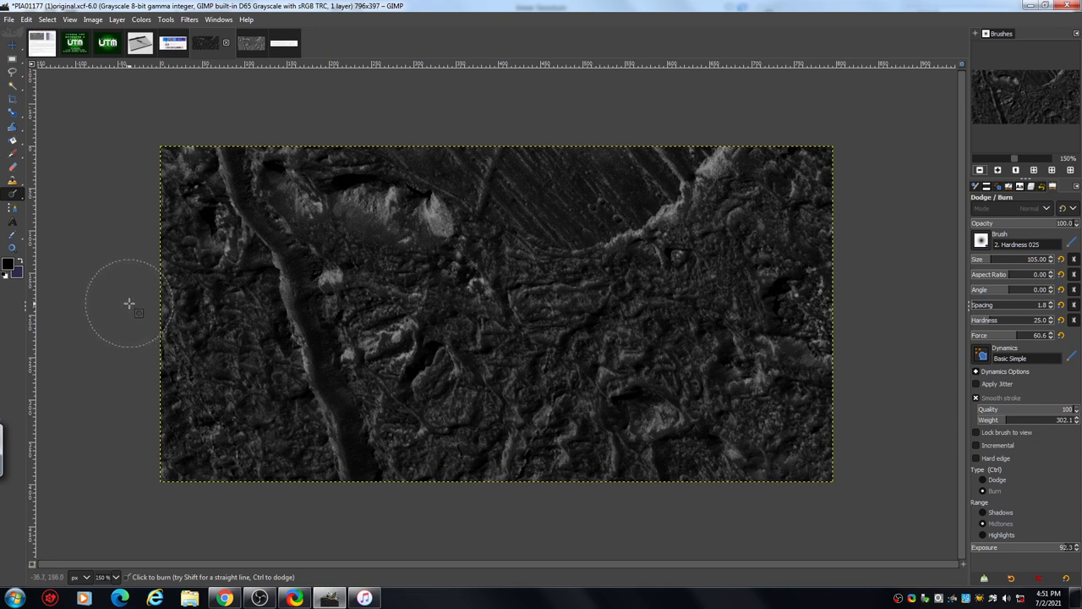
{"action": "mouse_move", "coordinate": [136, 301]}
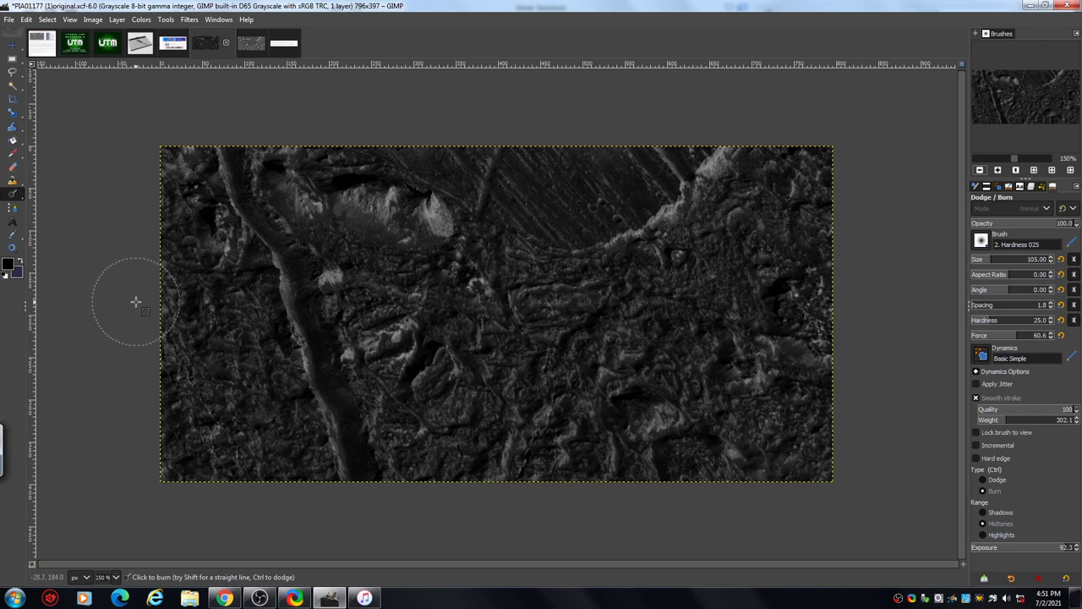
{"action": "mouse_move", "coordinate": [132, 301]}
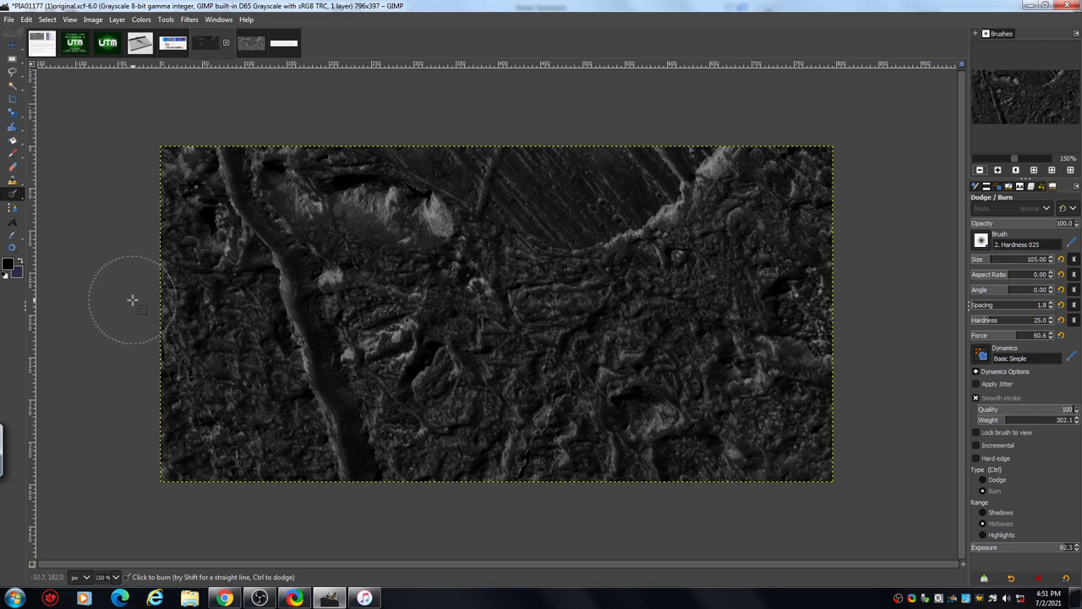
{"action": "mouse_move", "coordinate": [132, 301]}
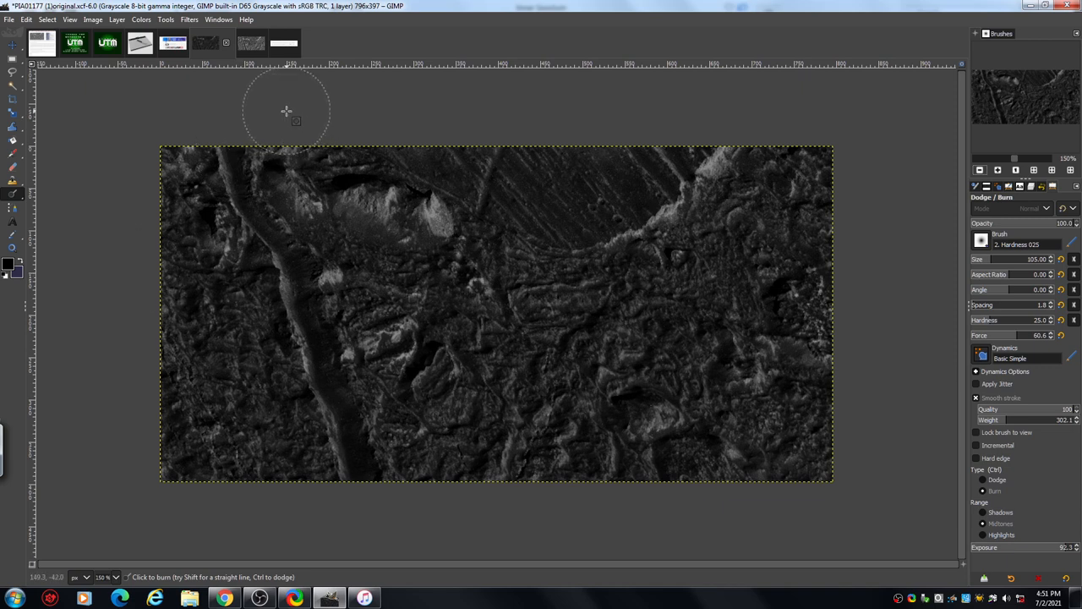
{"action": "mouse_move", "coordinate": [122, 109]}
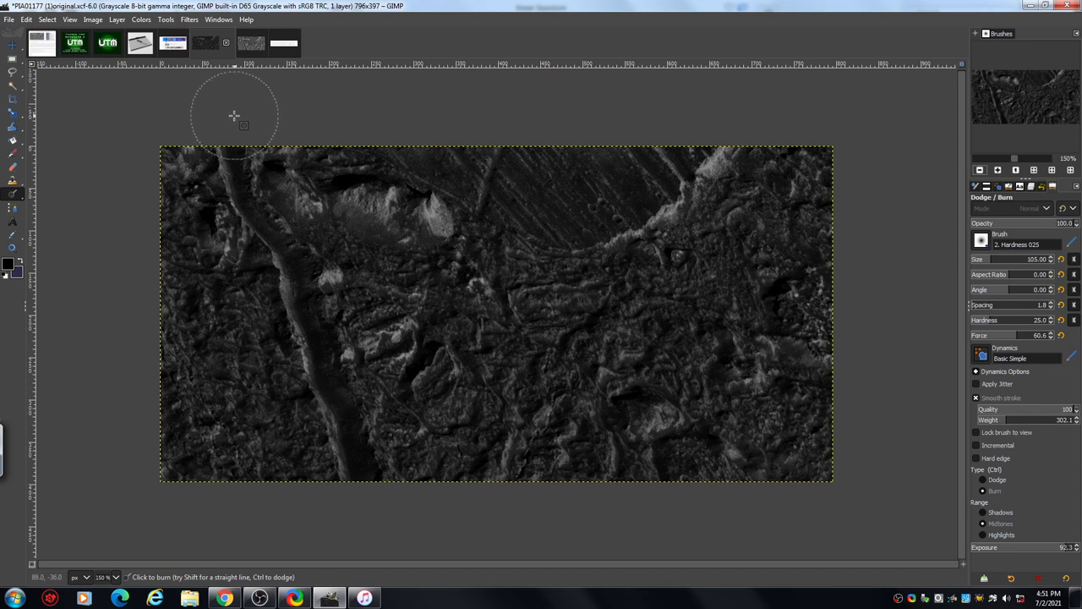
{"action": "mouse_move", "coordinate": [248, 128]}
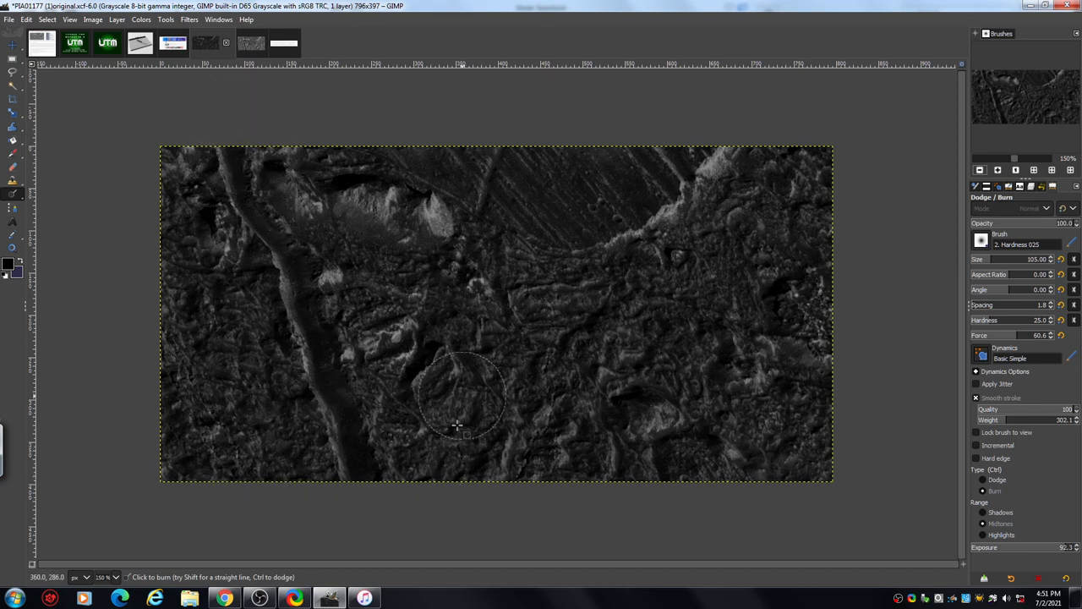
{"action": "mouse_move", "coordinate": [592, 295]}
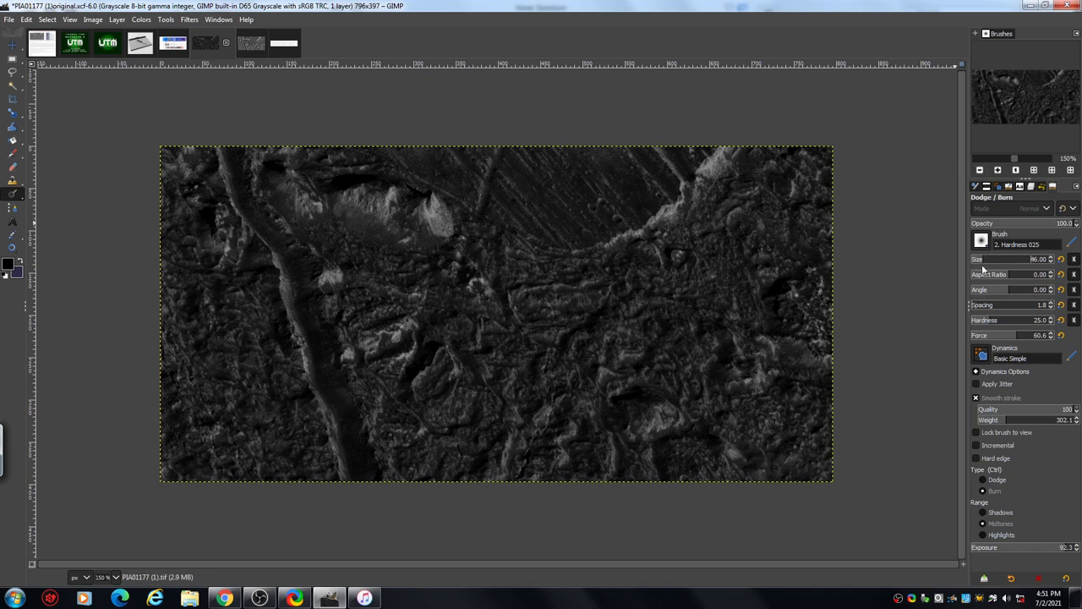
- Zoom in twice on the terrain for close-up retouching
{"action": "left_click", "coordinate": [998, 169]}
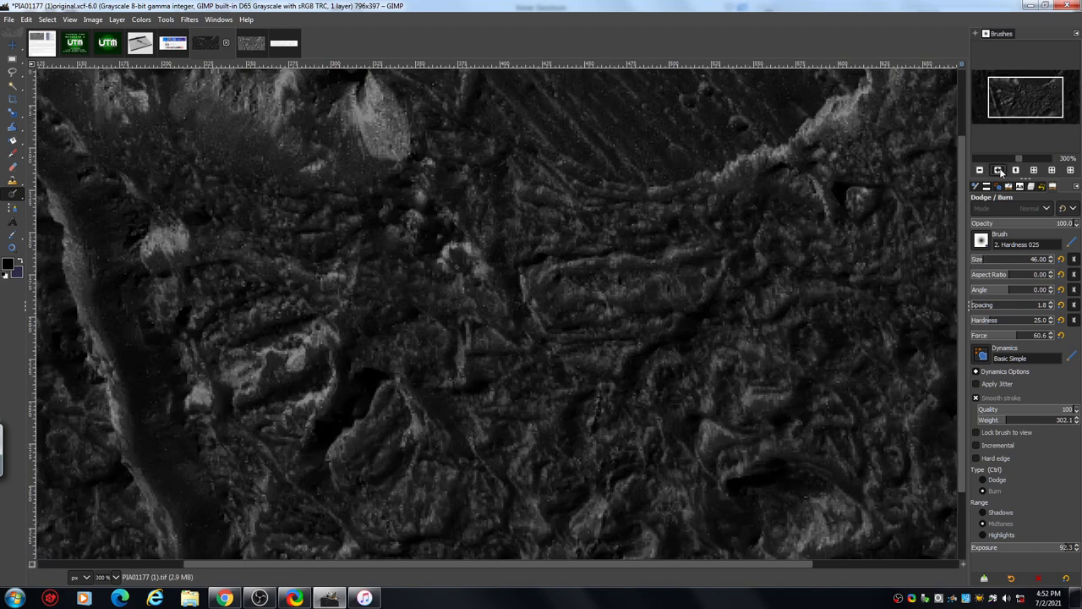
{"action": "left_click", "coordinate": [998, 169]}
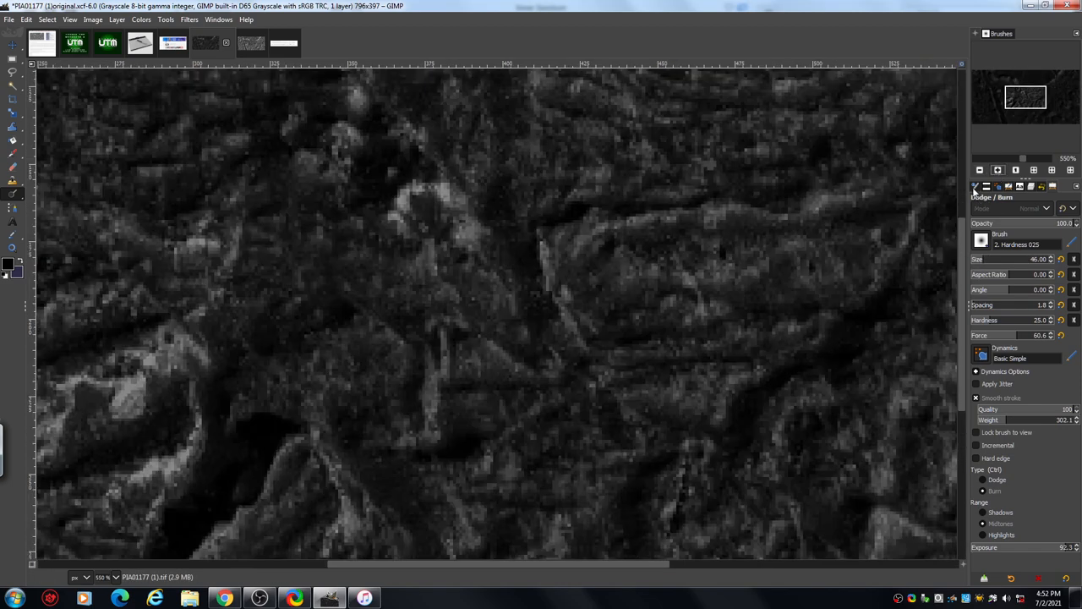
{"action": "mouse_move", "coordinate": [822, 269]}
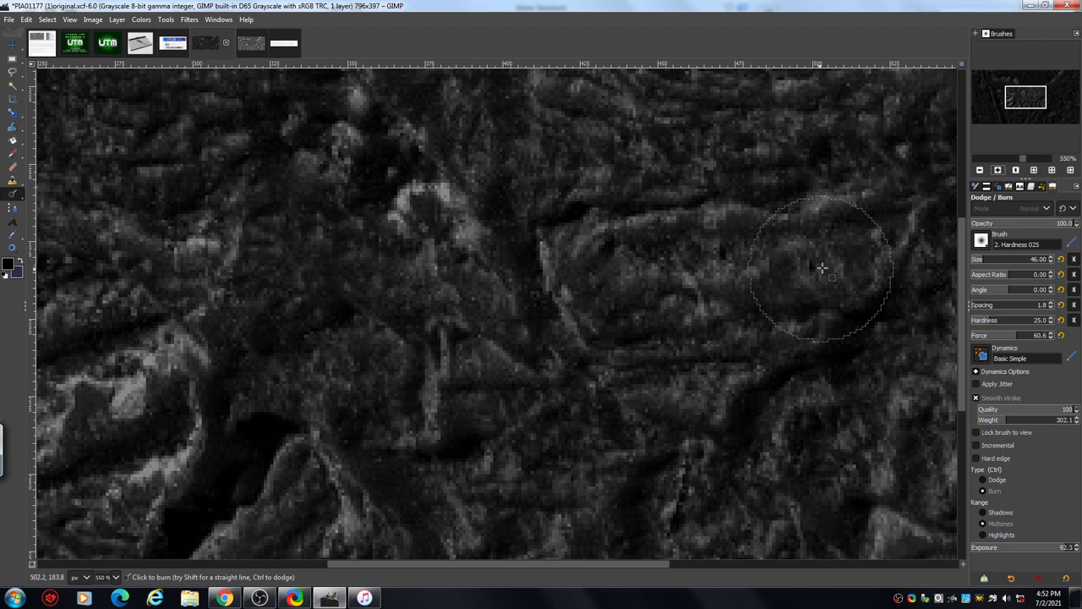
{"action": "mouse_move", "coordinate": [738, 213]}
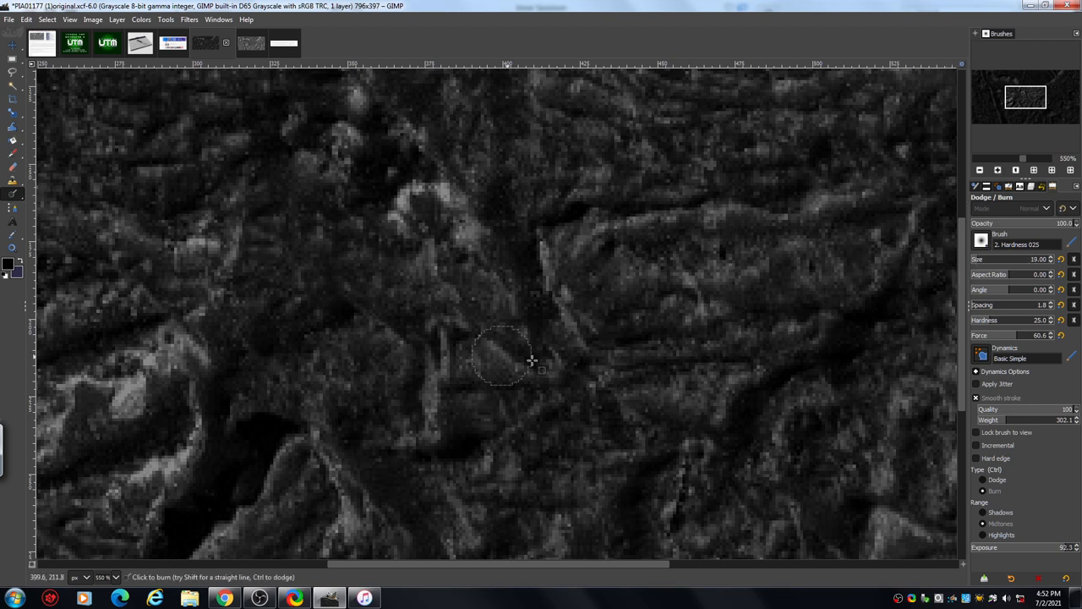
{"action": "mouse_move", "coordinate": [443, 311]}
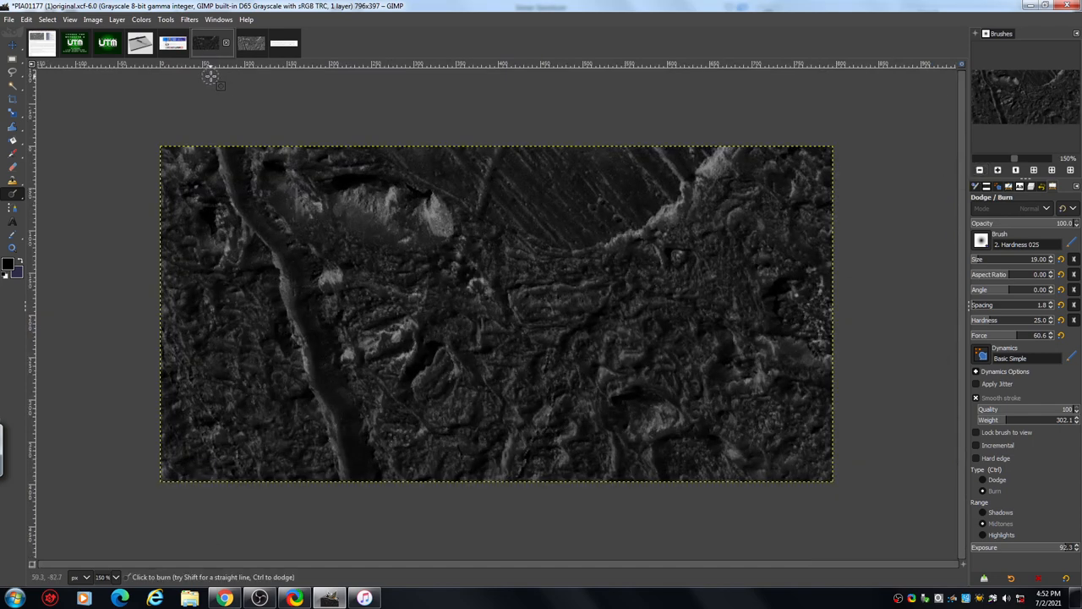
- Switch to the larger, brighter Europa terrain image via its thumbnail
{"action": "left_click", "coordinate": [240, 42]}
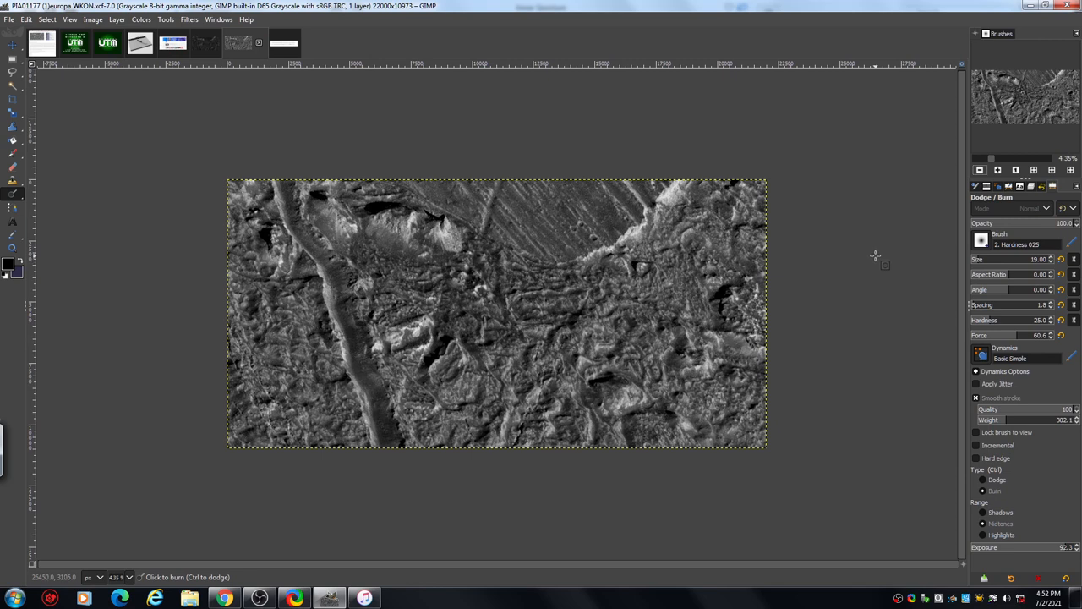
{"action": "mouse_move", "coordinate": [860, 217]}
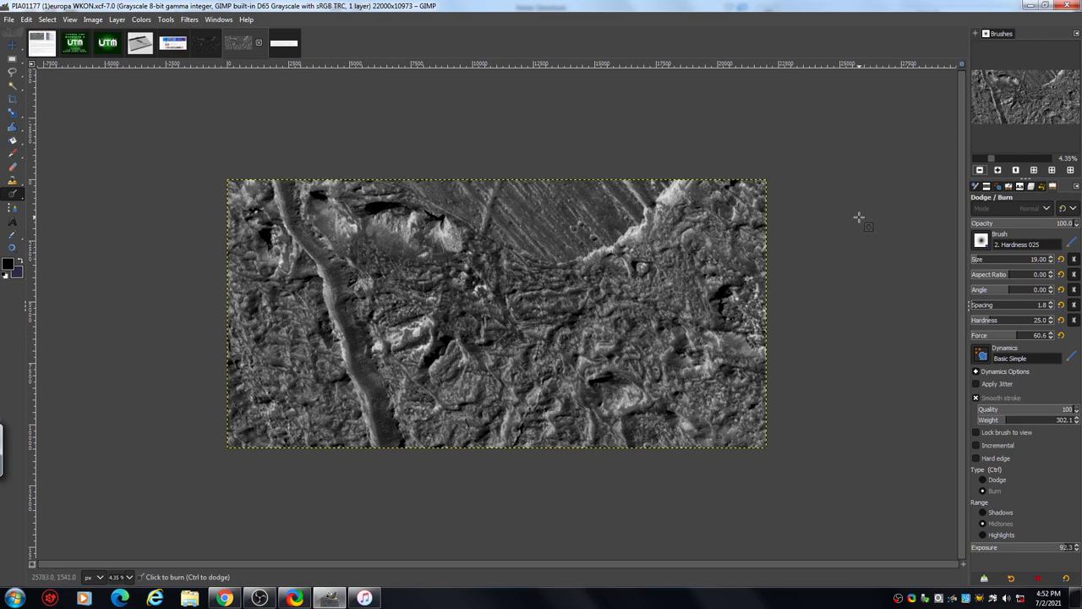
{"action": "mouse_move", "coordinate": [883, 291]}
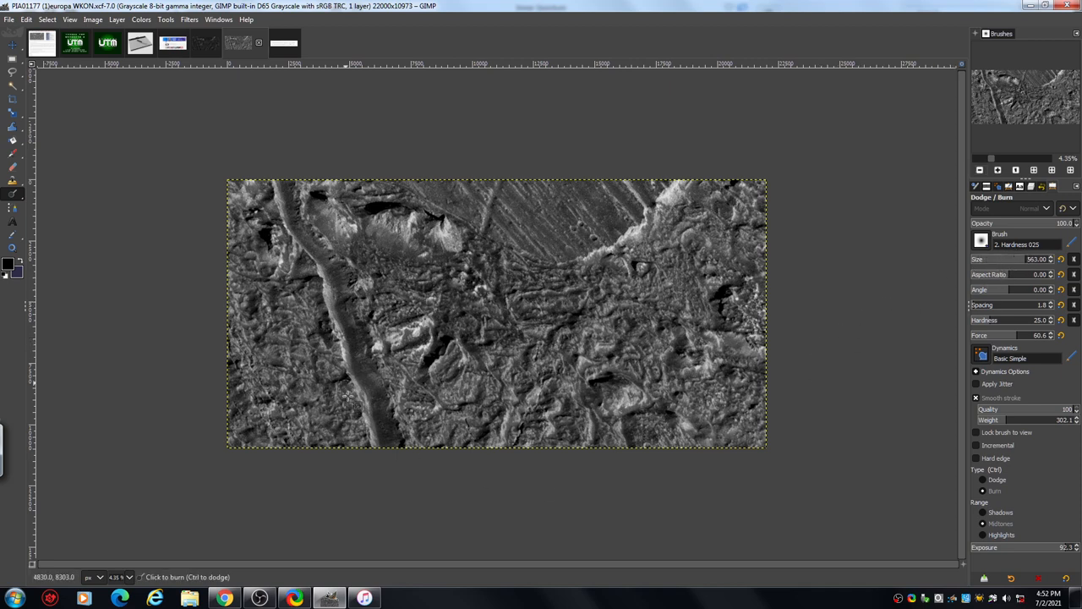
{"action": "mouse_move", "coordinate": [160, 411]}
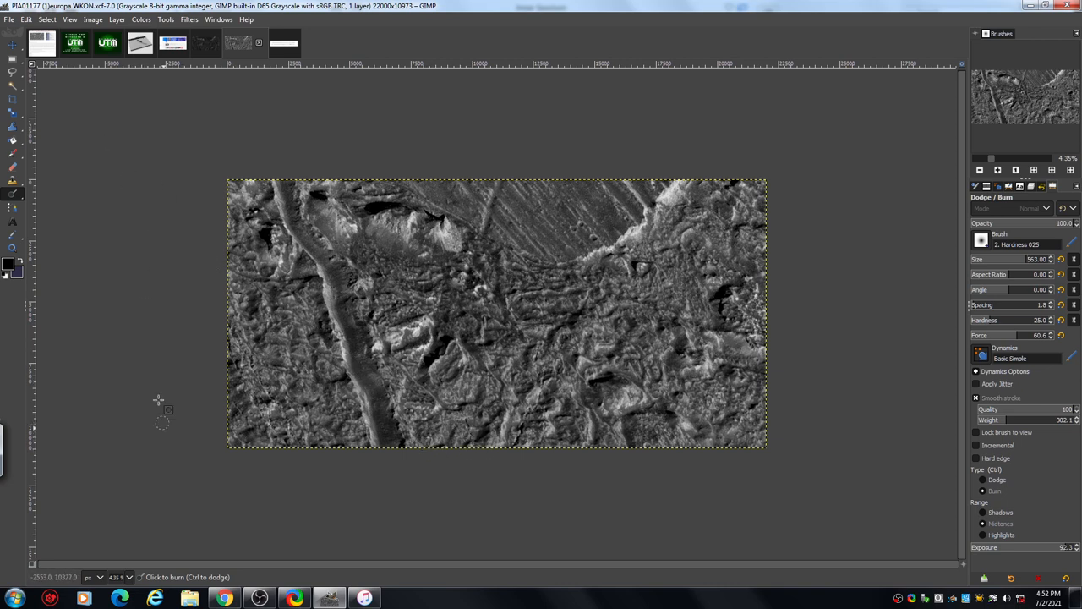
{"action": "mouse_move", "coordinate": [254, 321]}
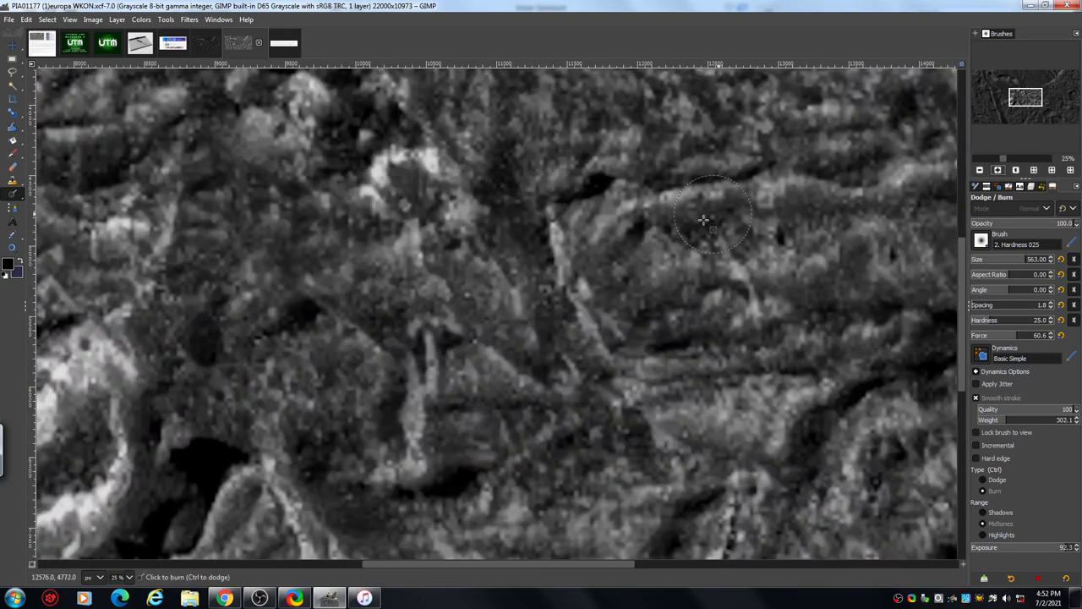
{"action": "mouse_move", "coordinate": [696, 127]}
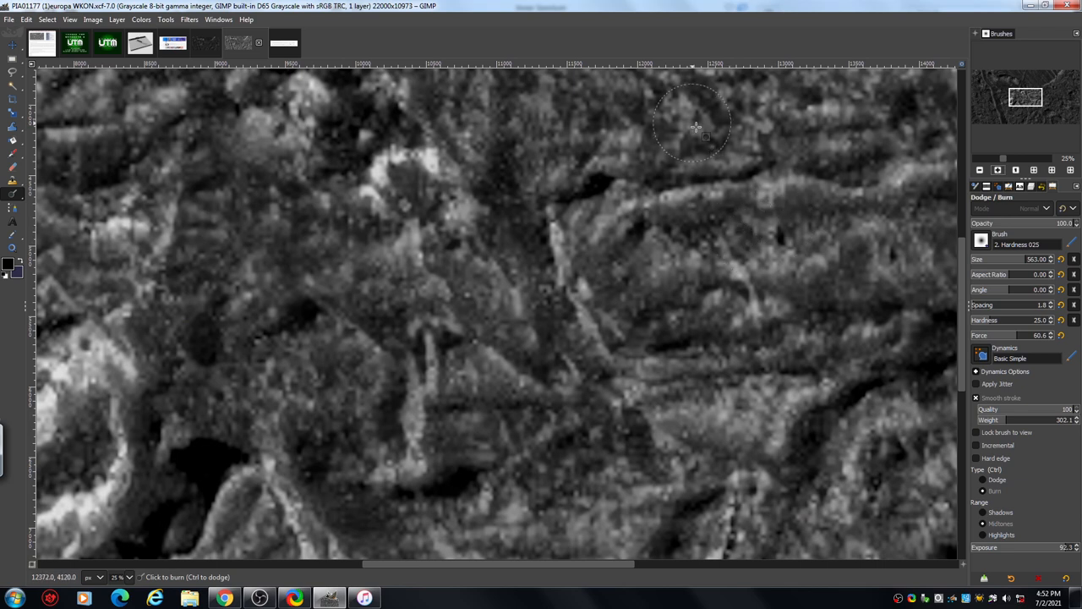
{"action": "mouse_move", "coordinate": [538, 245]}
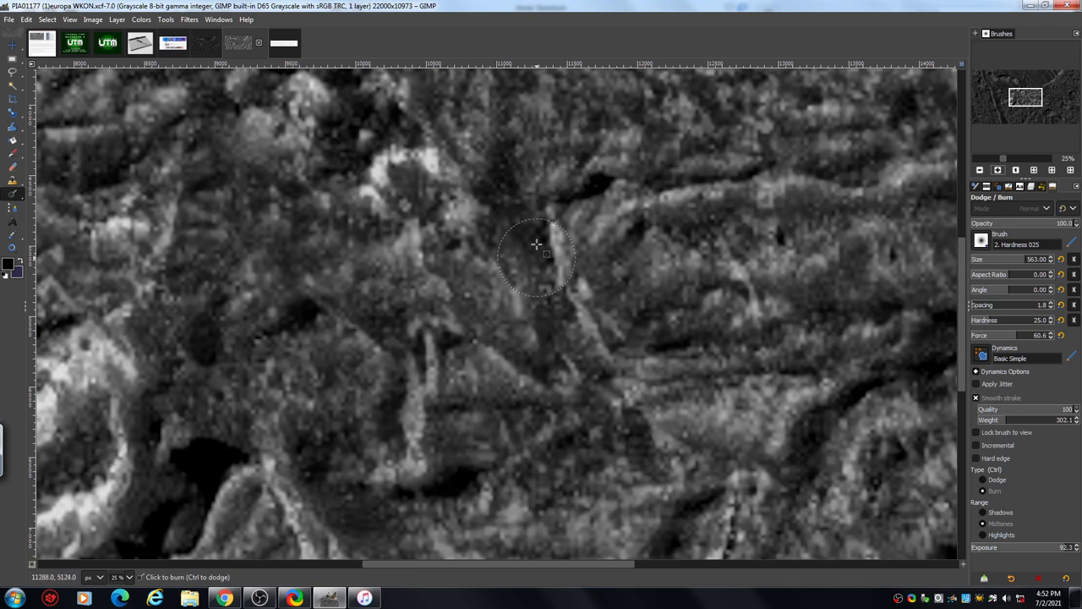
{"action": "mouse_move", "coordinate": [589, 301]}
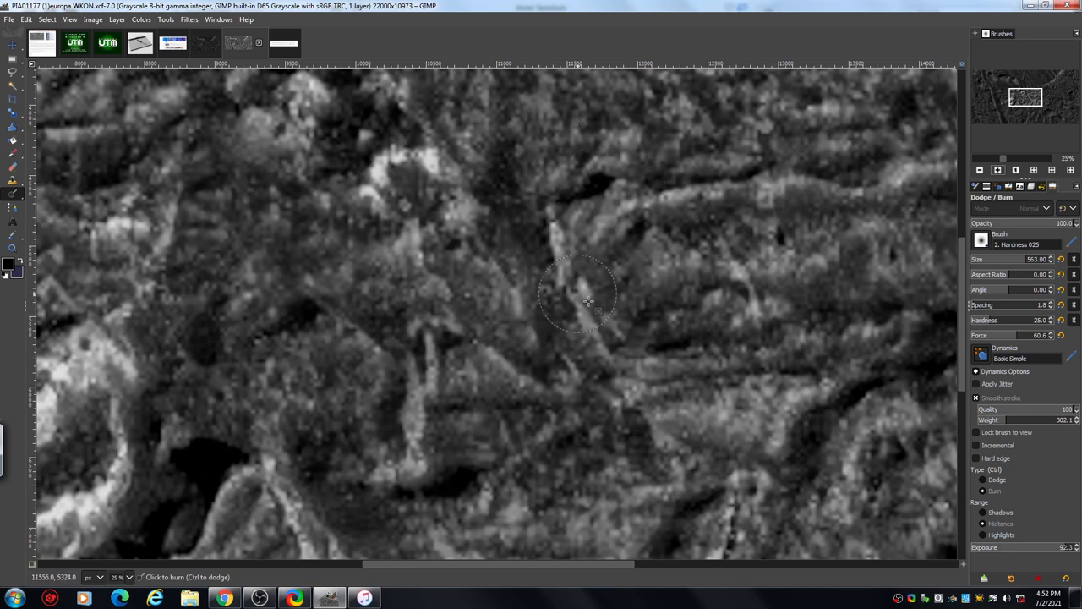
{"action": "mouse_move", "coordinate": [616, 186]}
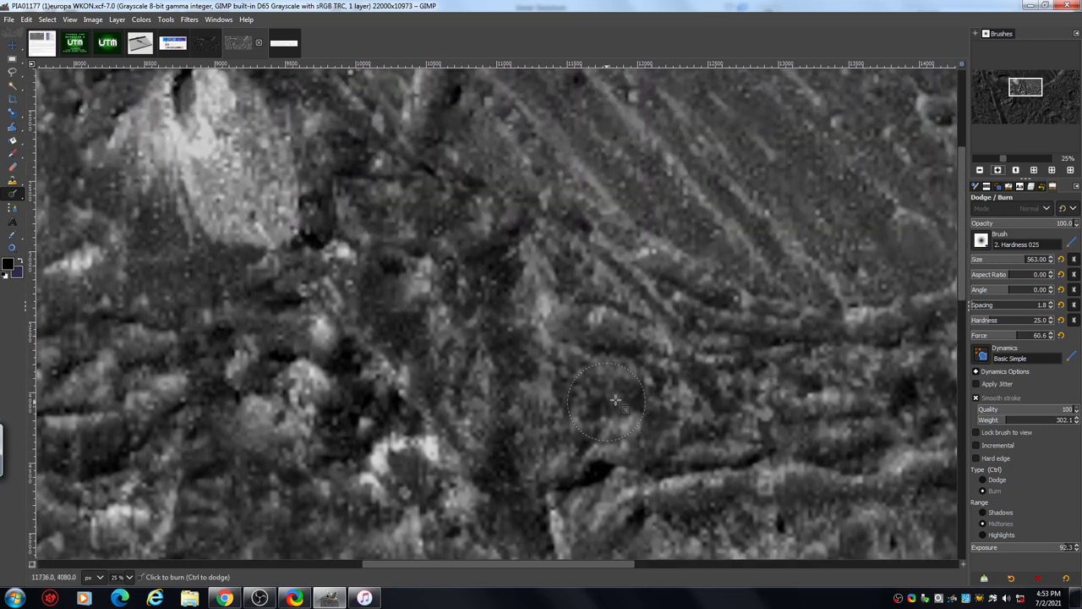
{"action": "mouse_move", "coordinate": [491, 311]}
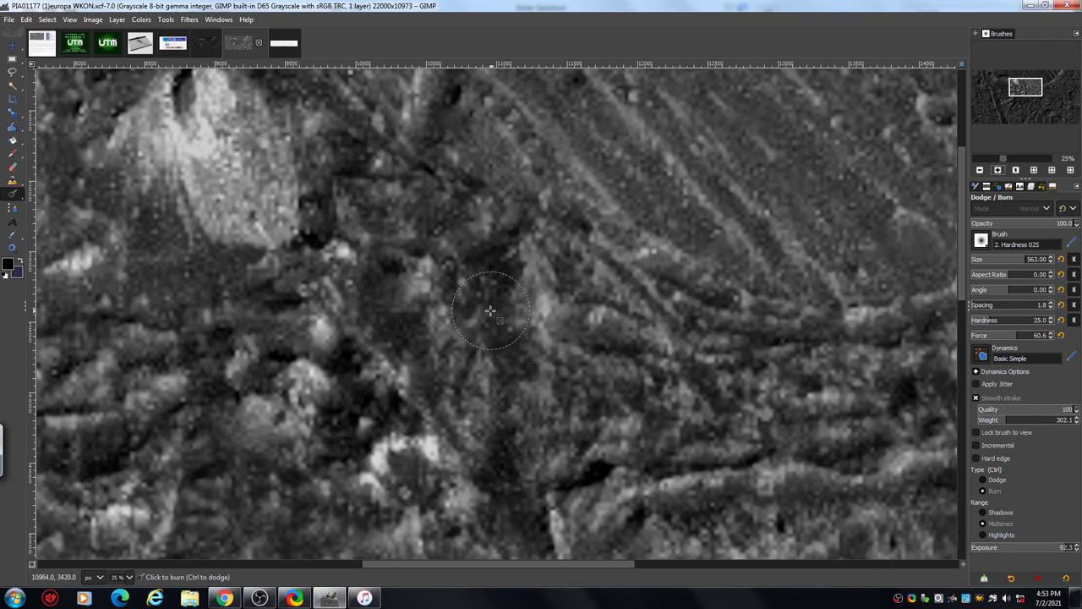
{"action": "mouse_move", "coordinate": [504, 328]}
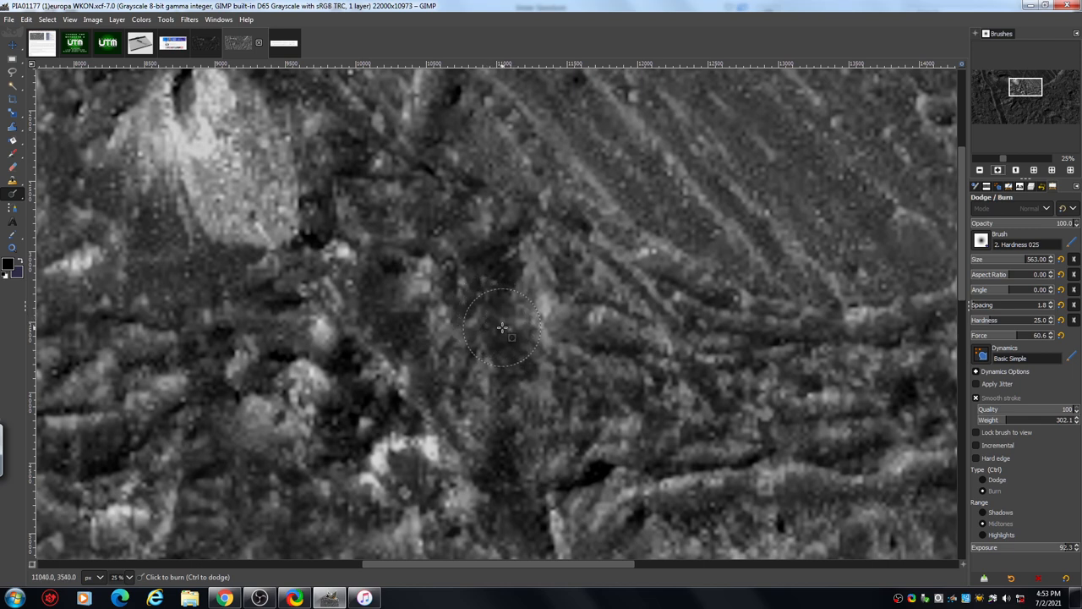
{"action": "mouse_move", "coordinate": [555, 274]}
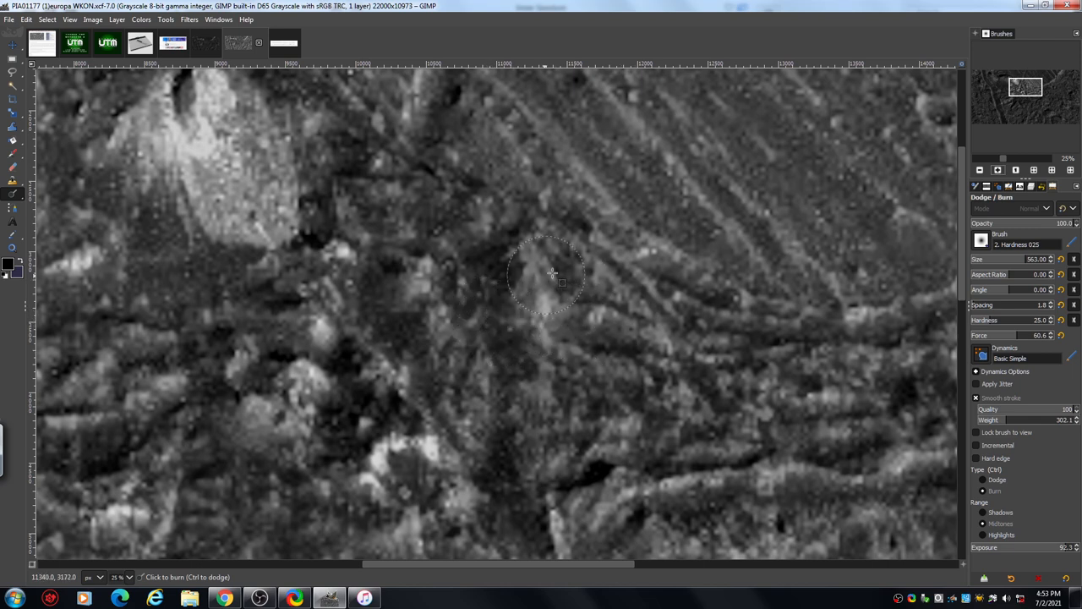
{"action": "mouse_move", "coordinate": [489, 350]}
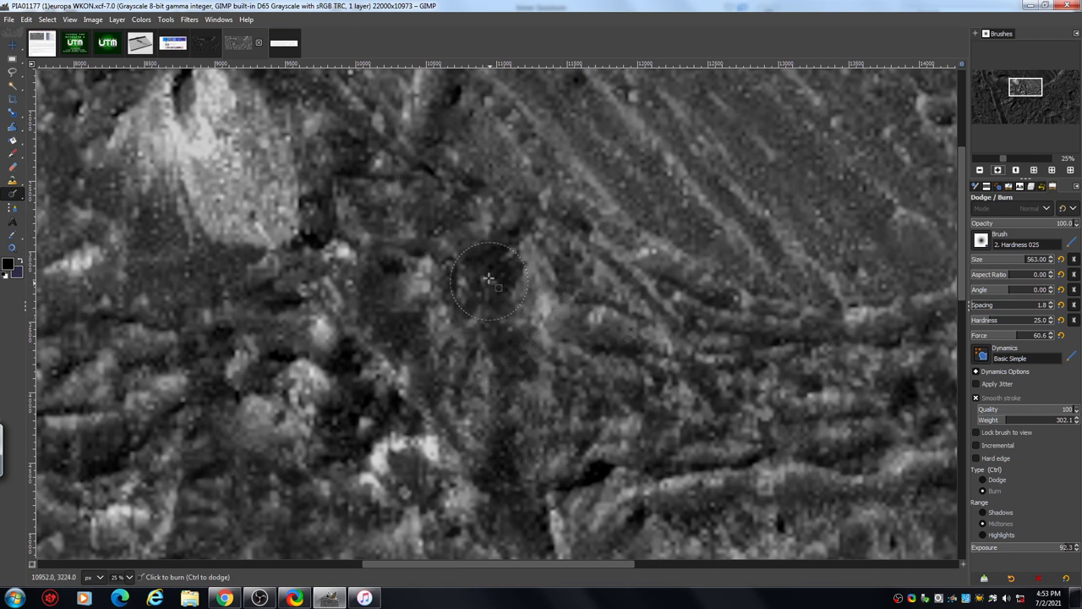
{"action": "mouse_move", "coordinate": [862, 291]}
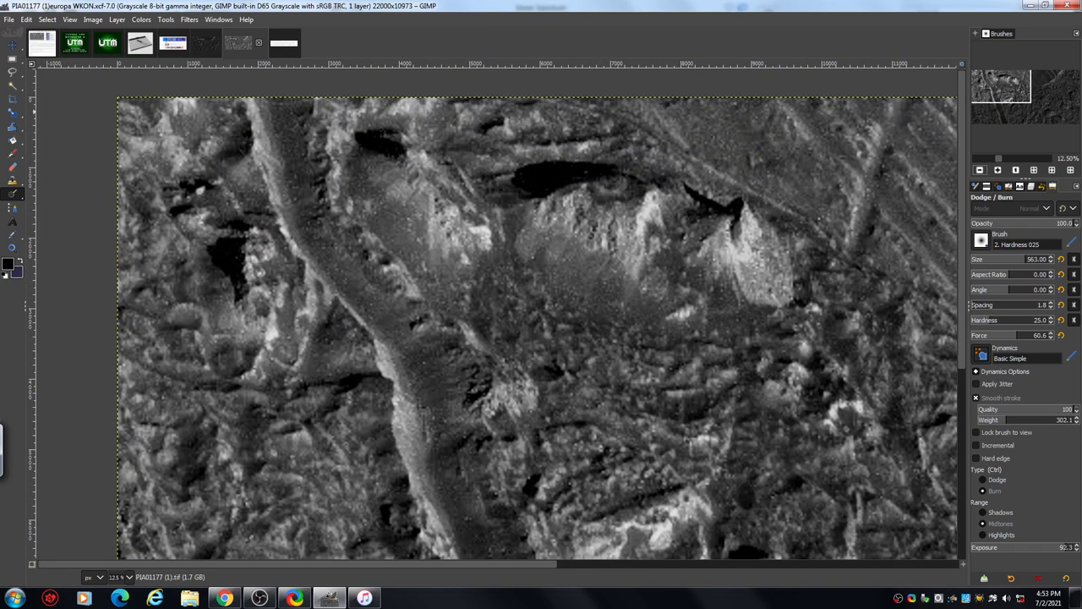
- Scroll to a different region of the large Europa terrain image
{"action": "scroll", "scroll_direction": "down", "scroll_amount": 3}
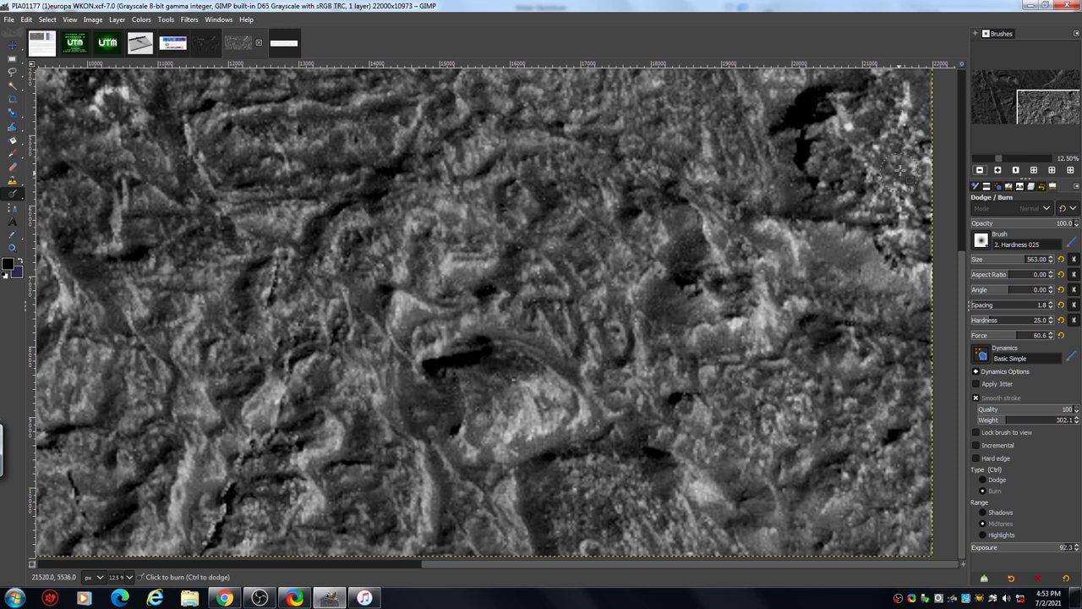
{"action": "mouse_move", "coordinate": [372, 308]}
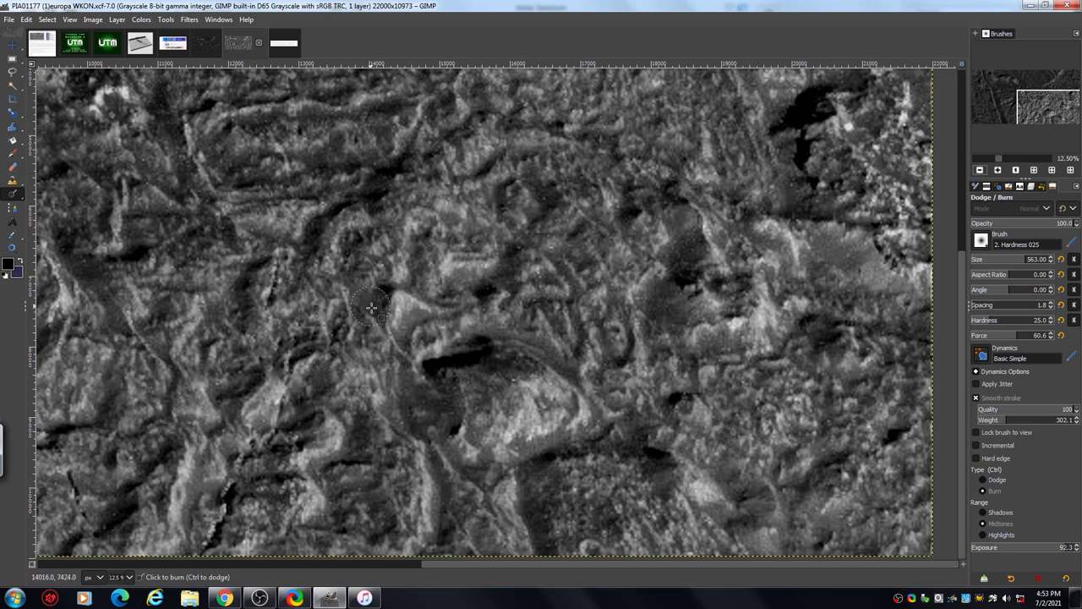
{"action": "mouse_move", "coordinate": [142, 288]}
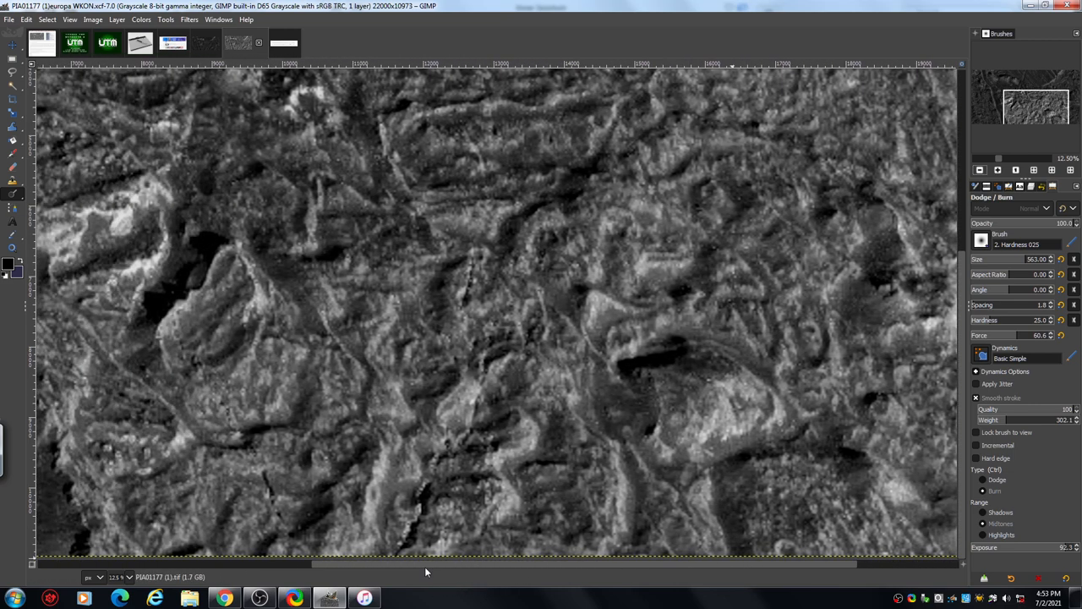
{"action": "mouse_move", "coordinate": [568, 189]}
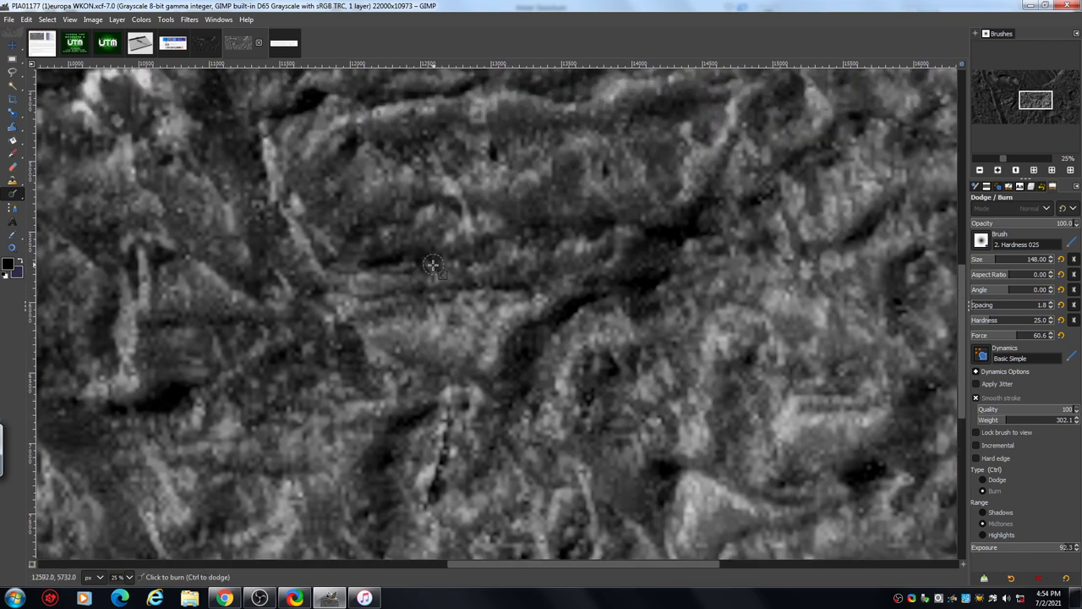
- Set Type to Dodge and brighten the ridge crest across the upper middle of the terrain
{"action": "left_click", "coordinate": [433, 264]}
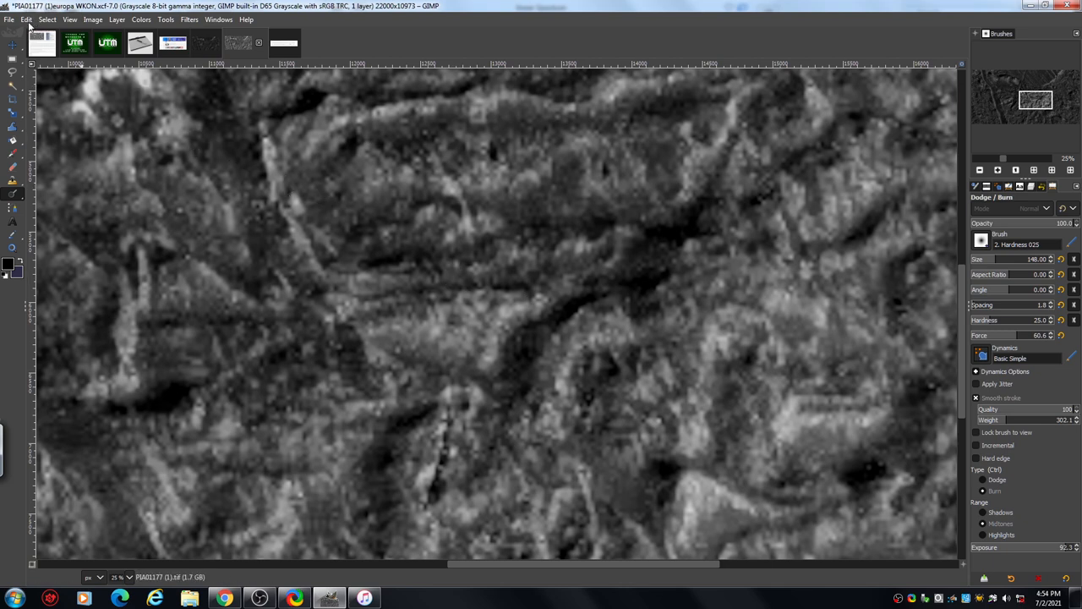
{"action": "left_click", "coordinate": [28, 20]}
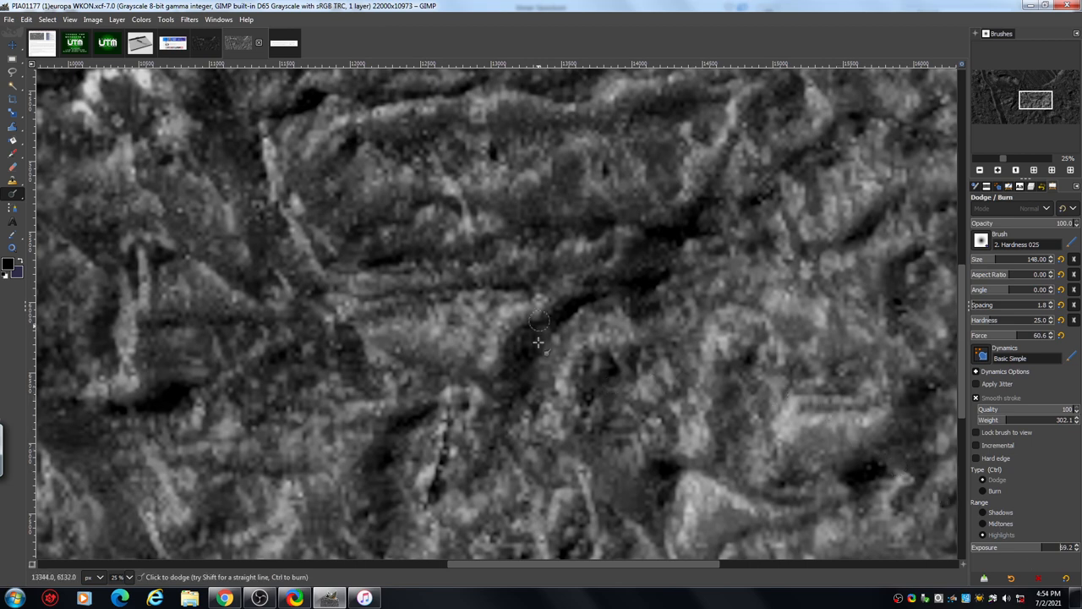
{"action": "mouse_move", "coordinate": [423, 236]}
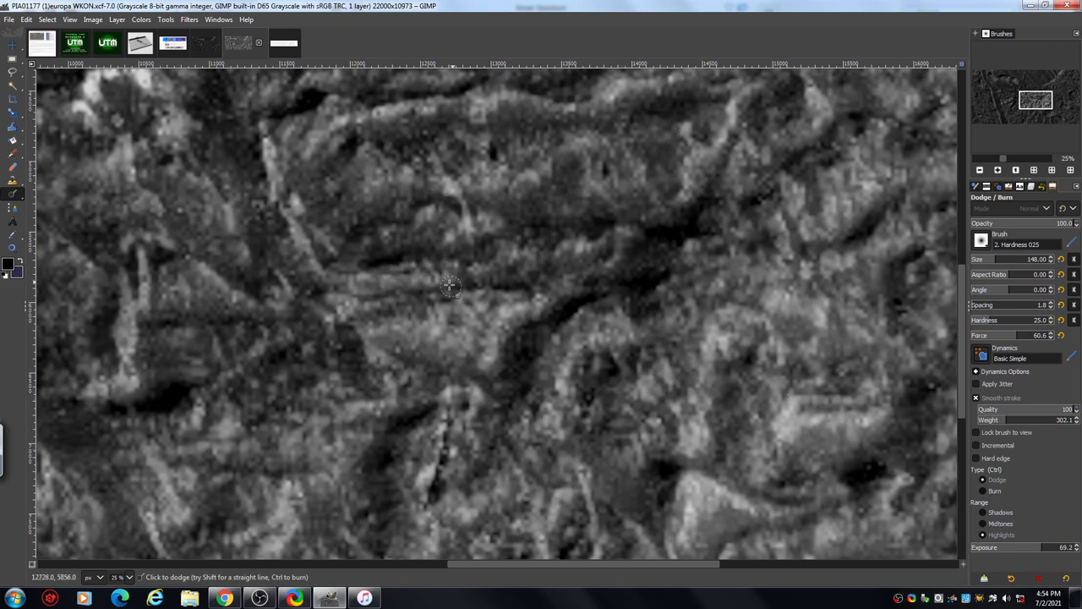
{"action": "left_click", "coordinate": [504, 262]}
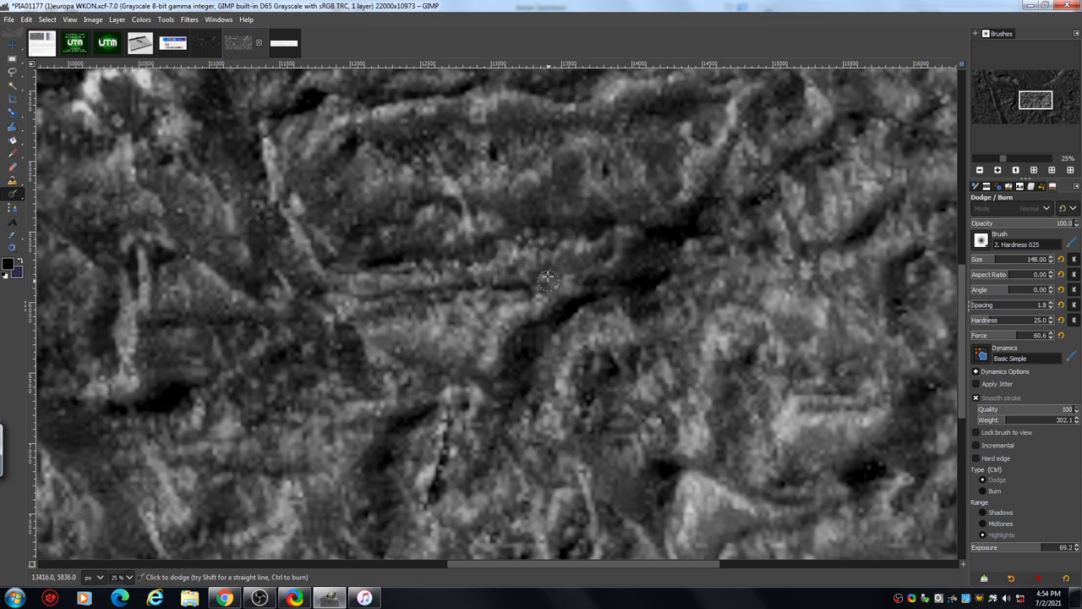
{"action": "left_click_drag", "start_coordinate": [548, 281], "coordinate": [673, 261]}
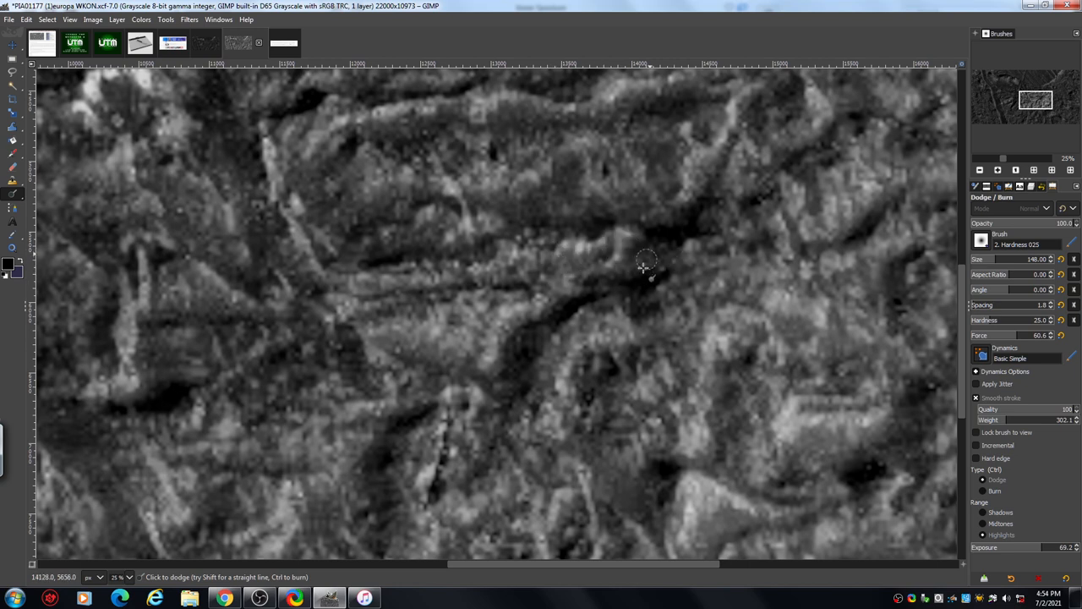
{"action": "left_click_drag", "start_coordinate": [646, 257], "coordinate": [572, 269]}
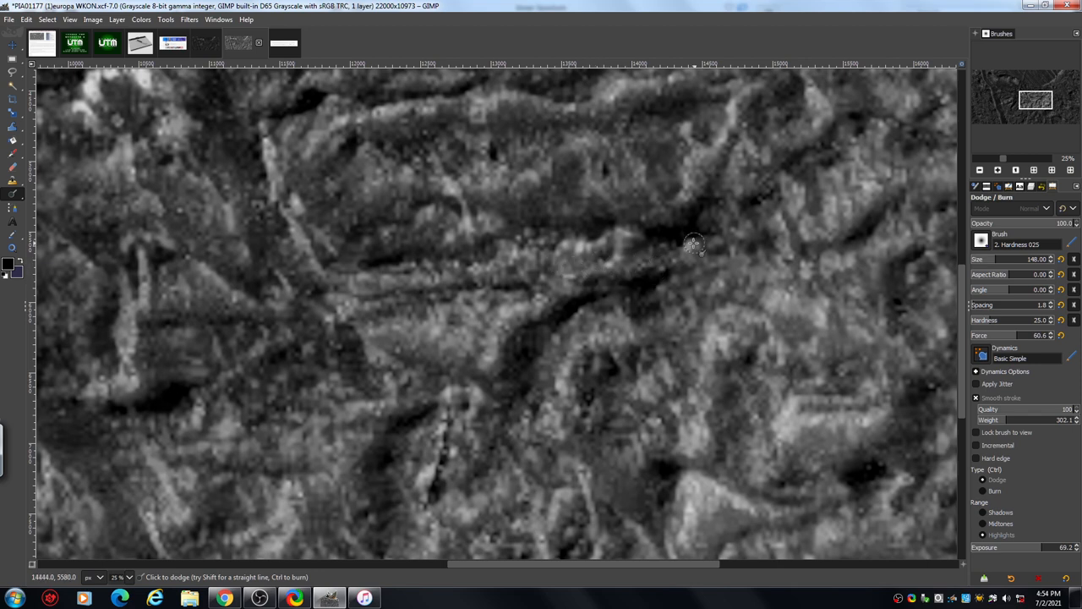
{"action": "left_click_drag", "start_coordinate": [694, 244], "coordinate": [460, 272]}
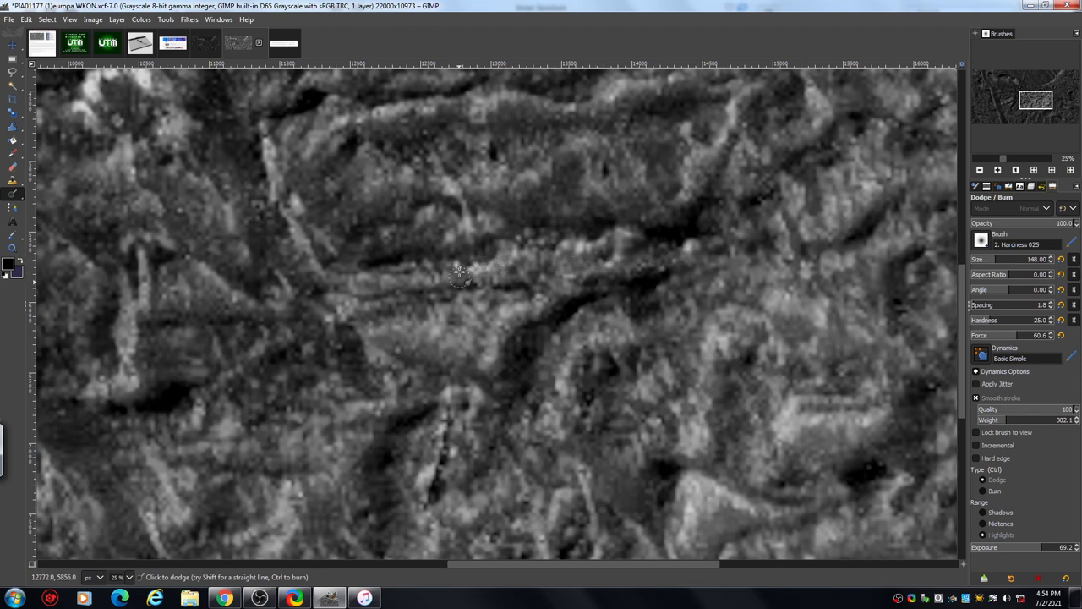
{"action": "left_click_drag", "start_coordinate": [460, 274], "coordinate": [364, 279]}
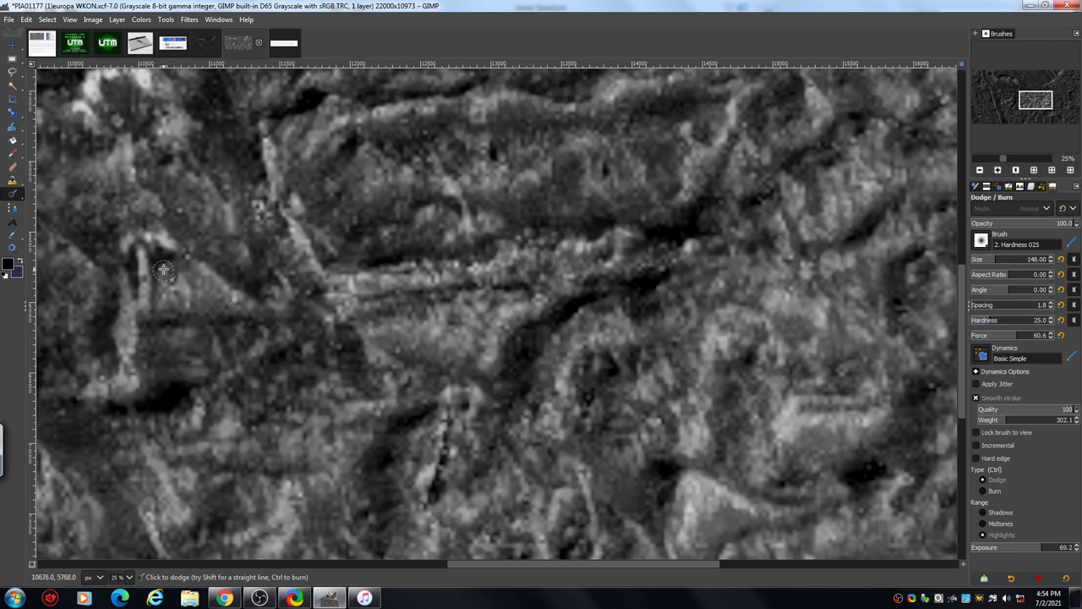
- Brighten the terrain and lower ridge on the left side with dodge strokes
{"action": "left_click_drag", "start_coordinate": [166, 269], "coordinate": [161, 325]}
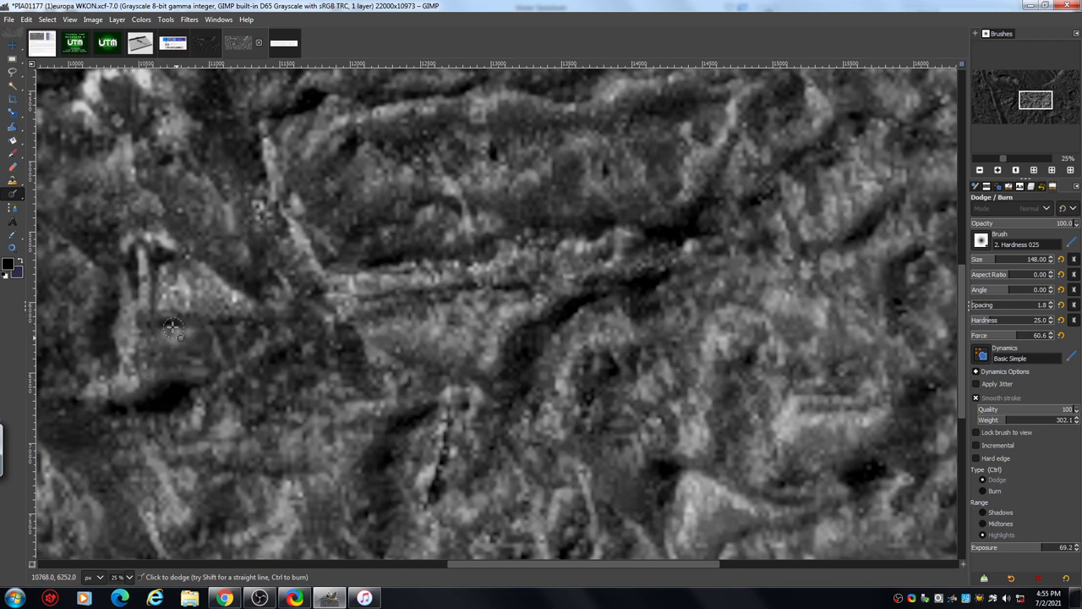
{"action": "left_click_drag", "start_coordinate": [172, 328], "coordinate": [254, 330]}
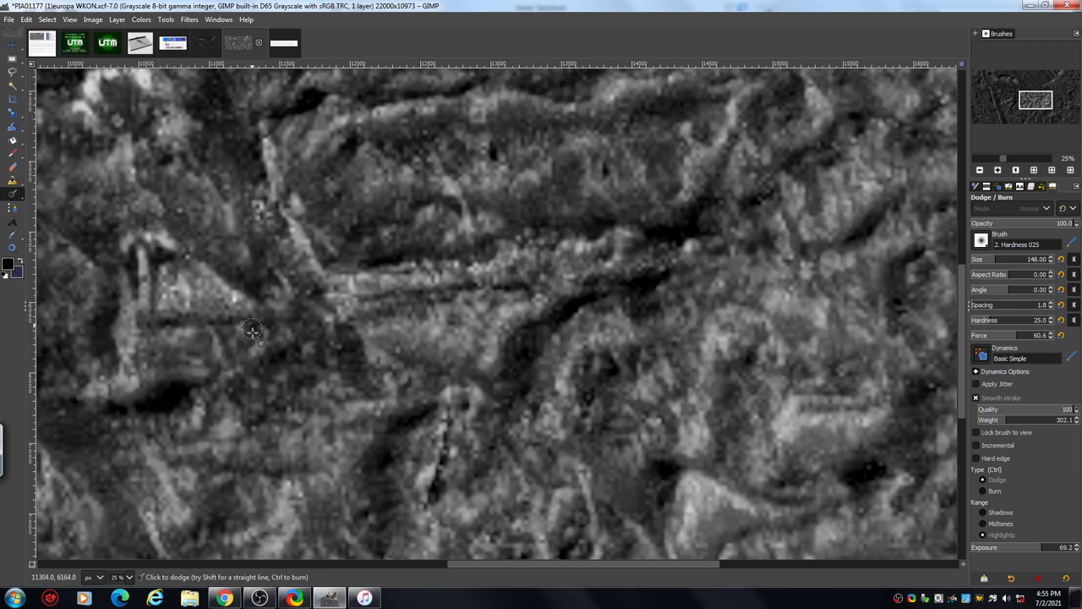
{"action": "left_click_drag", "start_coordinate": [253, 330], "coordinate": [306, 328]}
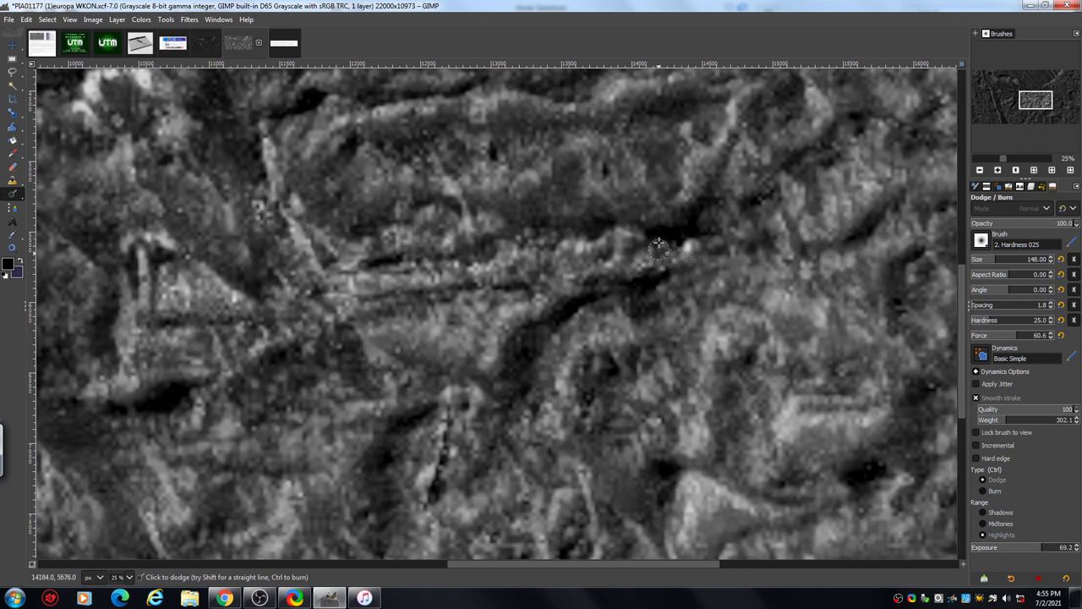
- Zoom out to 12.5% to view the retouched ridges against the wider Europa terrain
{"action": "left_click", "coordinate": [685, 245]}
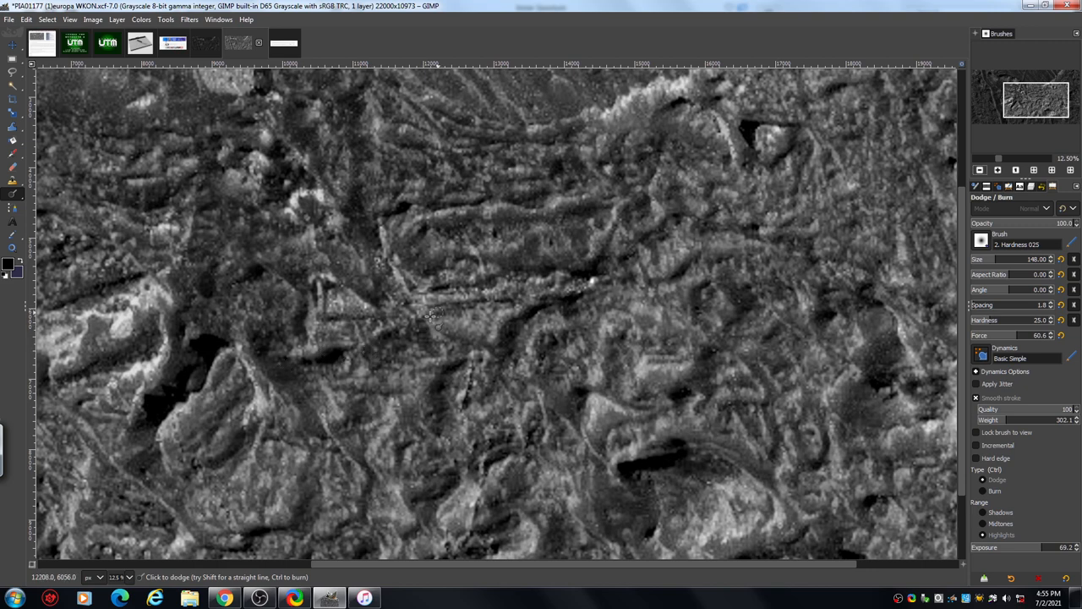
{"action": "mouse_move", "coordinate": [261, 269]}
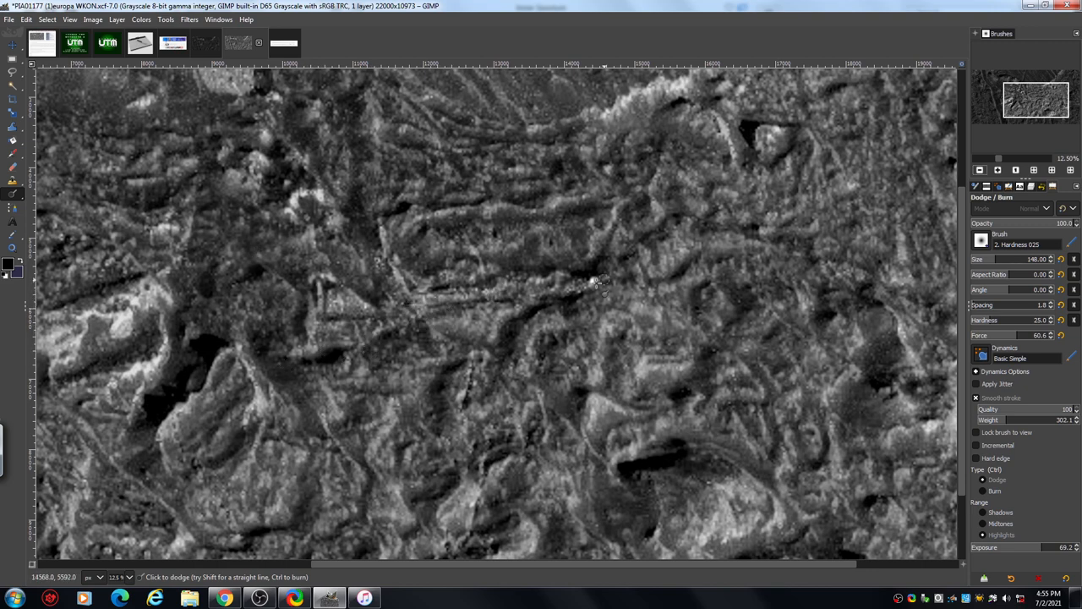
{"action": "mouse_move", "coordinate": [545, 307]}
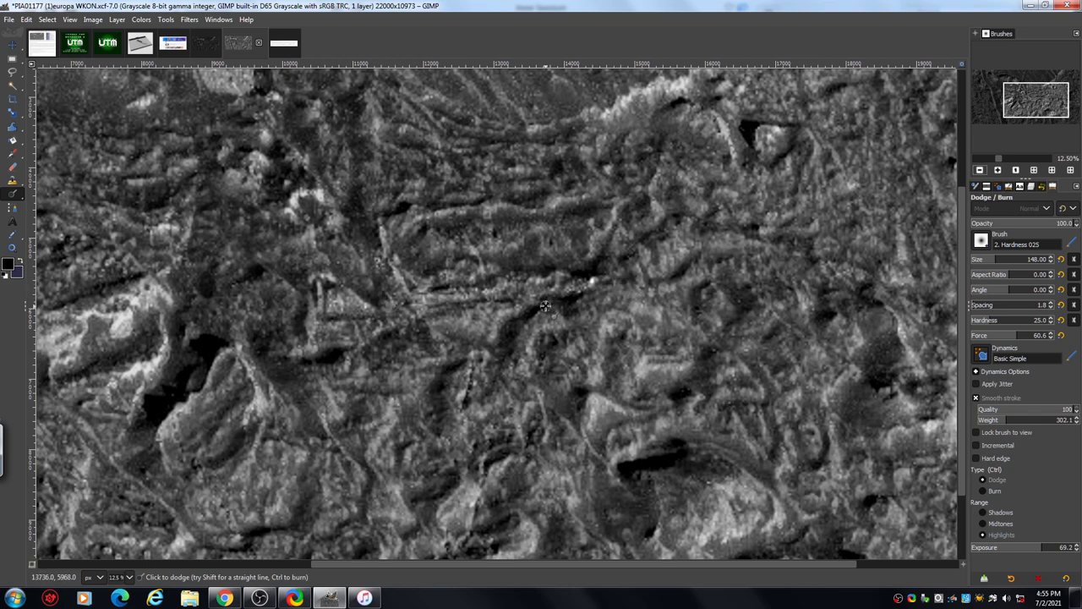
{"action": "mouse_move", "coordinate": [514, 323]}
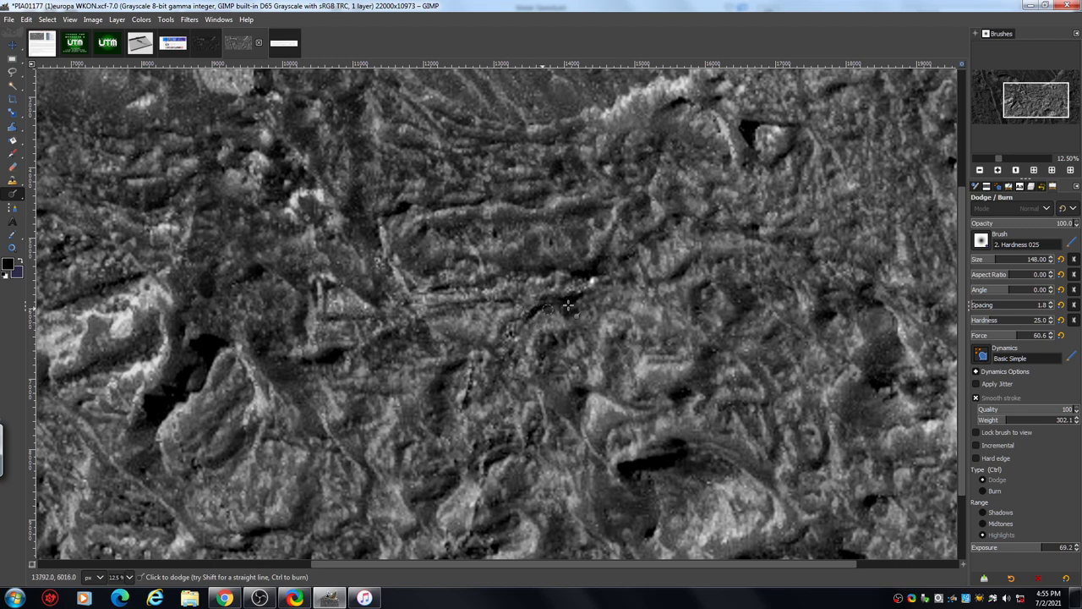
{"action": "mouse_move", "coordinate": [582, 302]}
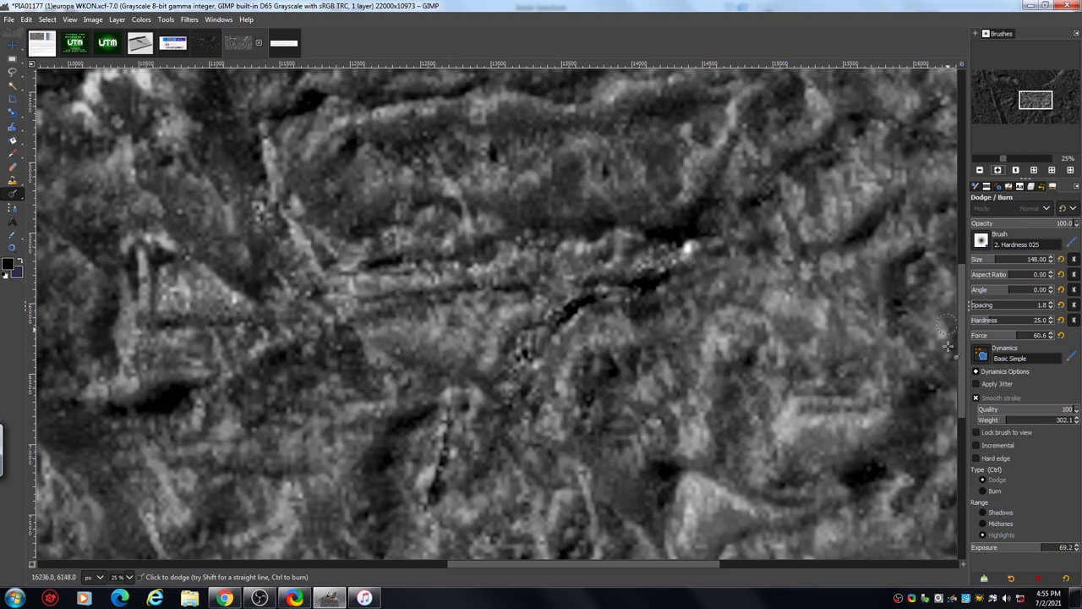
{"action": "mouse_move", "coordinate": [1001, 329]}
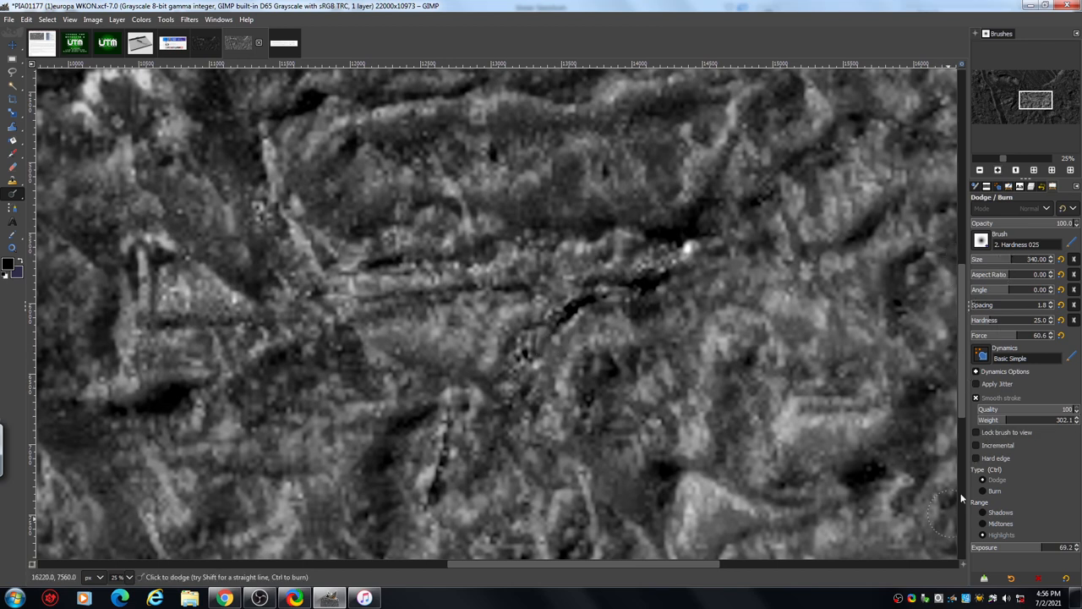
{"action": "mouse_move", "coordinate": [575, 403]}
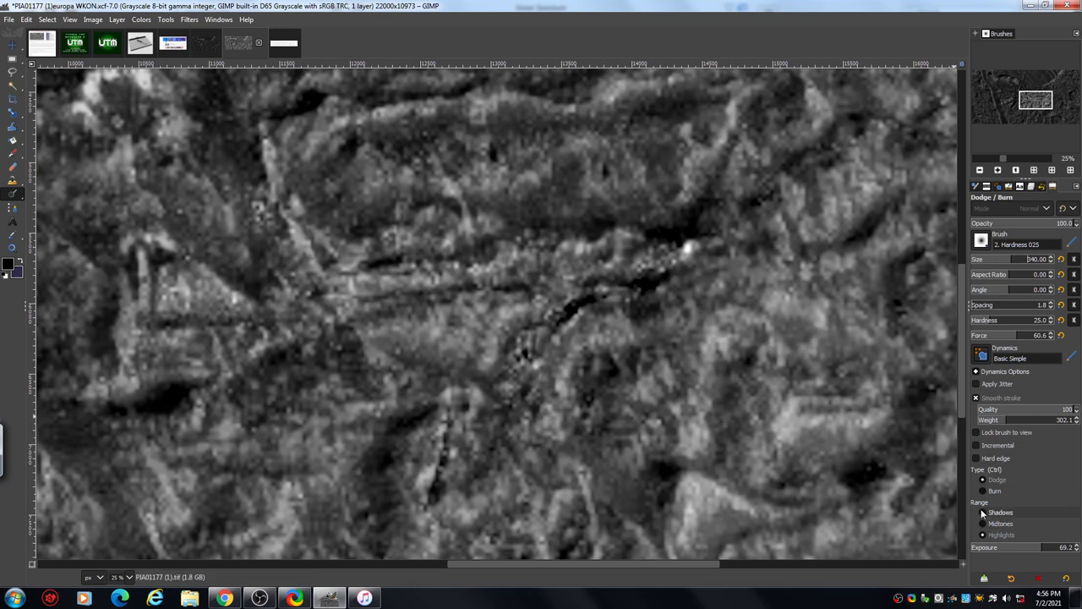
- Burn darker detail into the central ridges with the range limited to shadow tones
{"action": "left_click", "coordinate": [994, 490]}
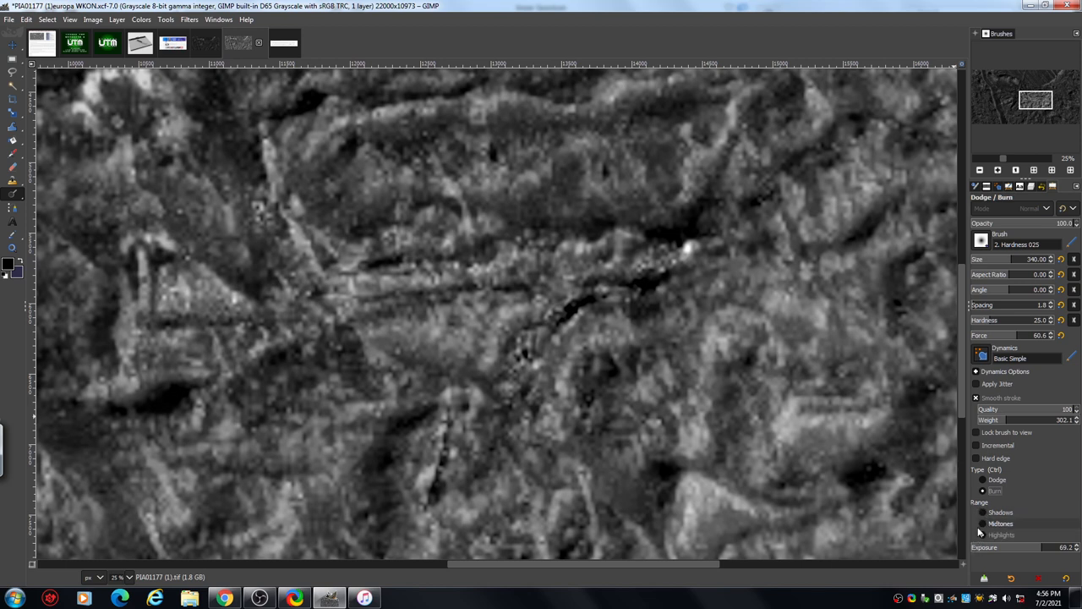
{"action": "mouse_move", "coordinate": [934, 521]}
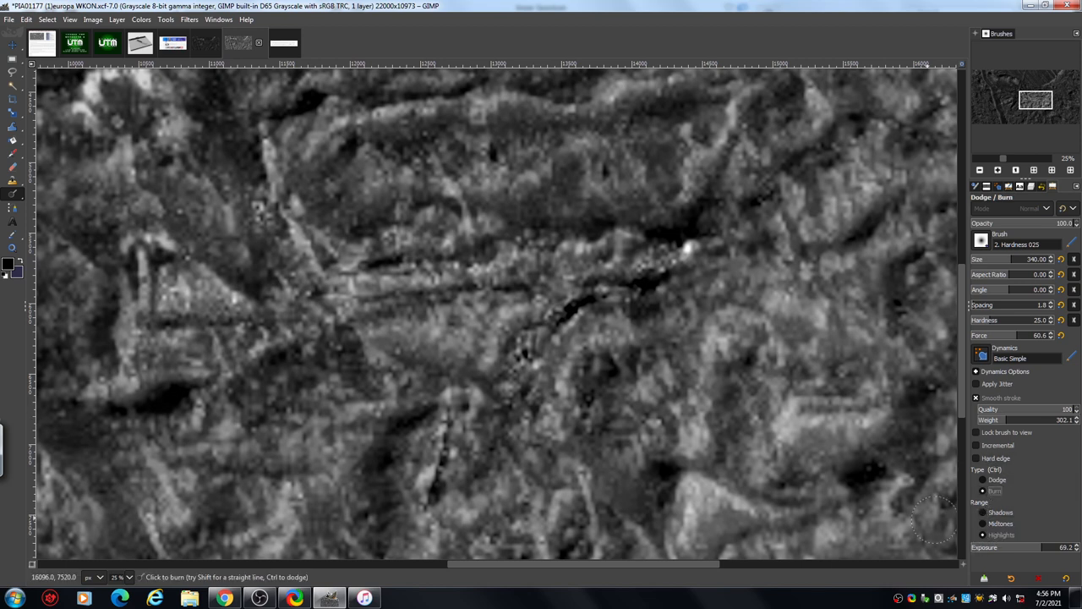
{"action": "mouse_move", "coordinate": [481, 370]}
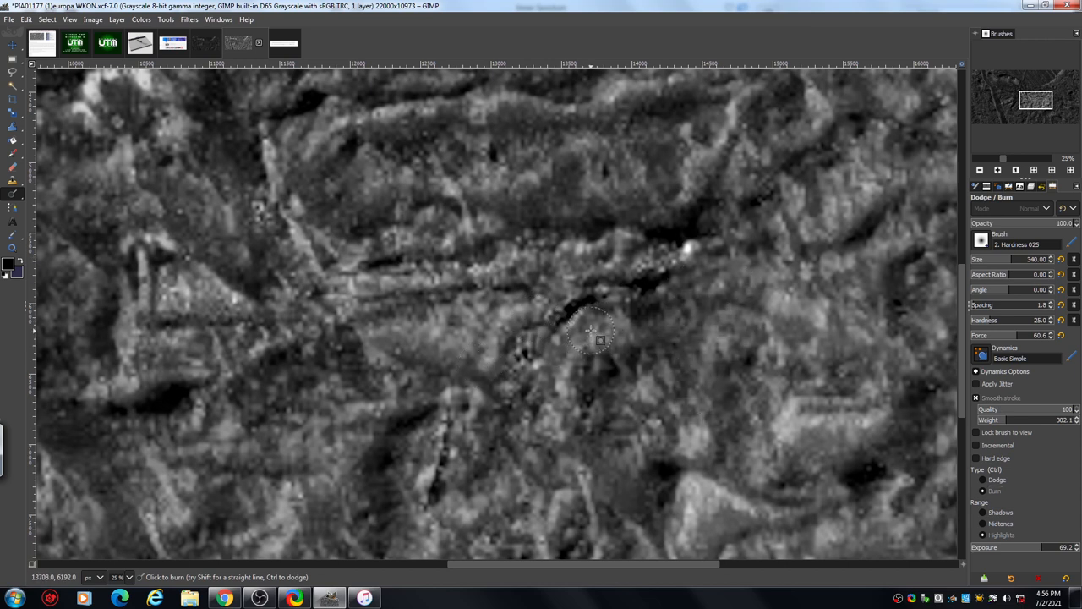
{"action": "left_click_drag", "start_coordinate": [595, 339], "coordinate": [582, 277]}
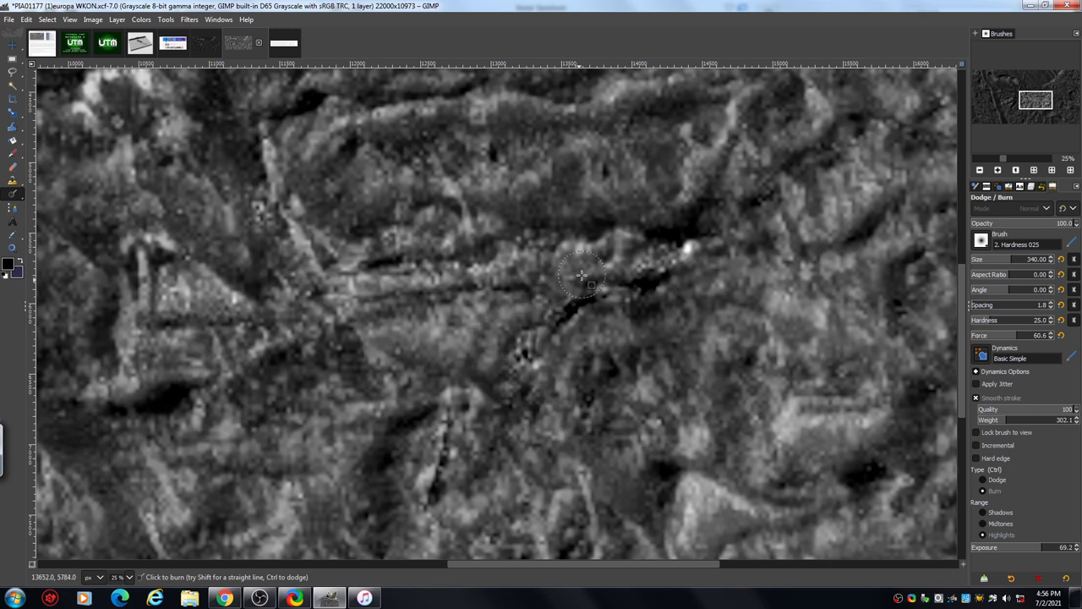
{"action": "left_click_drag", "start_coordinate": [583, 274], "coordinate": [352, 325]}
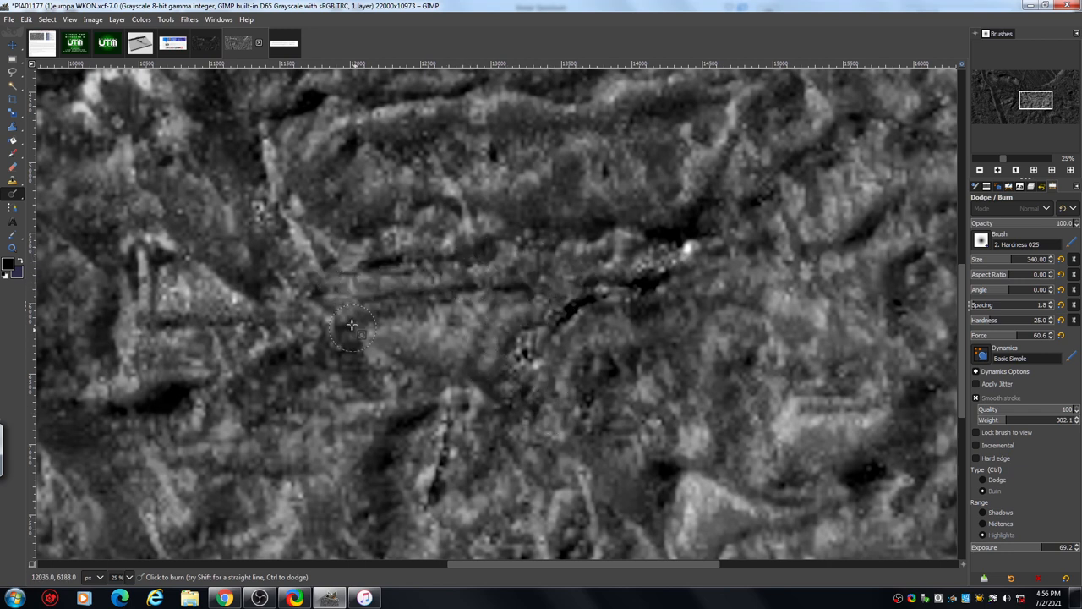
{"action": "left_click_drag", "start_coordinate": [352, 325], "coordinate": [431, 372]}
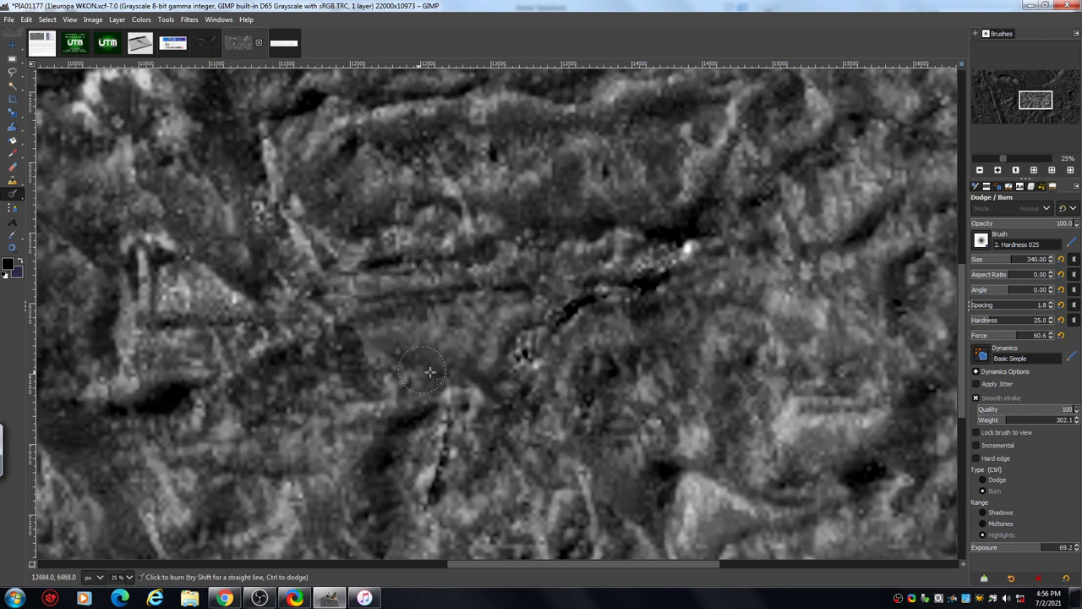
{"action": "left_click_drag", "start_coordinate": [432, 372], "coordinate": [216, 274]}
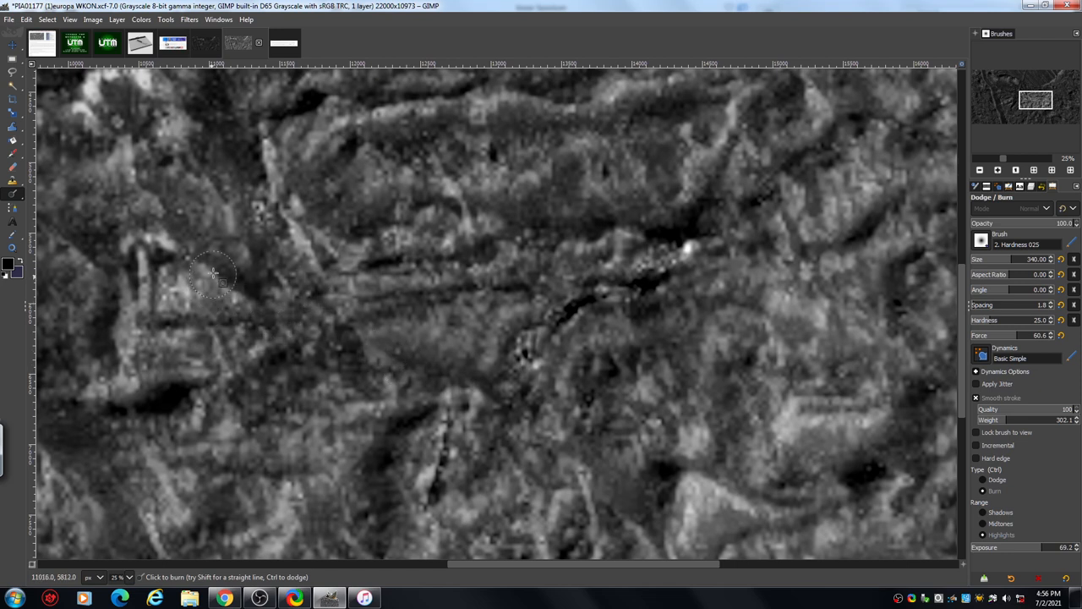
{"action": "left_click_drag", "start_coordinate": [211, 274], "coordinate": [149, 250]}
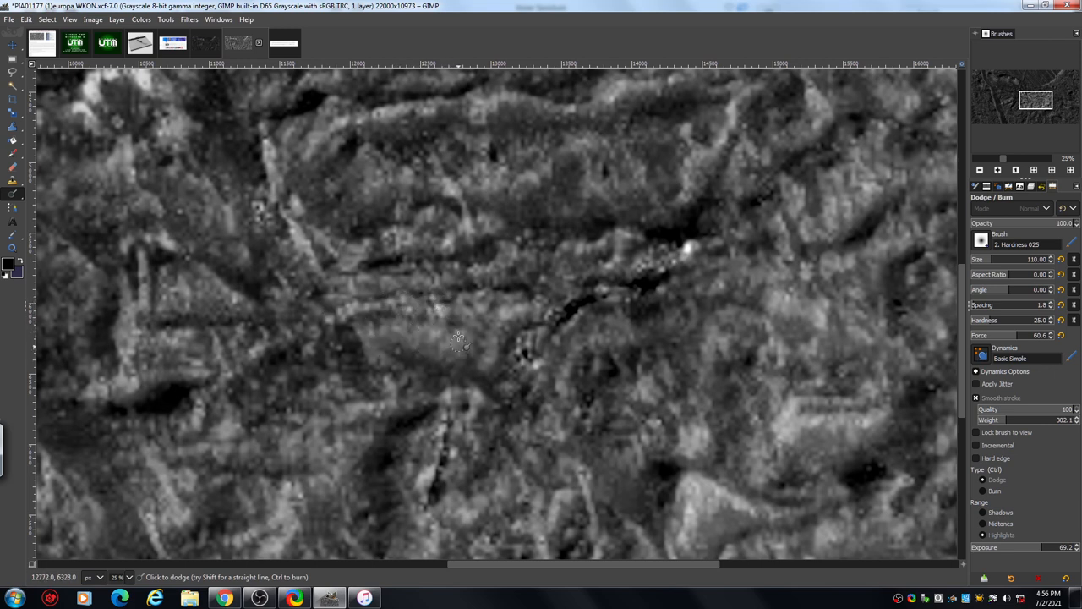
- Dodge a ridge near the centre, then burn a darker spot into the lower middle terrain
{"action": "left_click", "coordinate": [516, 268]}
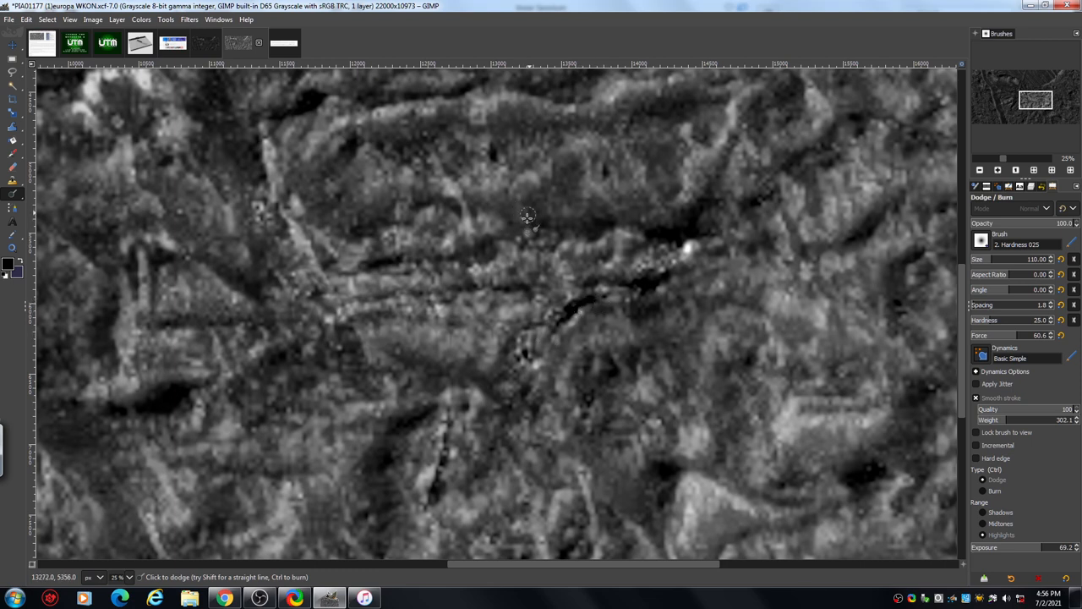
{"action": "mouse_move", "coordinate": [666, 122]}
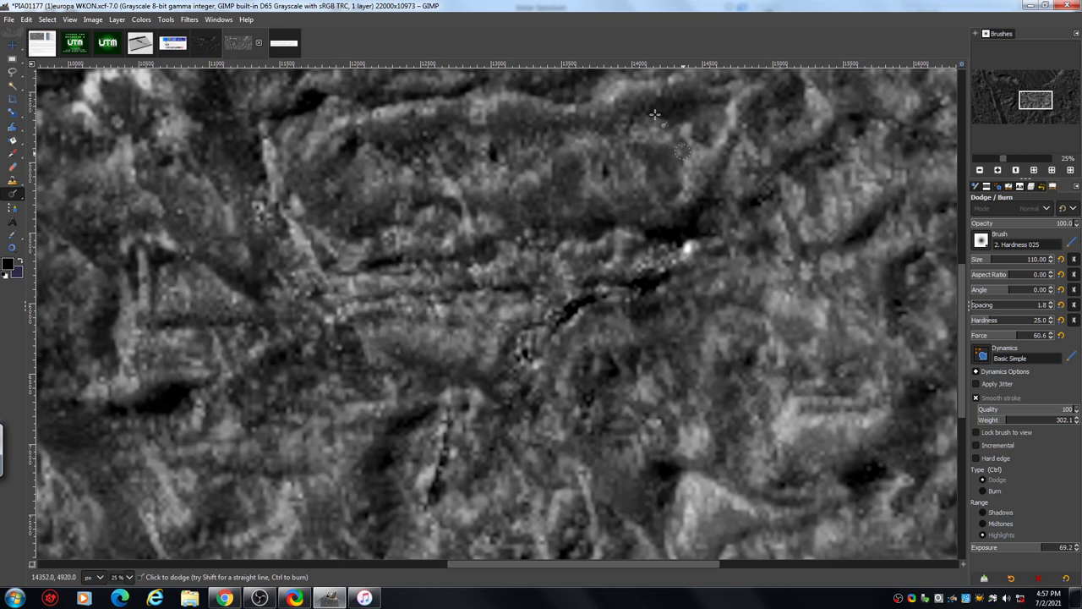
{"action": "mouse_move", "coordinate": [643, 152]}
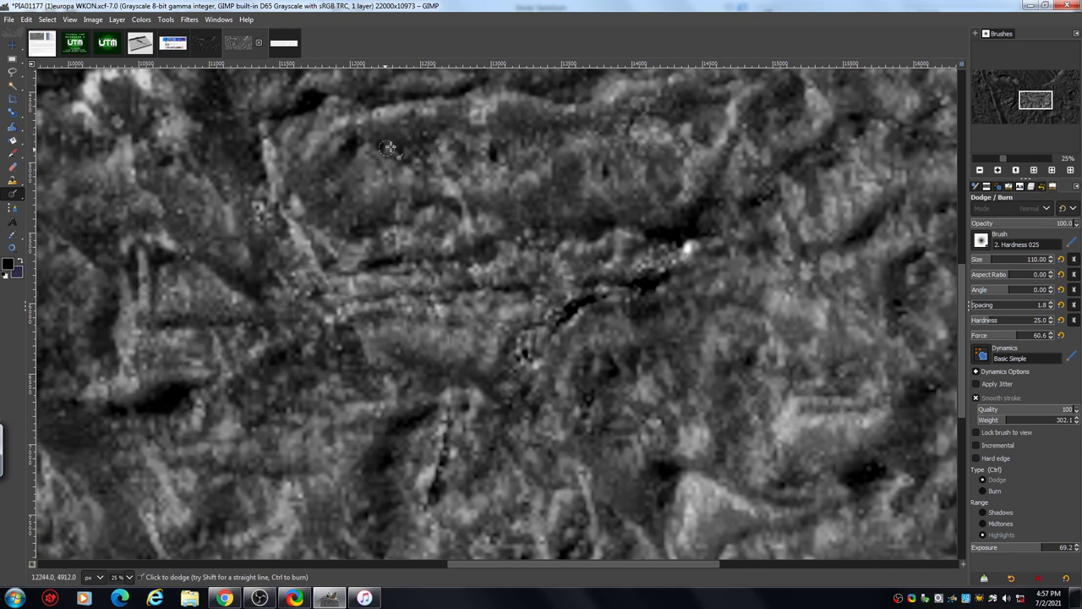
{"action": "mouse_move", "coordinate": [406, 145]}
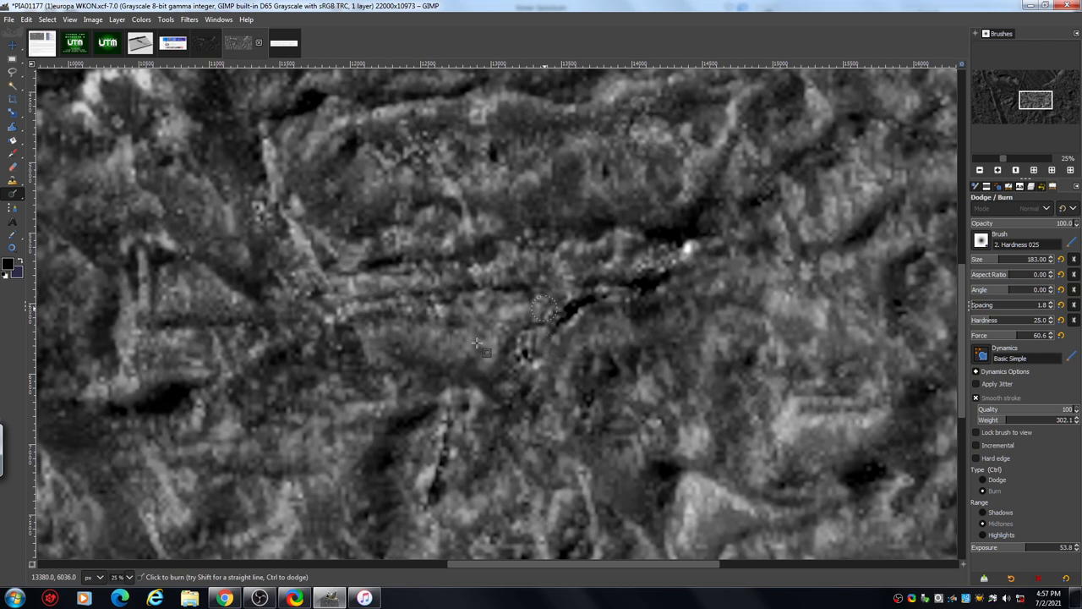
{"action": "mouse_move", "coordinate": [504, 427]}
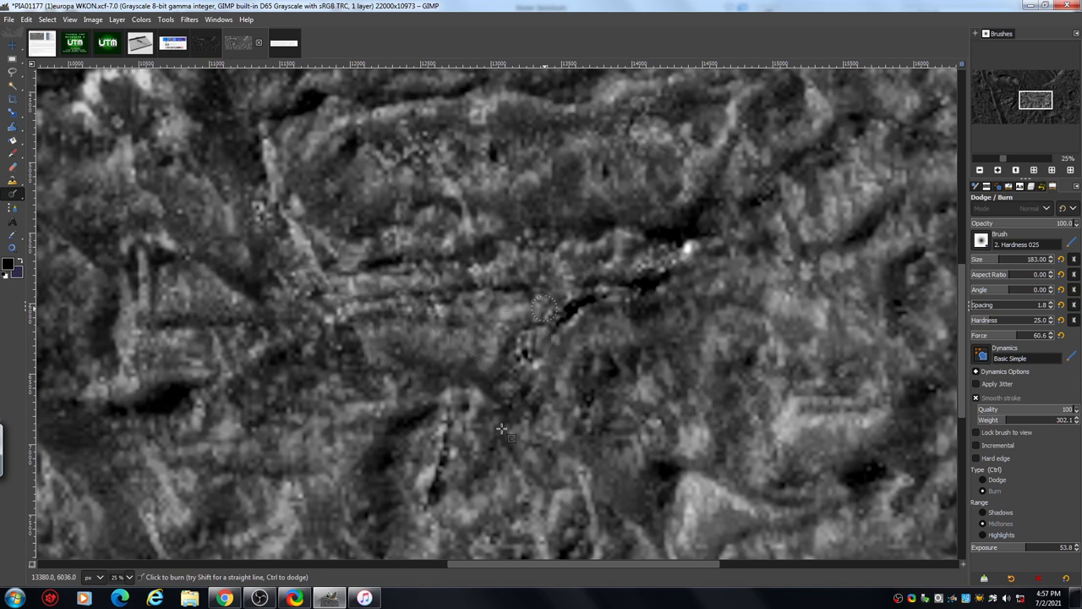
{"action": "left_click", "coordinate": [501, 426]}
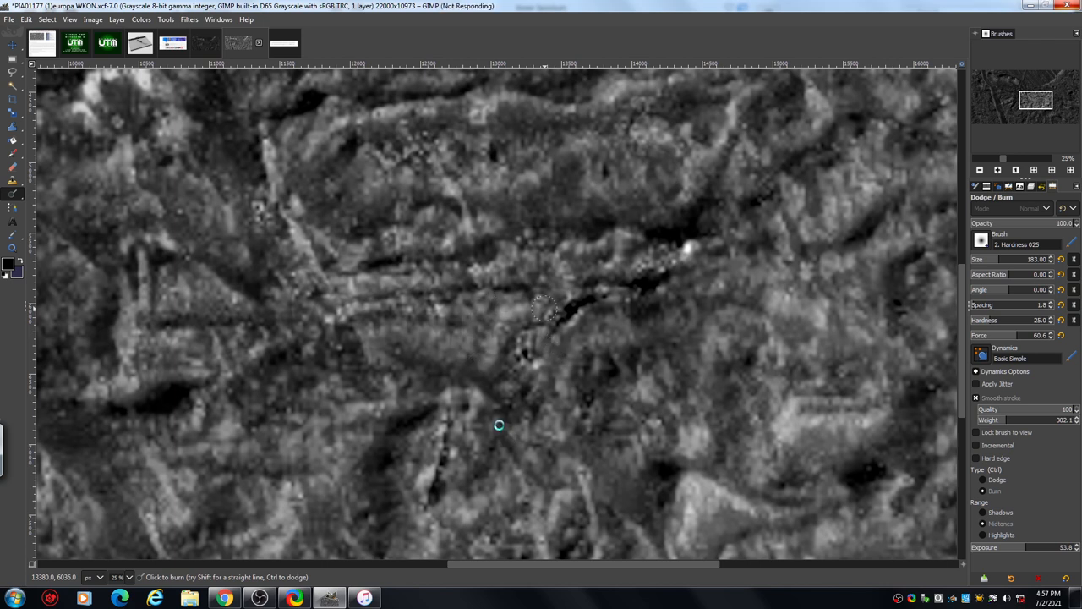
{"action": "mouse_move", "coordinate": [494, 415]}
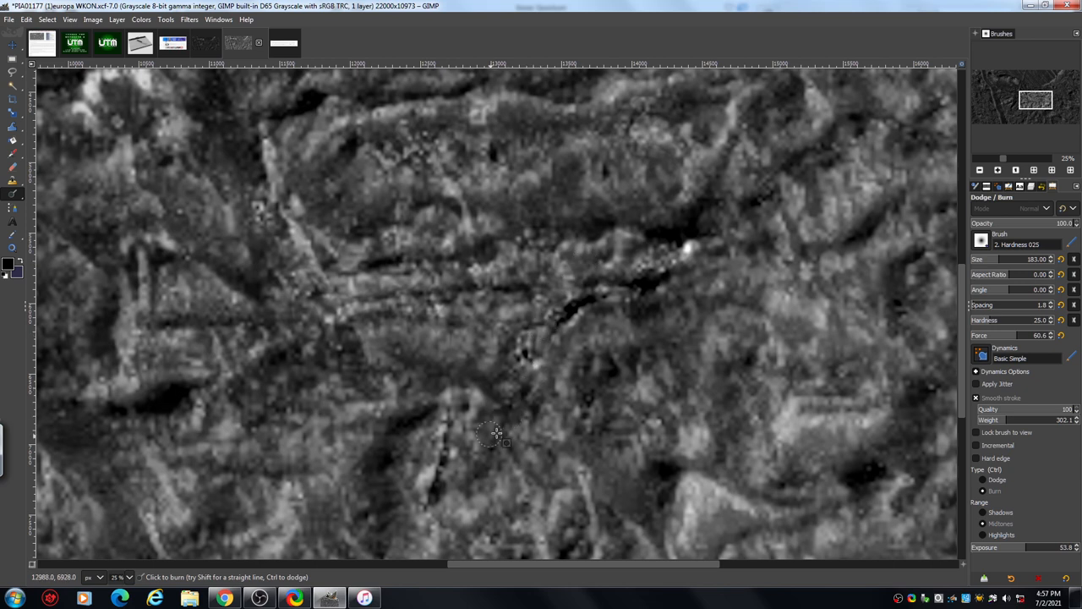
{"action": "mouse_move", "coordinate": [494, 311]}
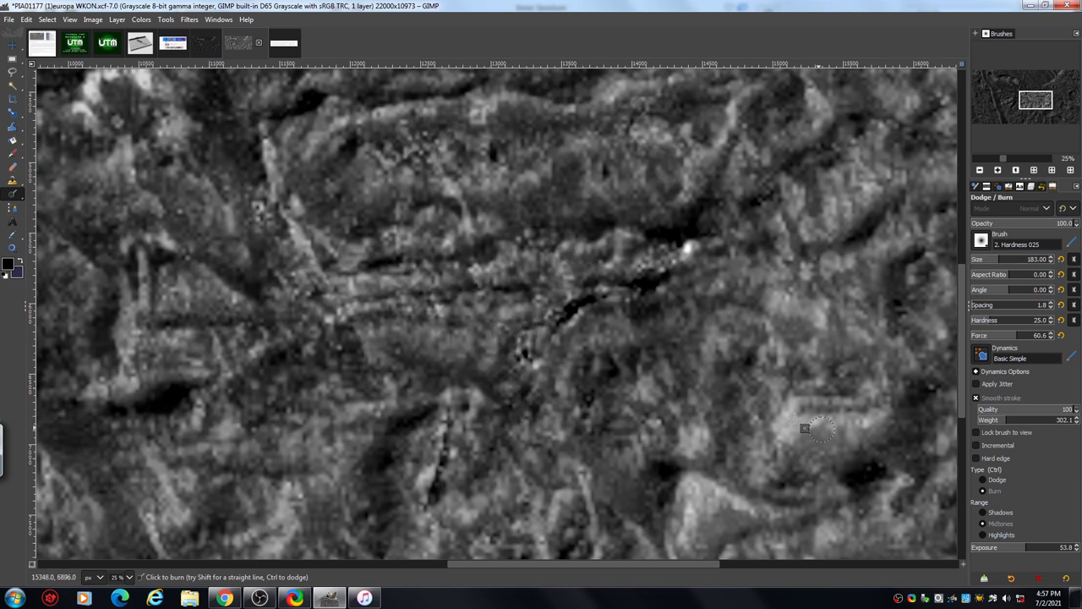
{"action": "mouse_move", "coordinate": [433, 349]}
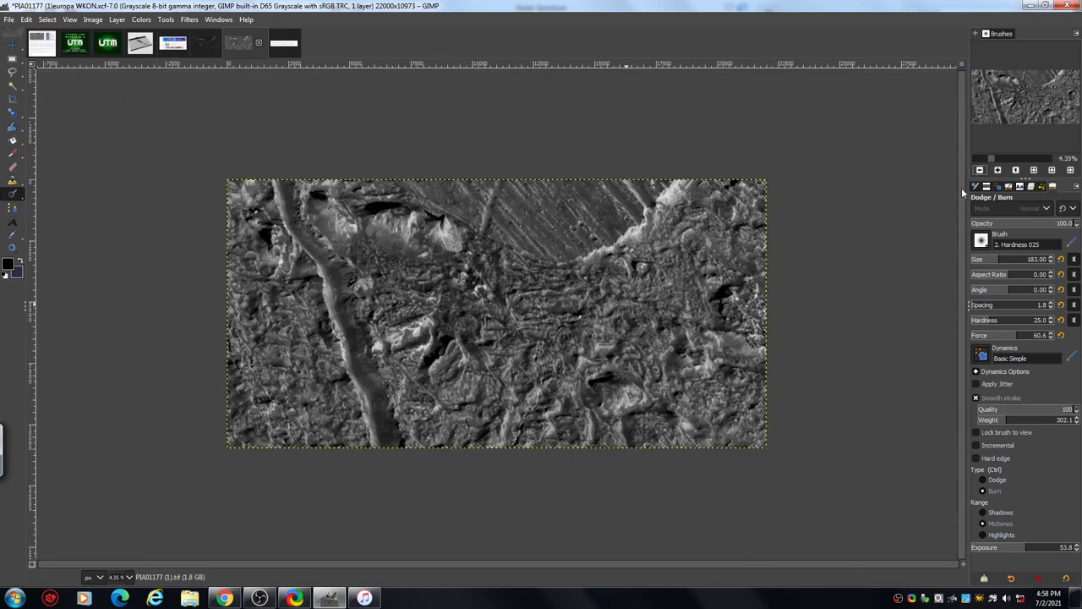
{"action": "mouse_move", "coordinate": [127, 301]}
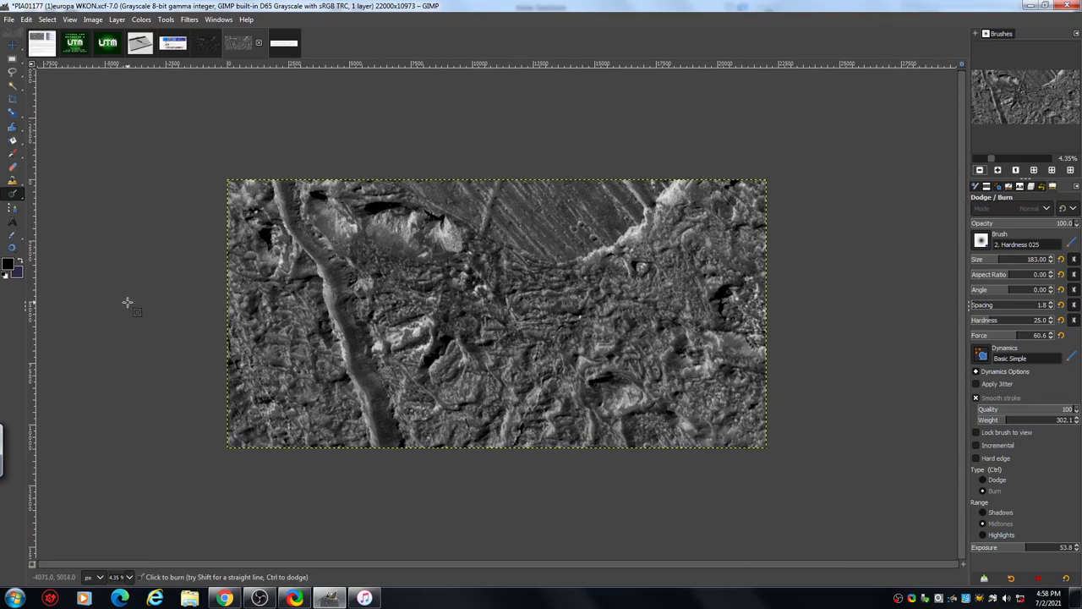
{"action": "mouse_move", "coordinate": [125, 290]}
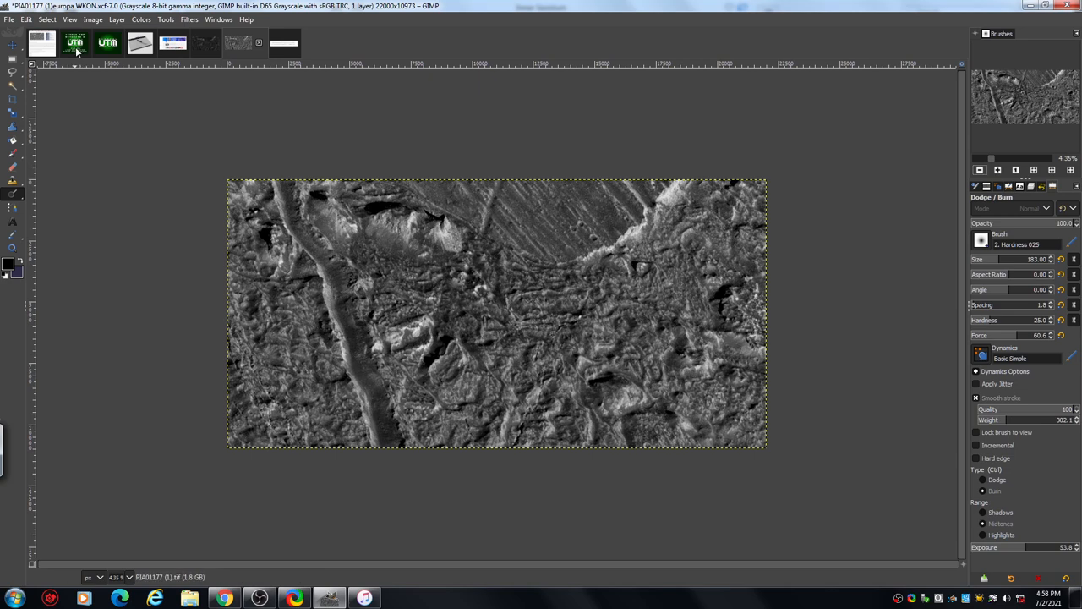
- Switch to the green 'Thanks for watching' Channel UTM end-card image
{"action": "left_click", "coordinate": [120, 44]}
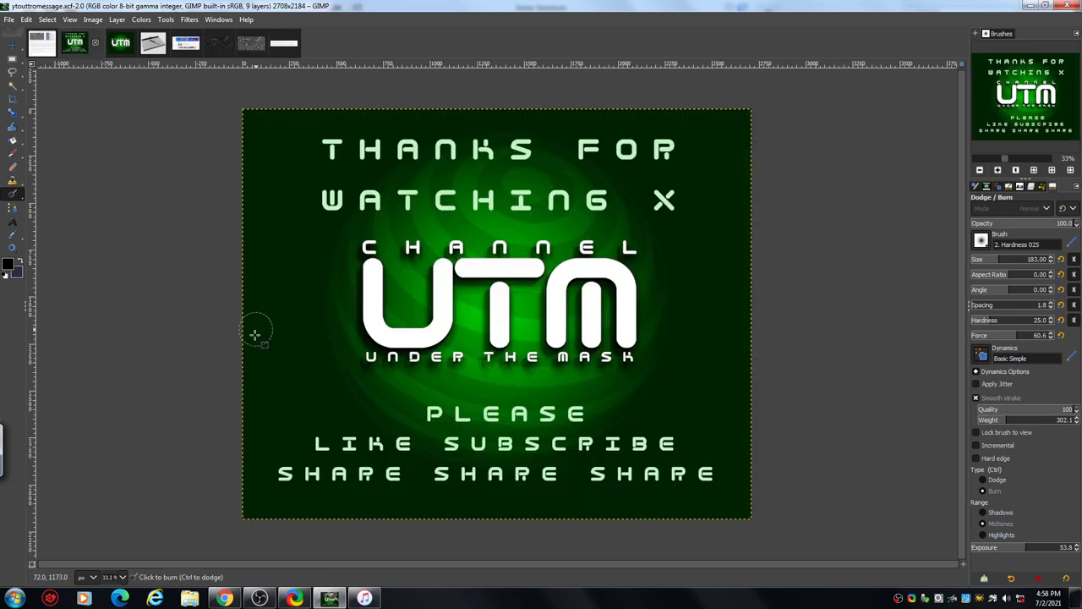
{"action": "mouse_move", "coordinate": [198, 504]}
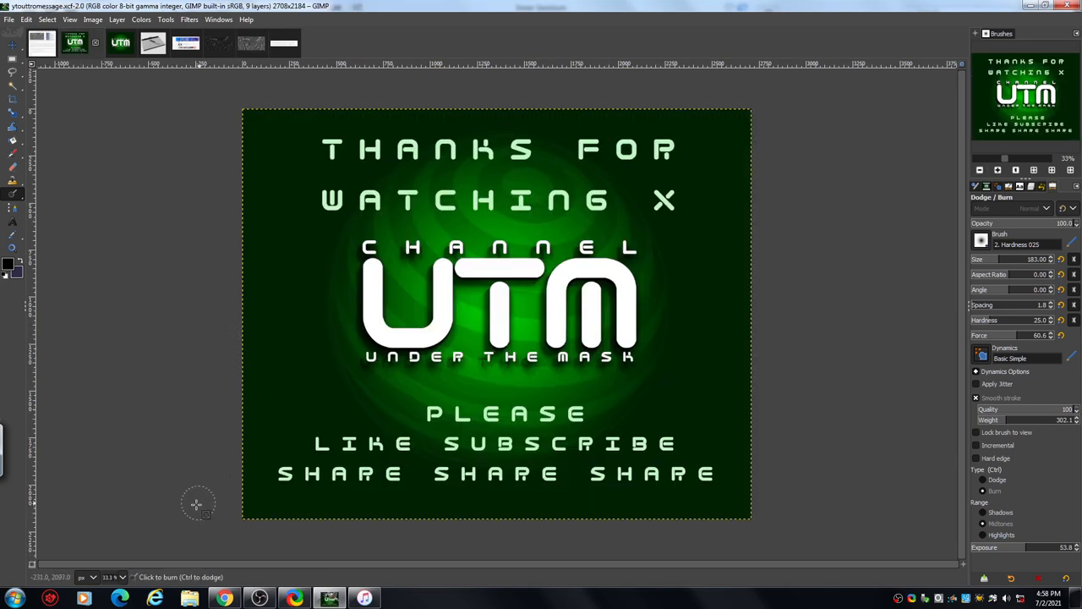
{"action": "mouse_move", "coordinate": [306, 394]}
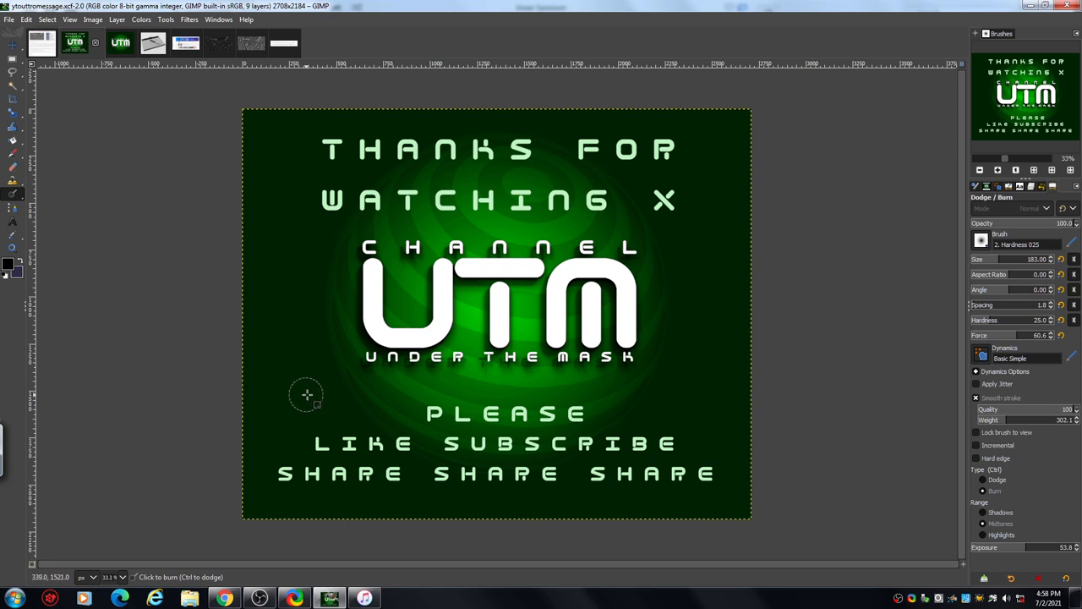
{"action": "mouse_move", "coordinate": [298, 382]}
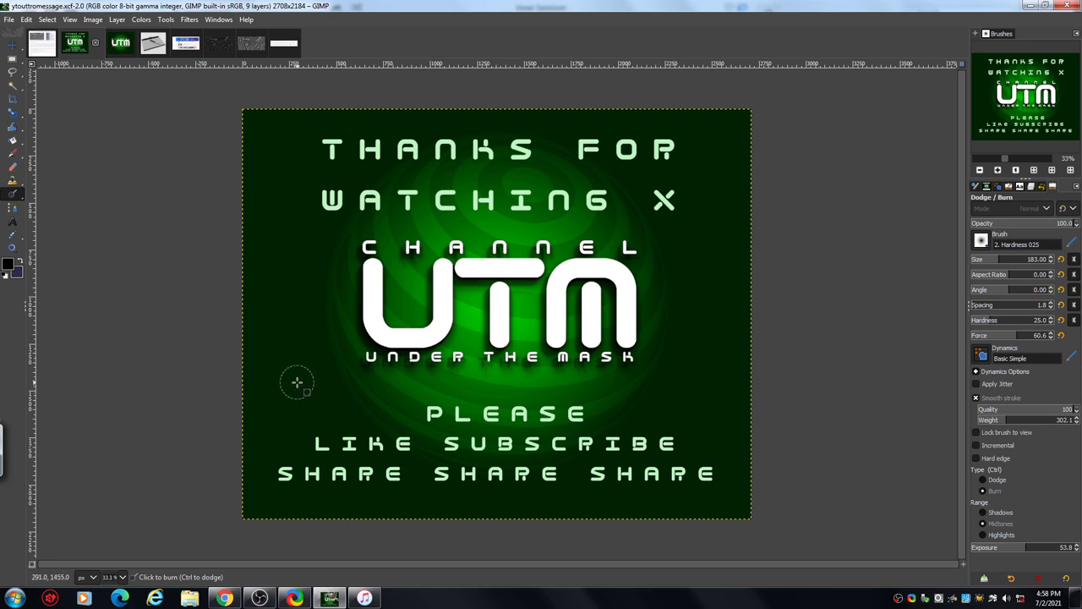
{"action": "mouse_move", "coordinate": [294, 423]}
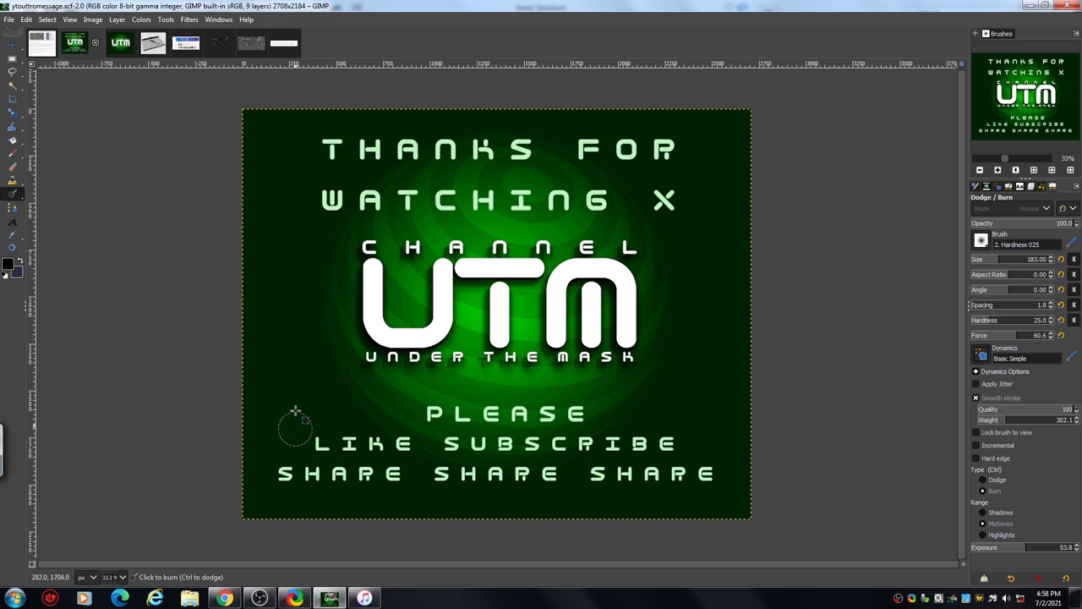
{"action": "mouse_move", "coordinate": [274, 359]}
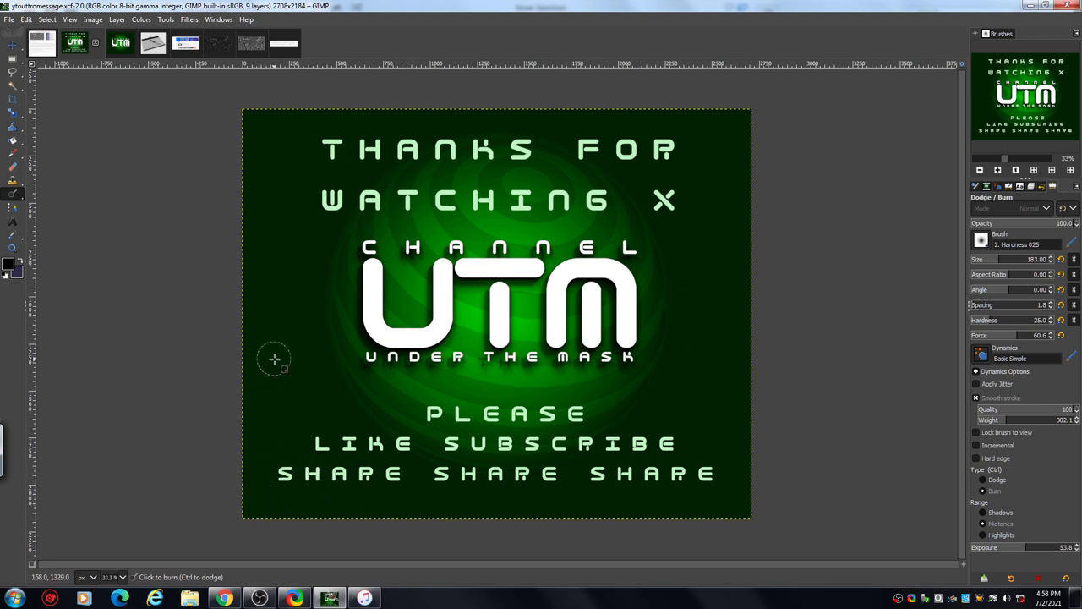
{"action": "mouse_move", "coordinate": [264, 138]}
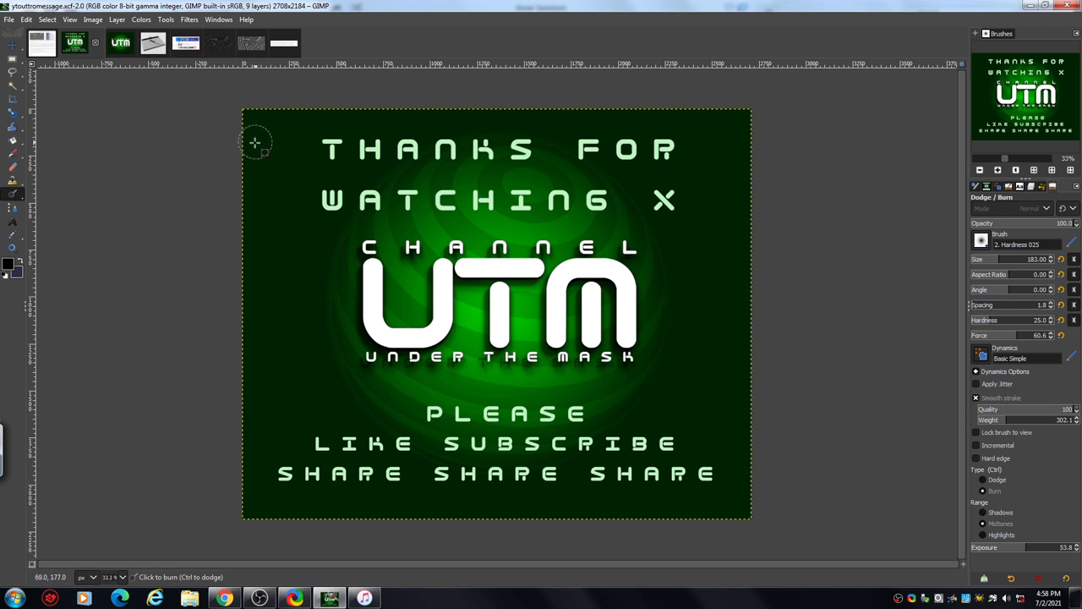
{"action": "mouse_move", "coordinate": [254, 149]}
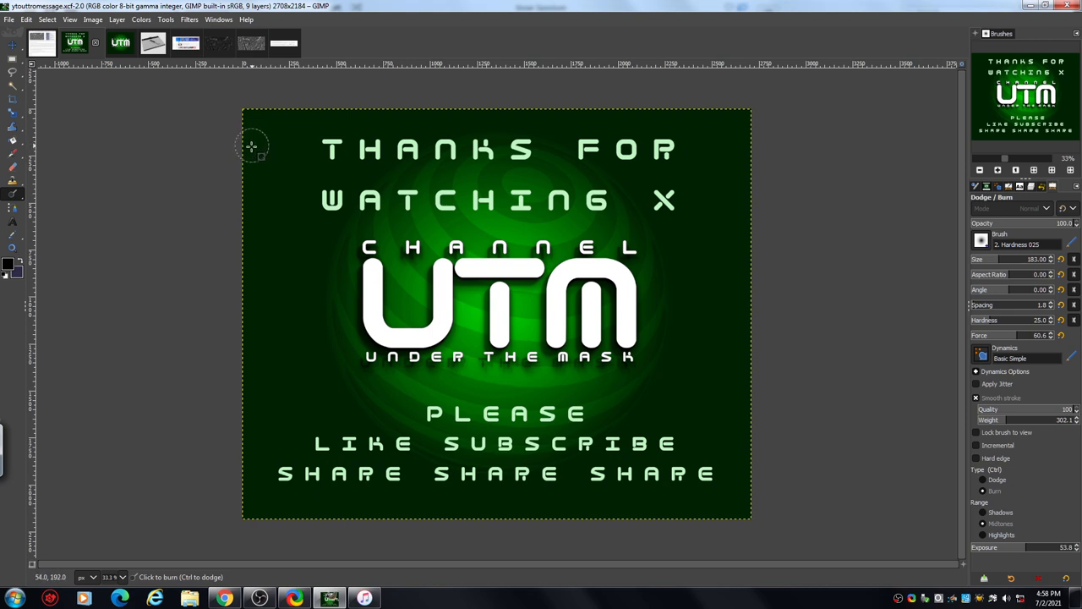
{"action": "mouse_move", "coordinate": [252, 117]}
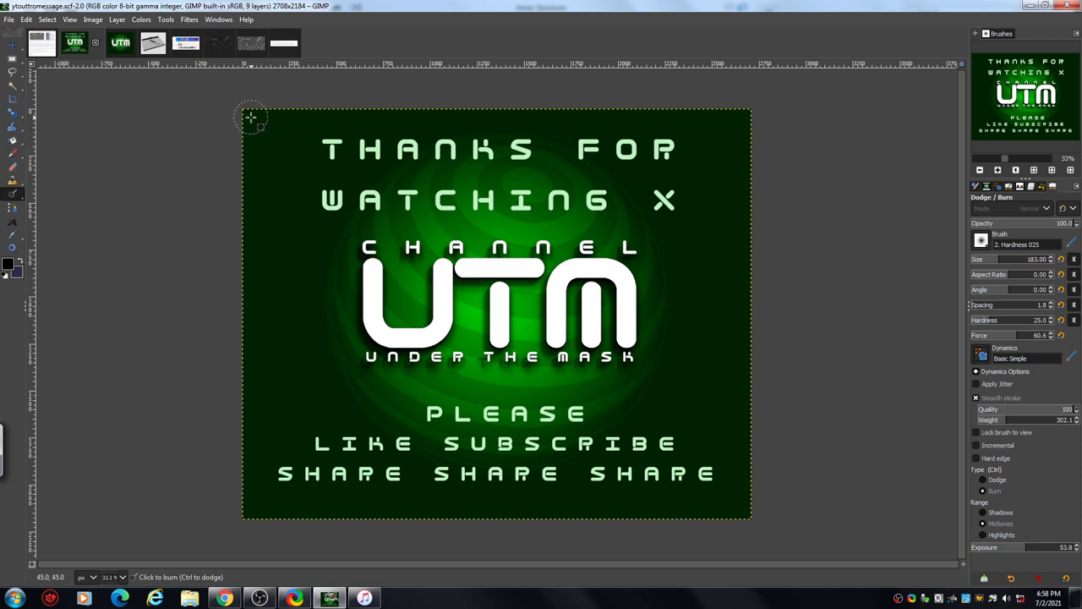
{"action": "mouse_move", "coordinate": [243, 88]}
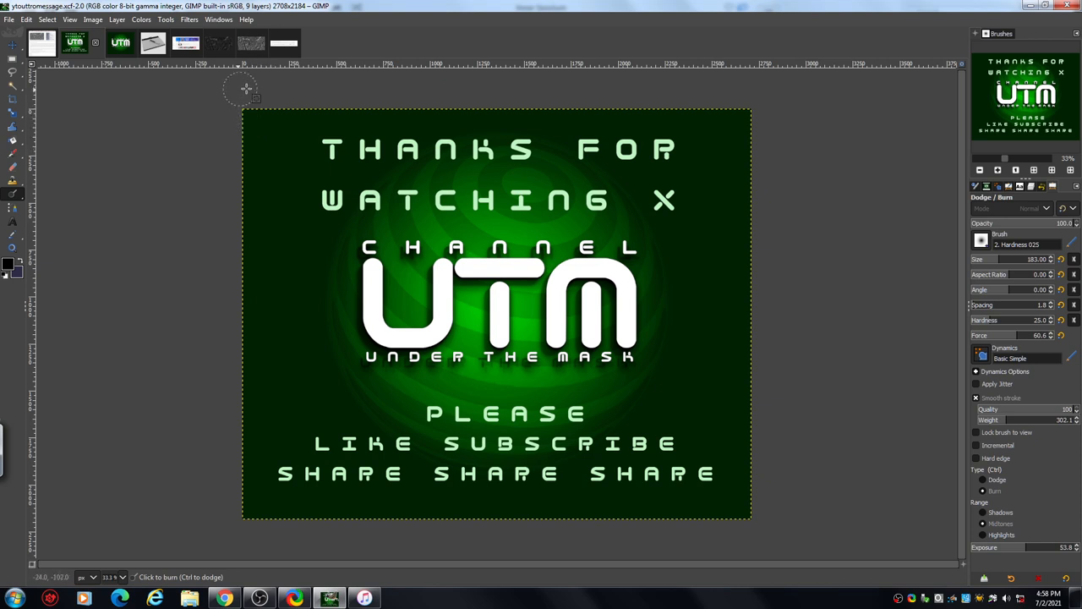
{"action": "mouse_move", "coordinate": [224, 138]}
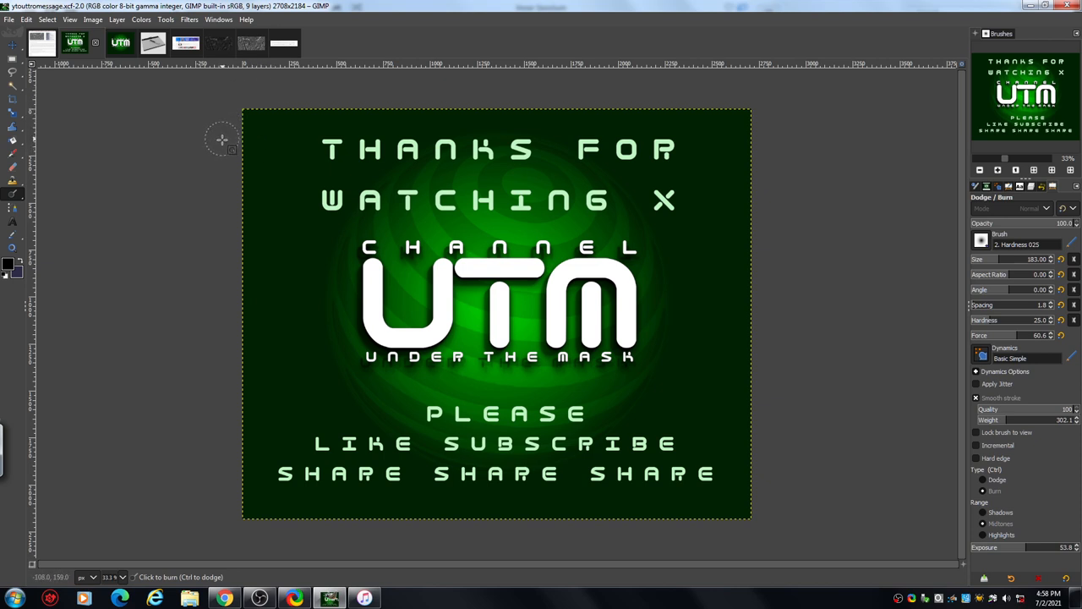
{"action": "mouse_move", "coordinate": [191, 148]}
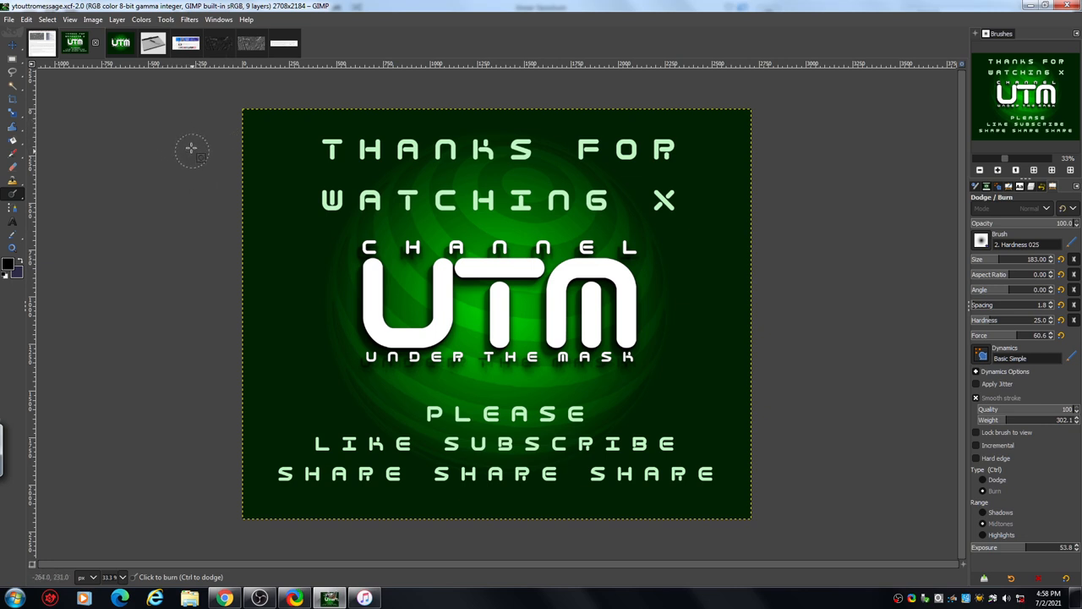